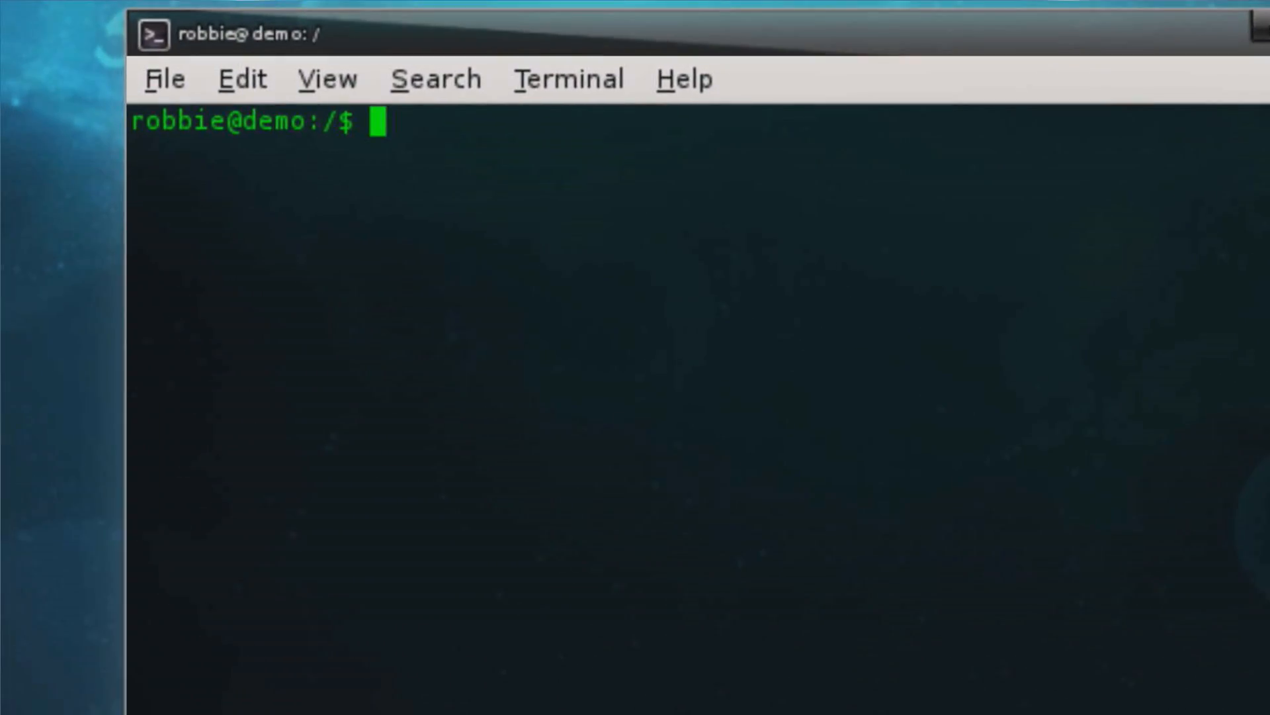
Step: Refresh the package lists with sudo apt-get update and review the fetch output
type("sudo")
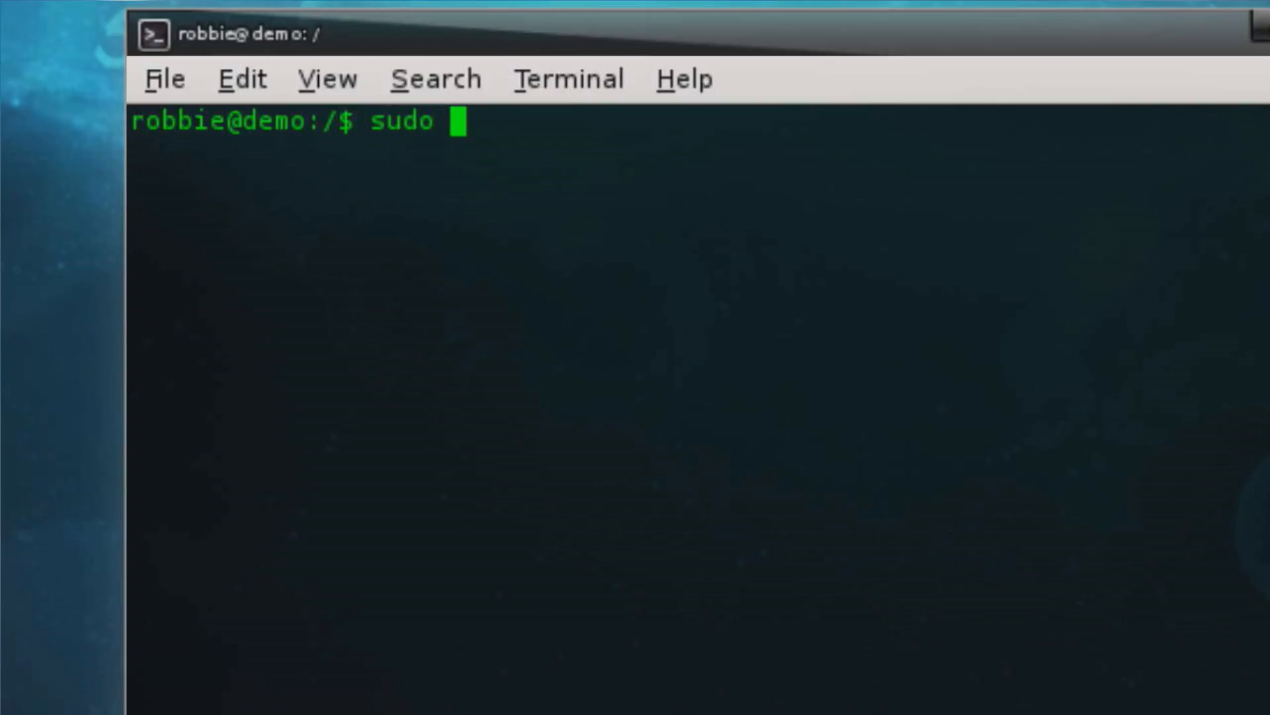
key("Return")
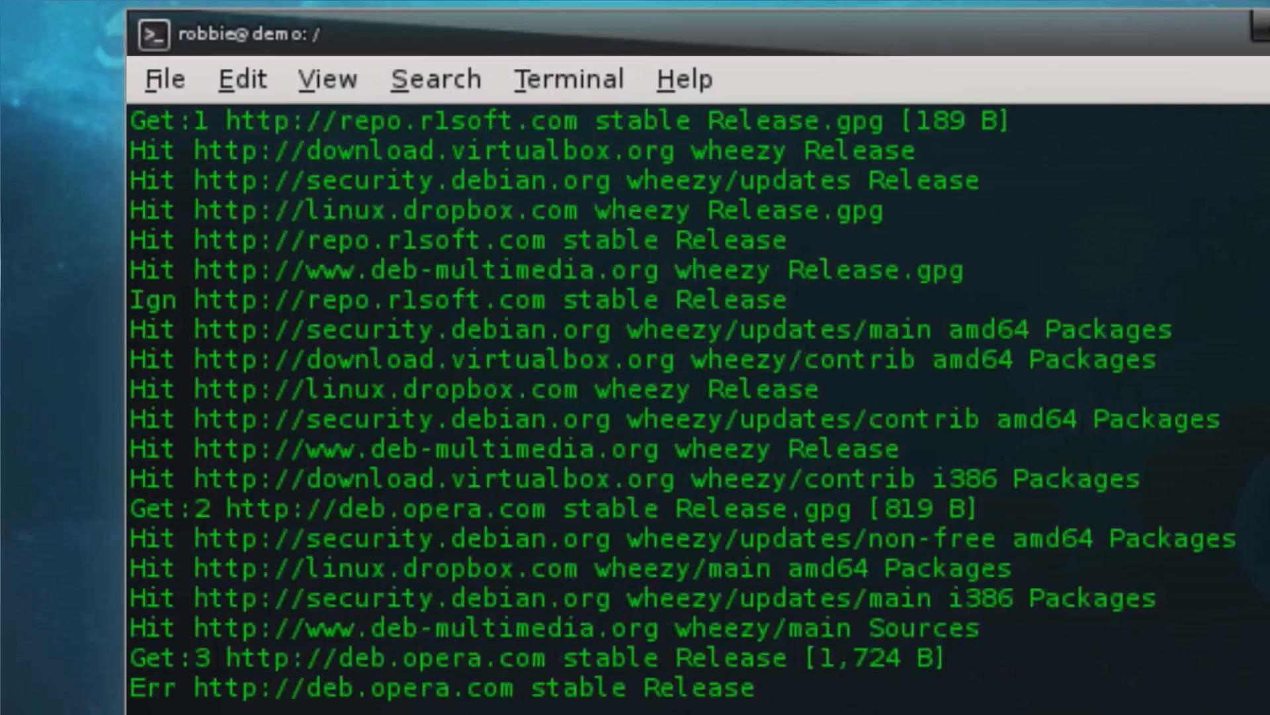
scroll("down", 3)
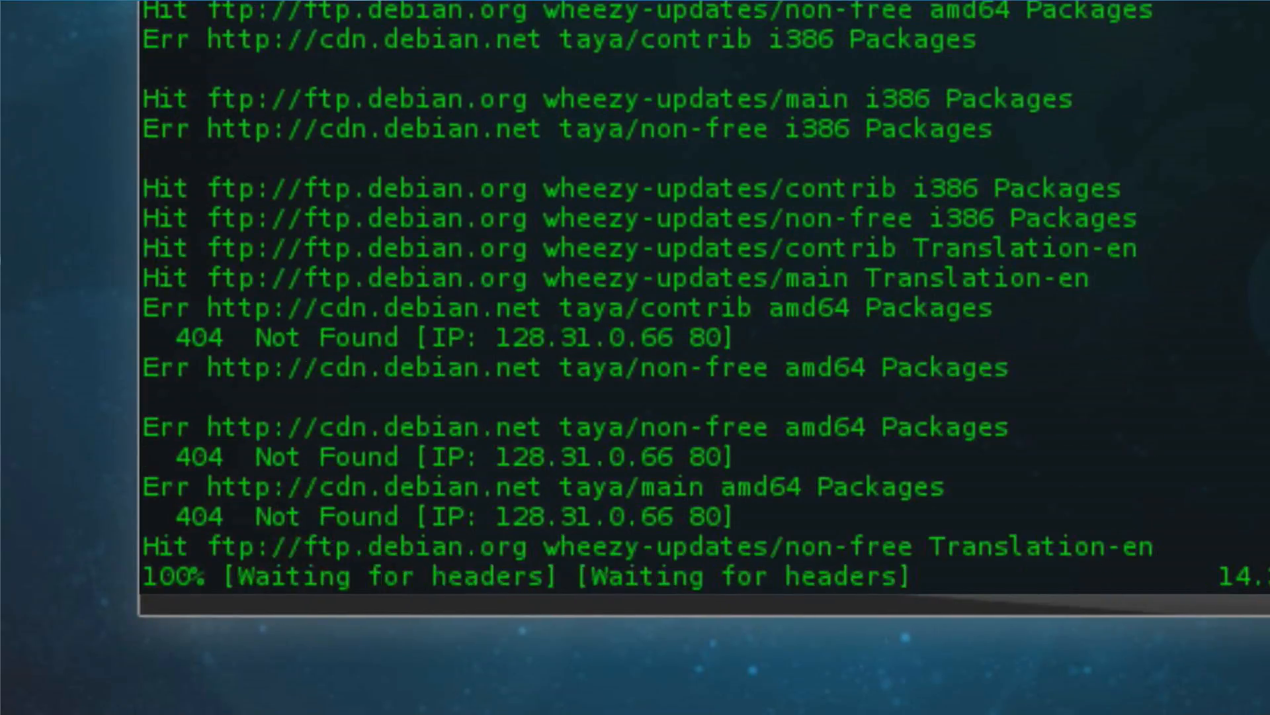
scroll("down", 3)
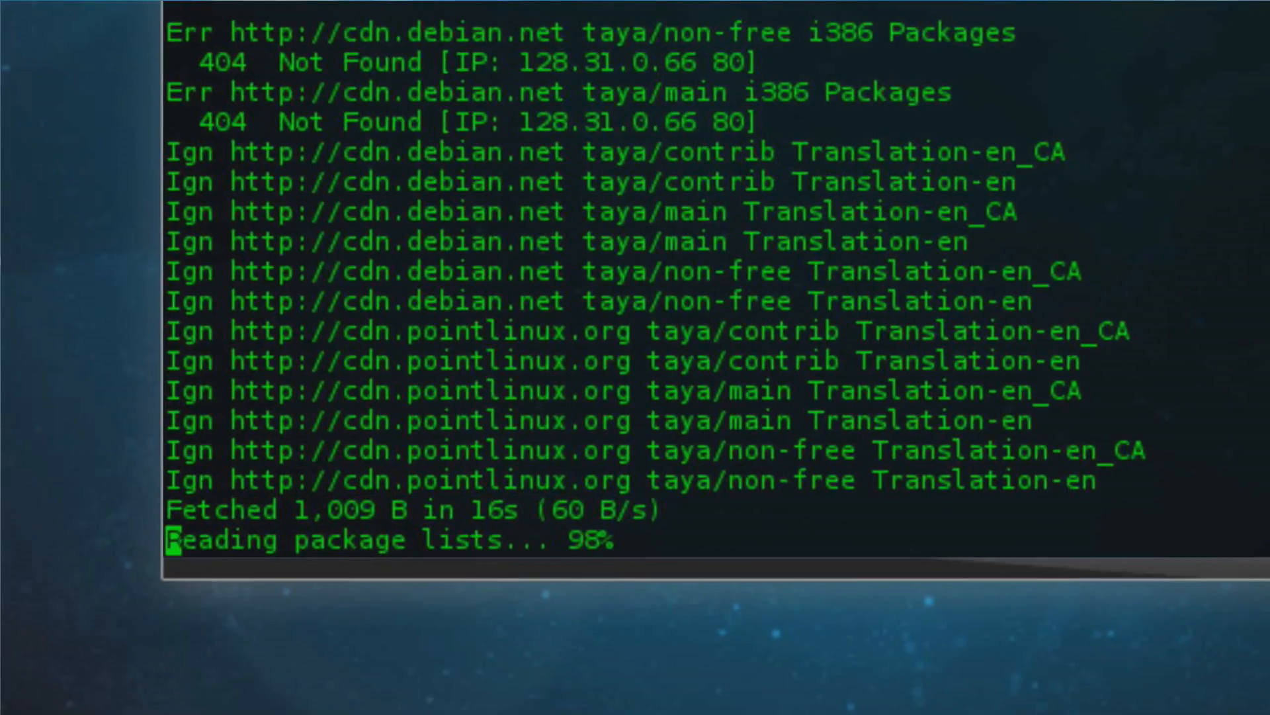
Step: Install the screen package with sudo apt-get install screen
type("sudo")
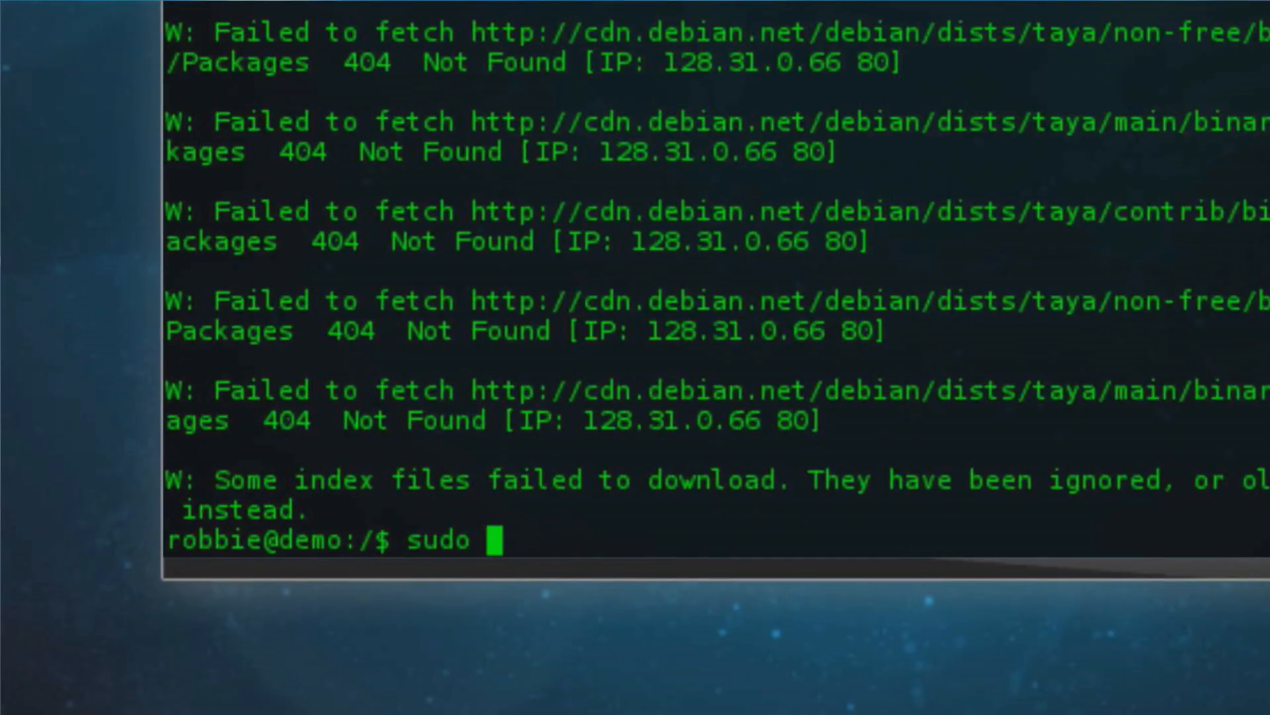
type("apt-get install scr")
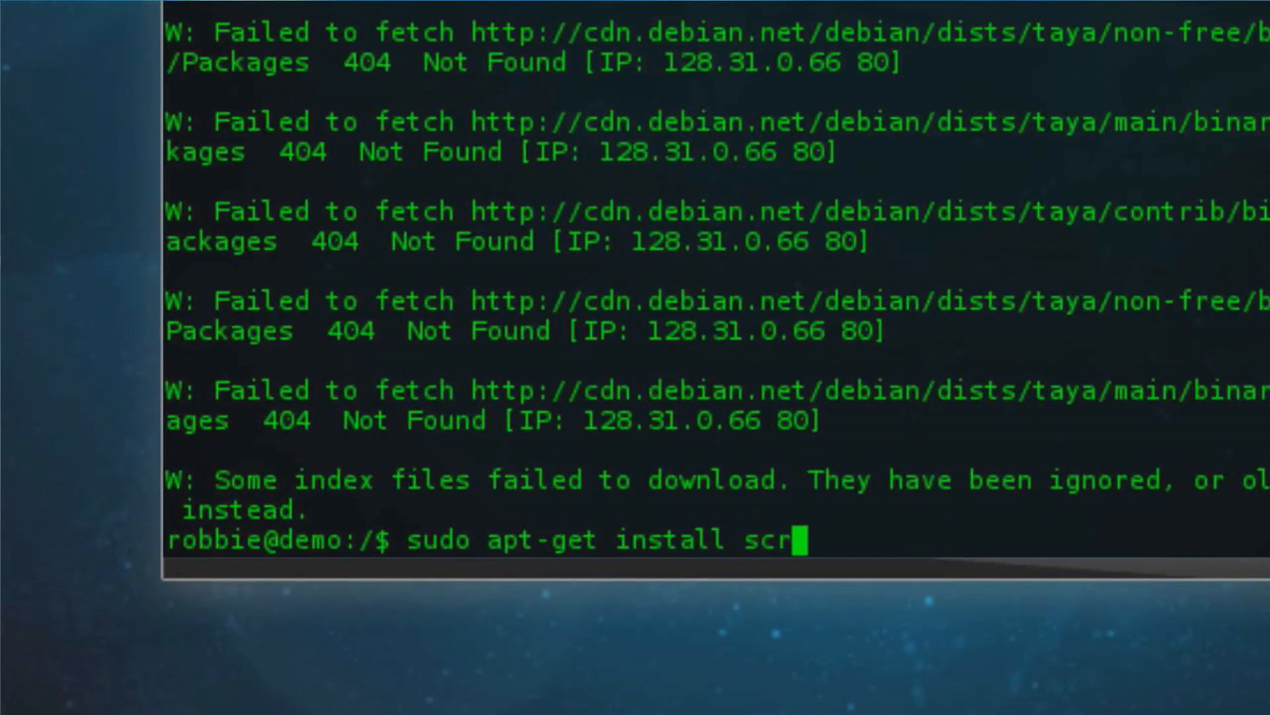
key("Return")
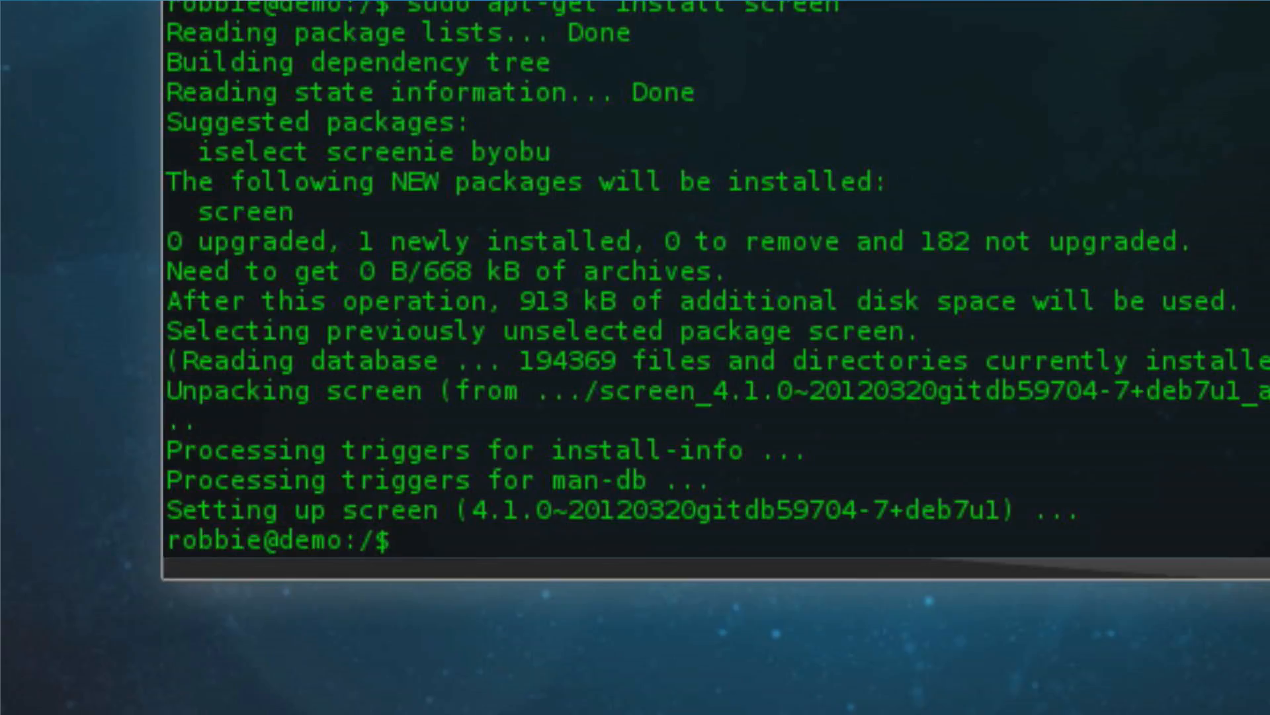
type("screen")
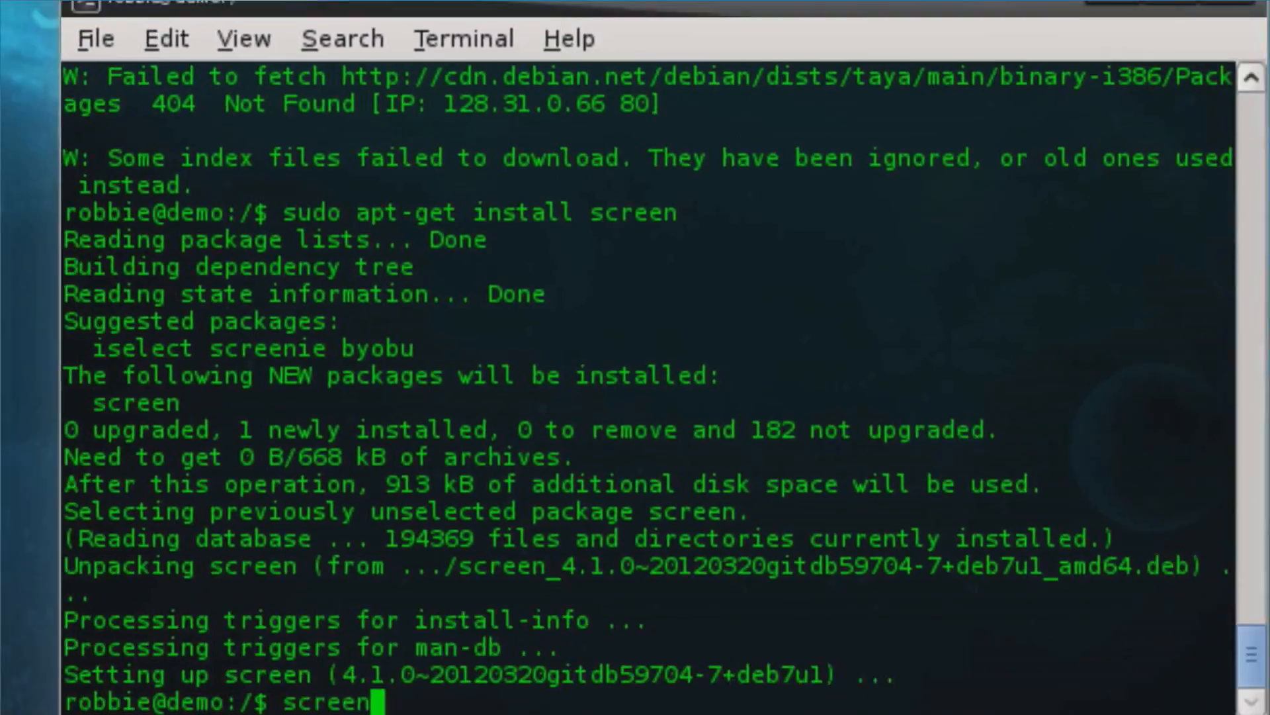
Step: Launch a new screen session, skip the license page, and detach leaving session 13126 running
key("Return")
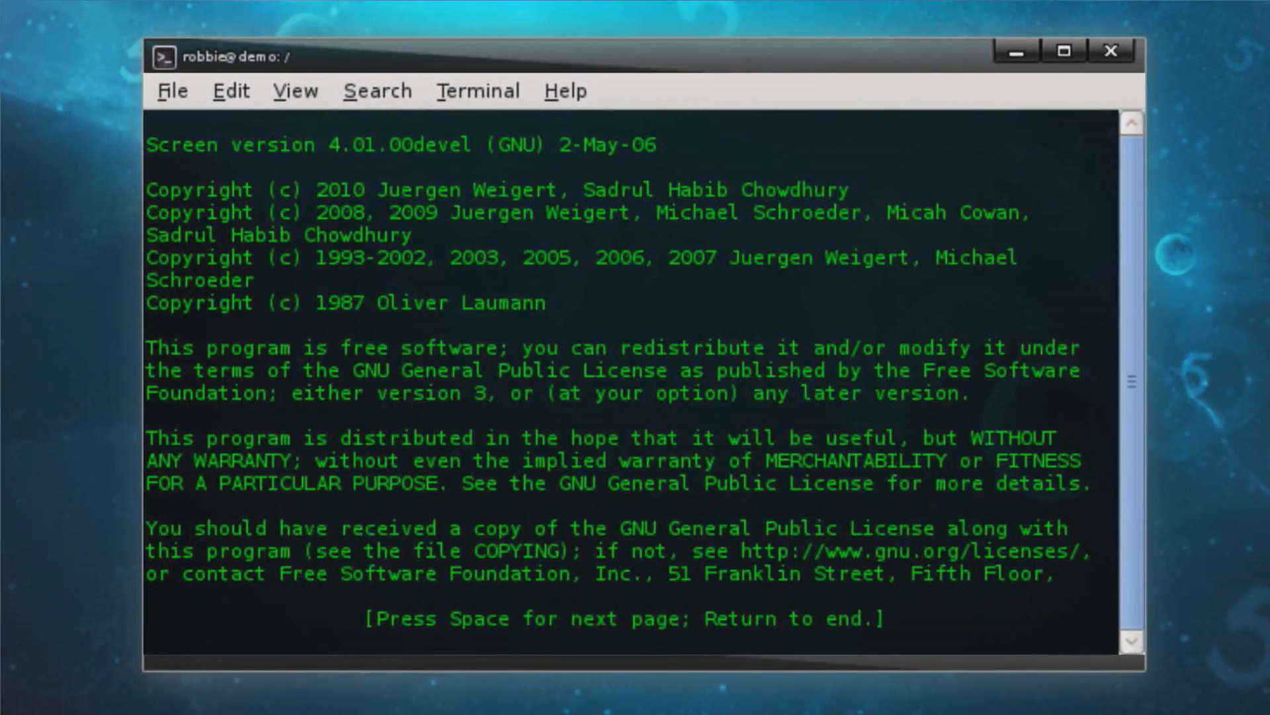
key("Return")
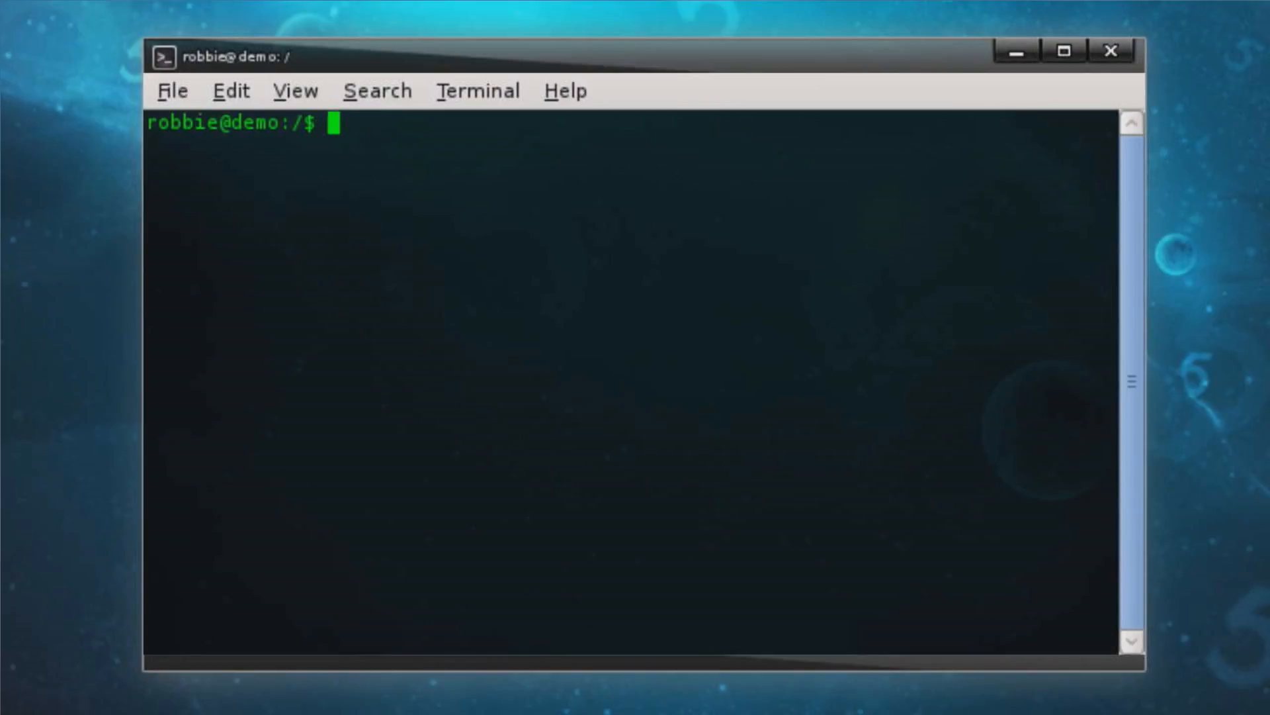
type("cd")
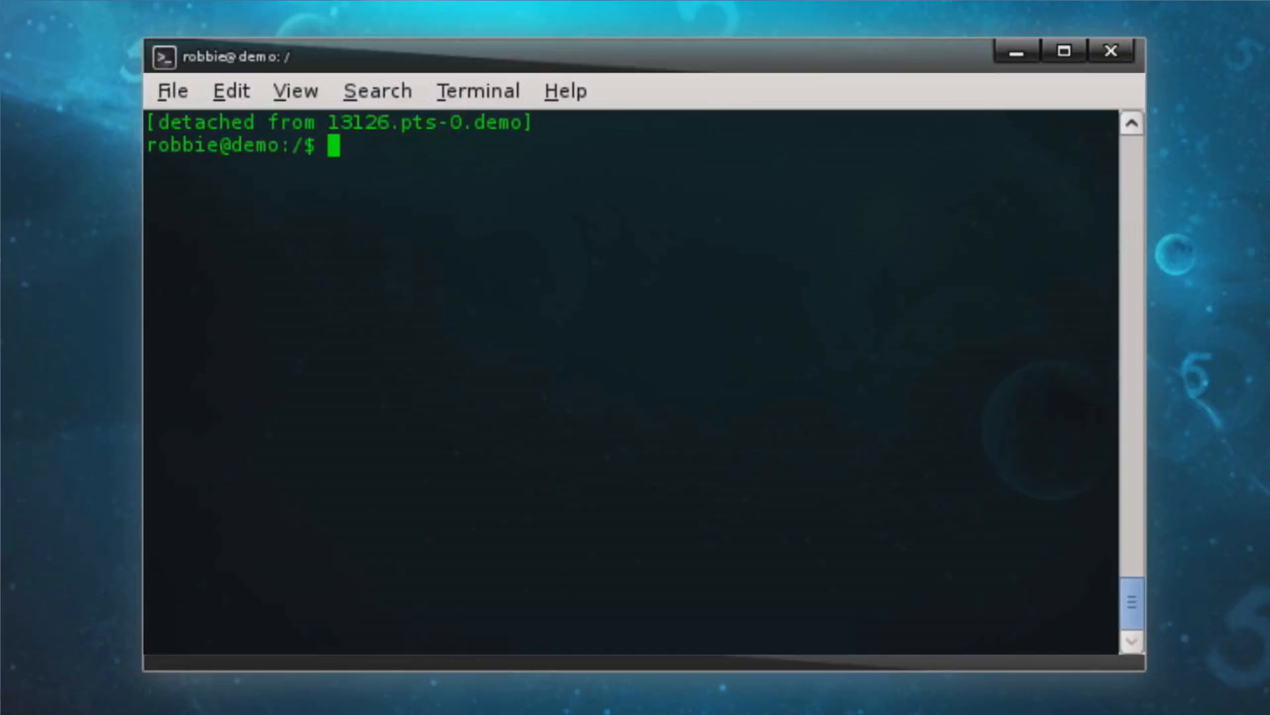
Step: Change to the root folder and reattach session 13126 with screen -r
type("cd /")
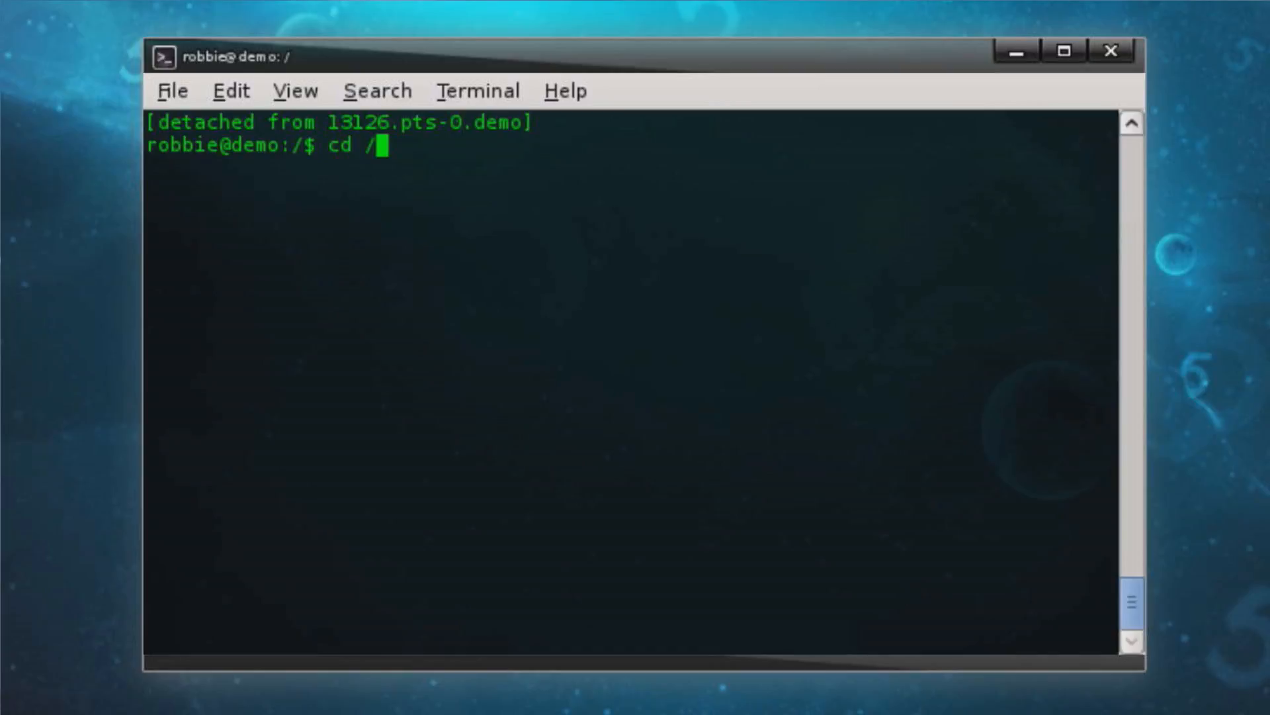
key("Return")
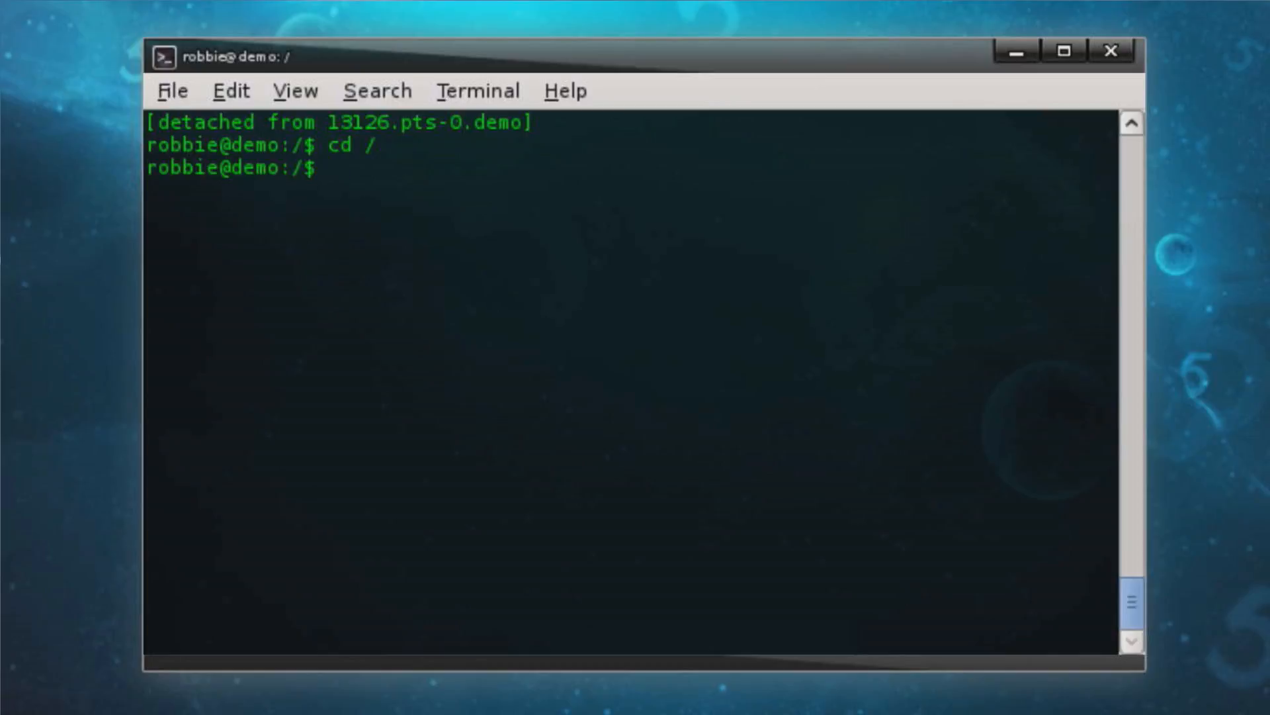
type("screen -")
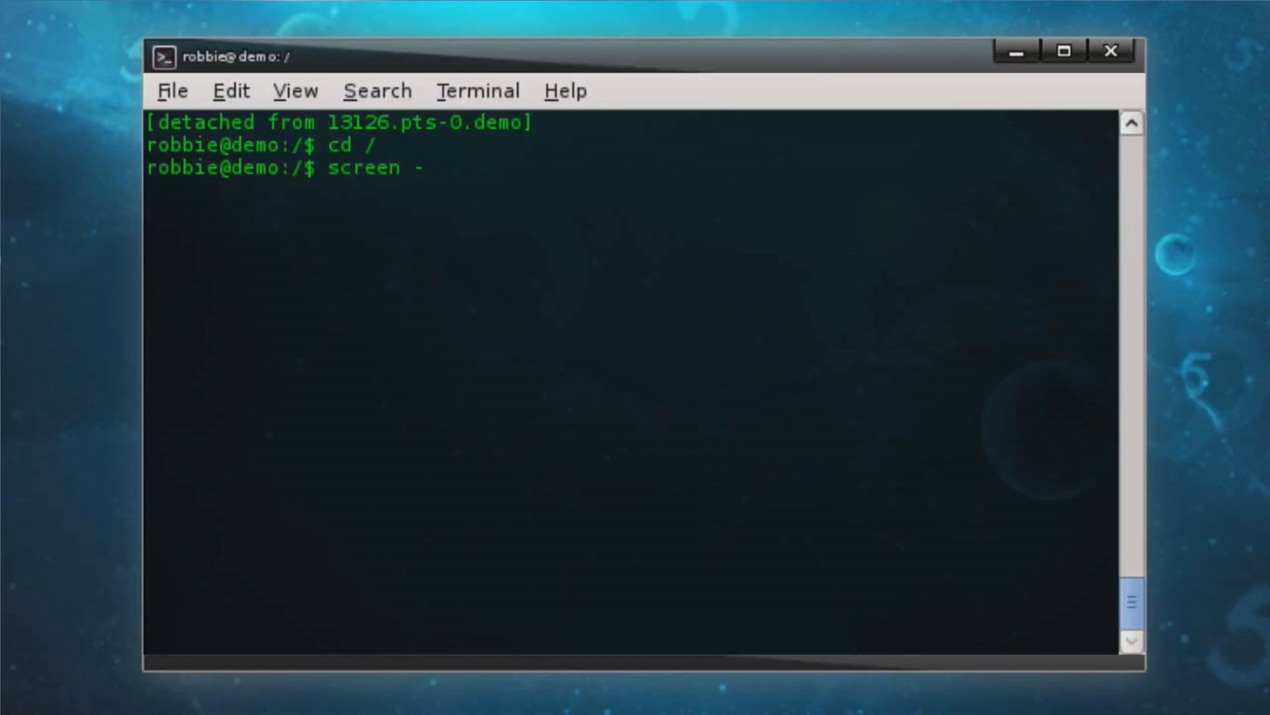
type("r")
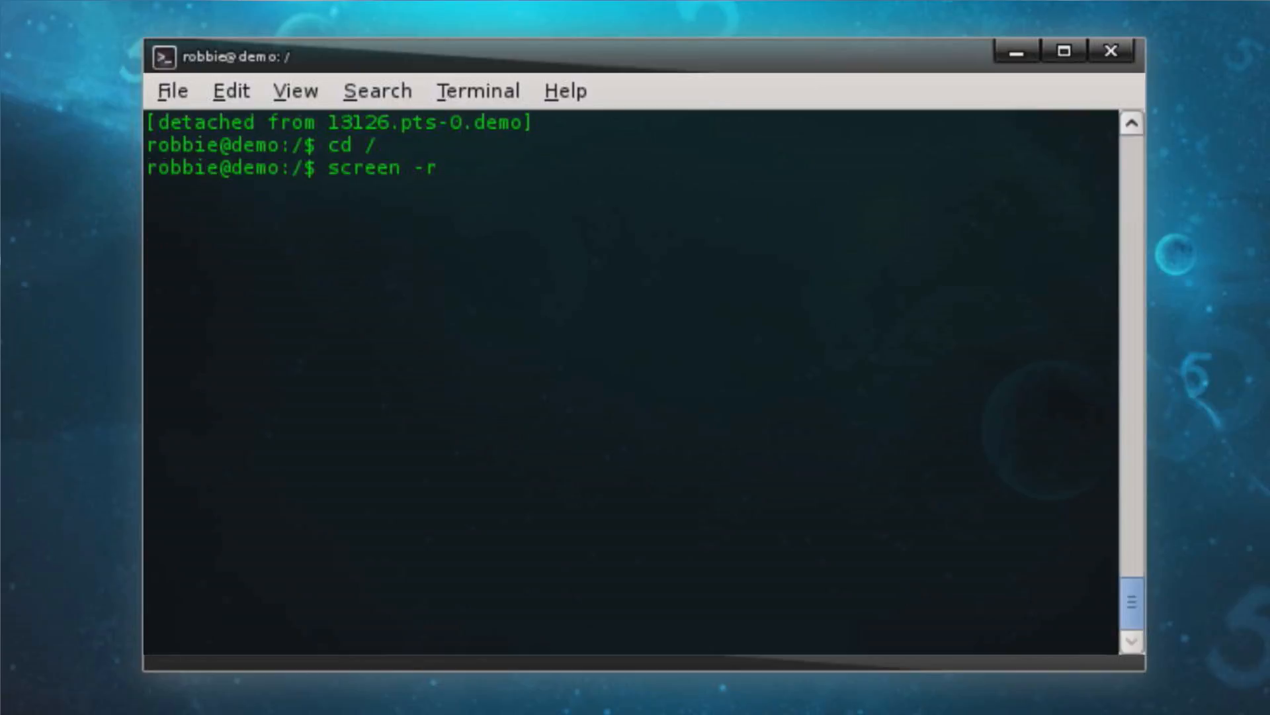
key("Return")
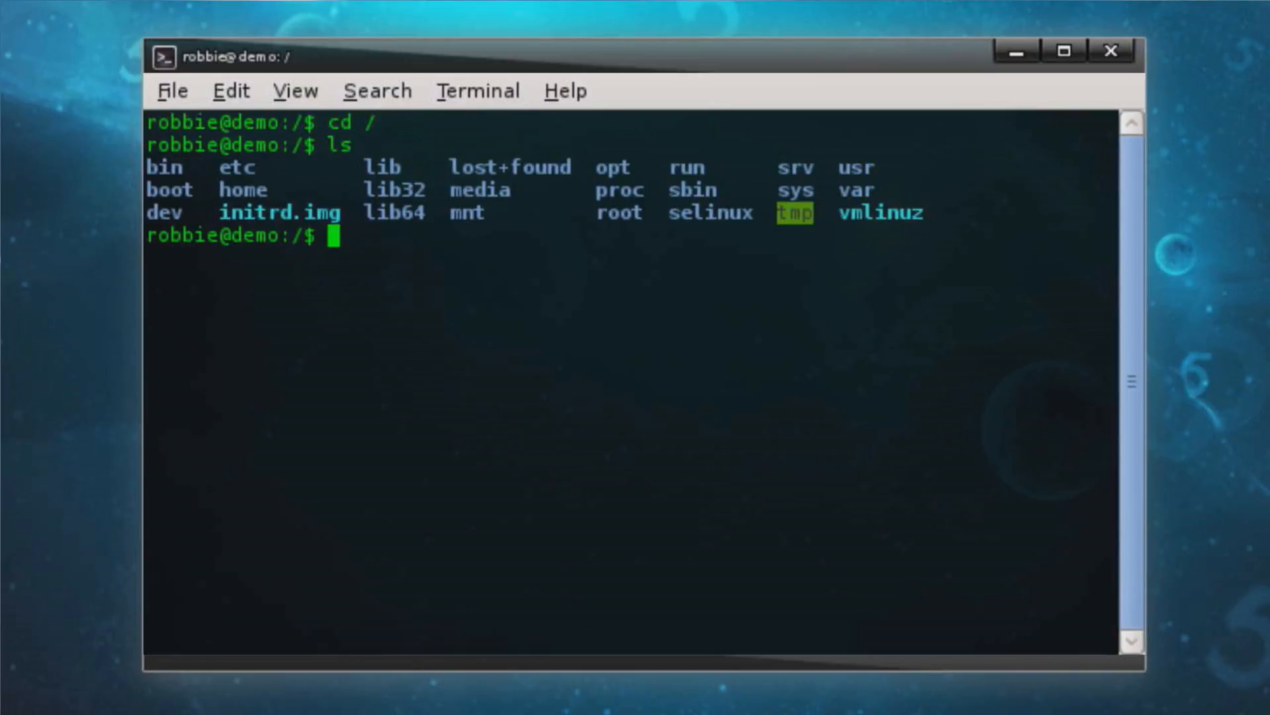
Step: Discard a mistyped command and start sudo apt-get update inside the session
type("apt-get")
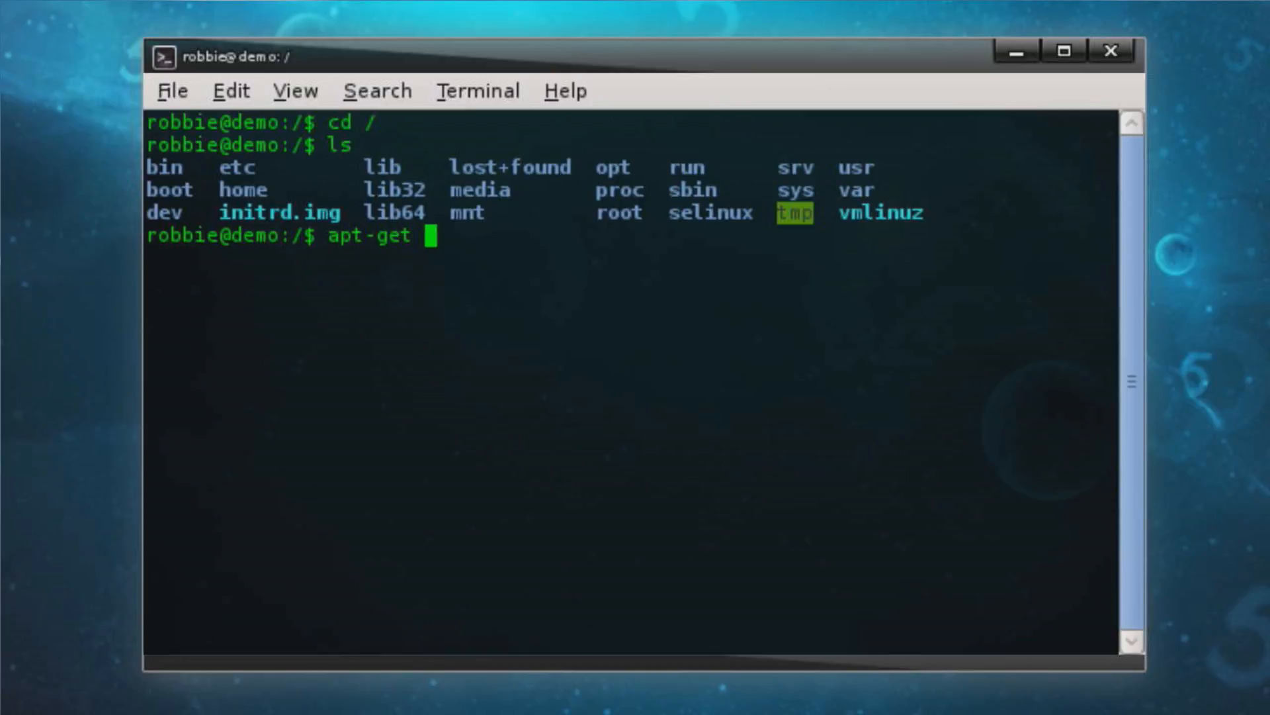
key("ctrl+u")
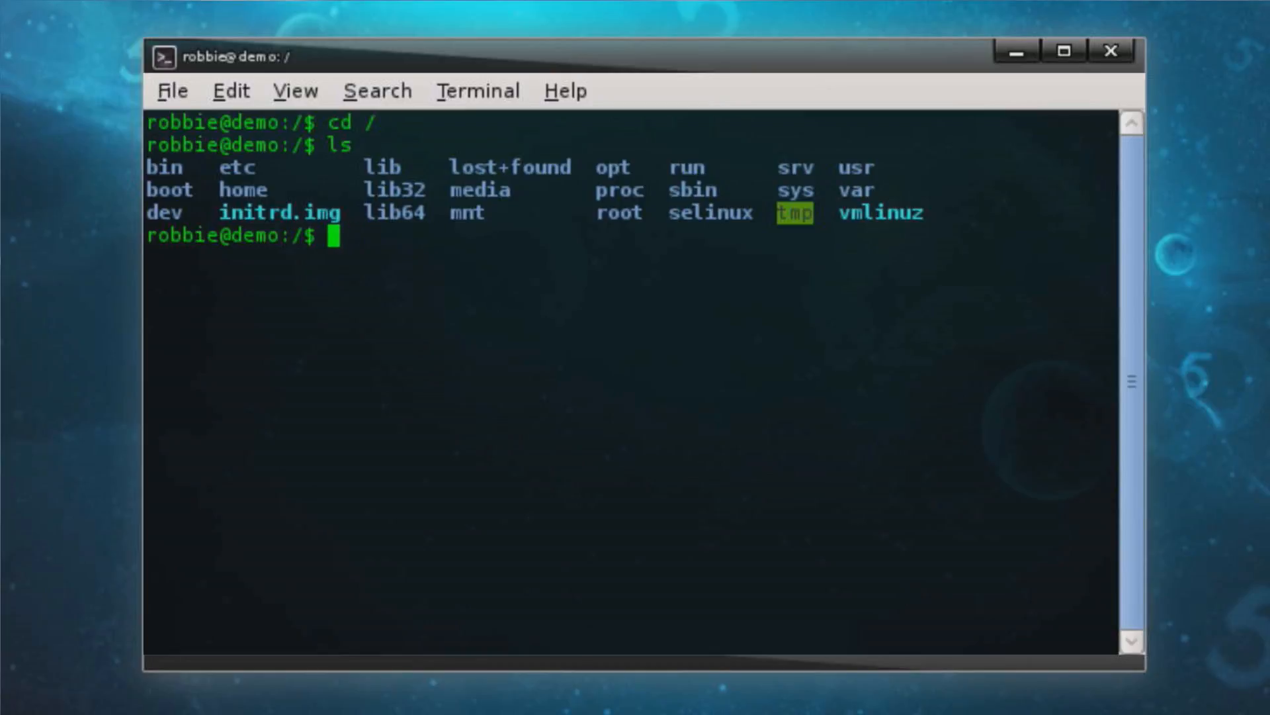
type("sudo apt-get up")
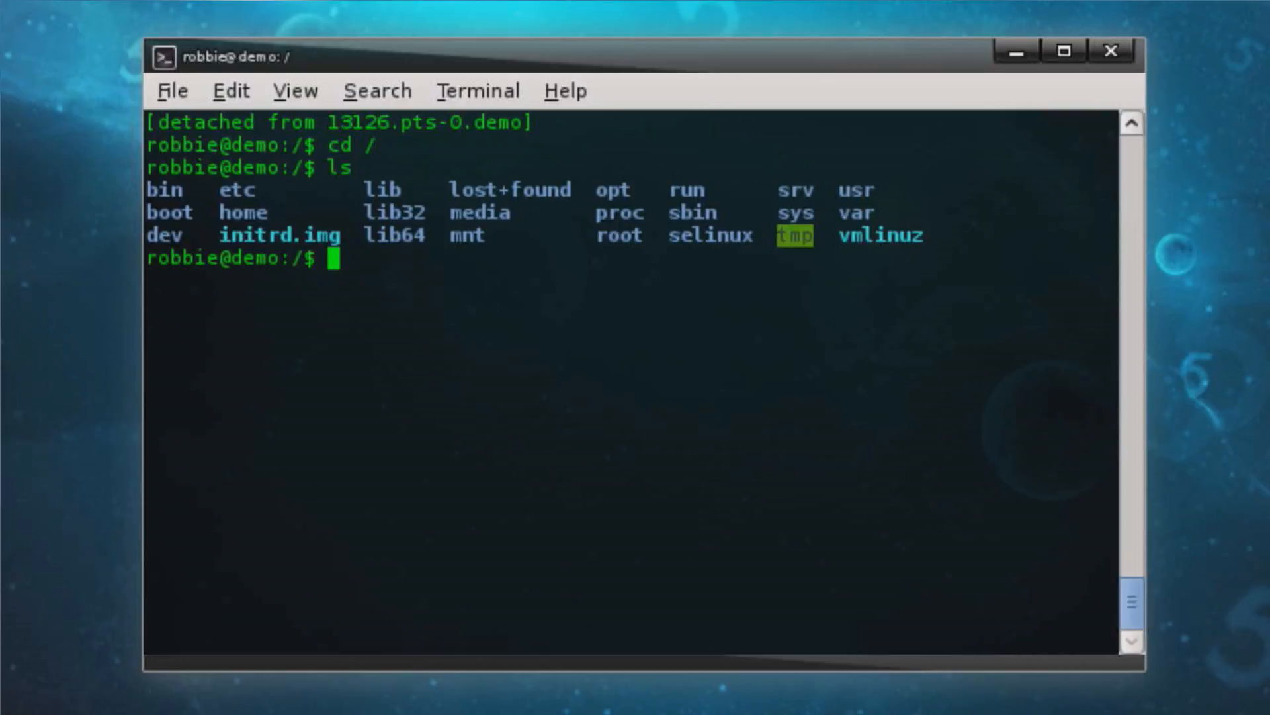
Step: Reattach with screen -r to find the apt-get update finished with fetch warnings
type("screen")
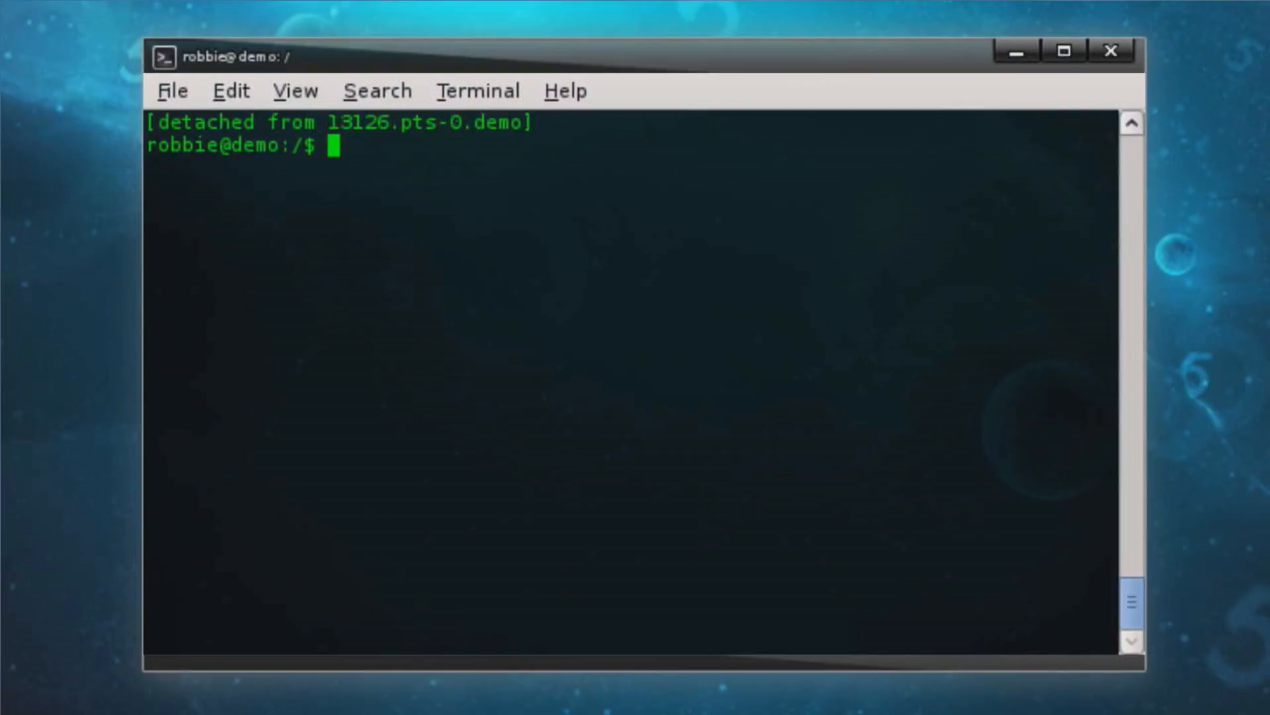
key("Return")
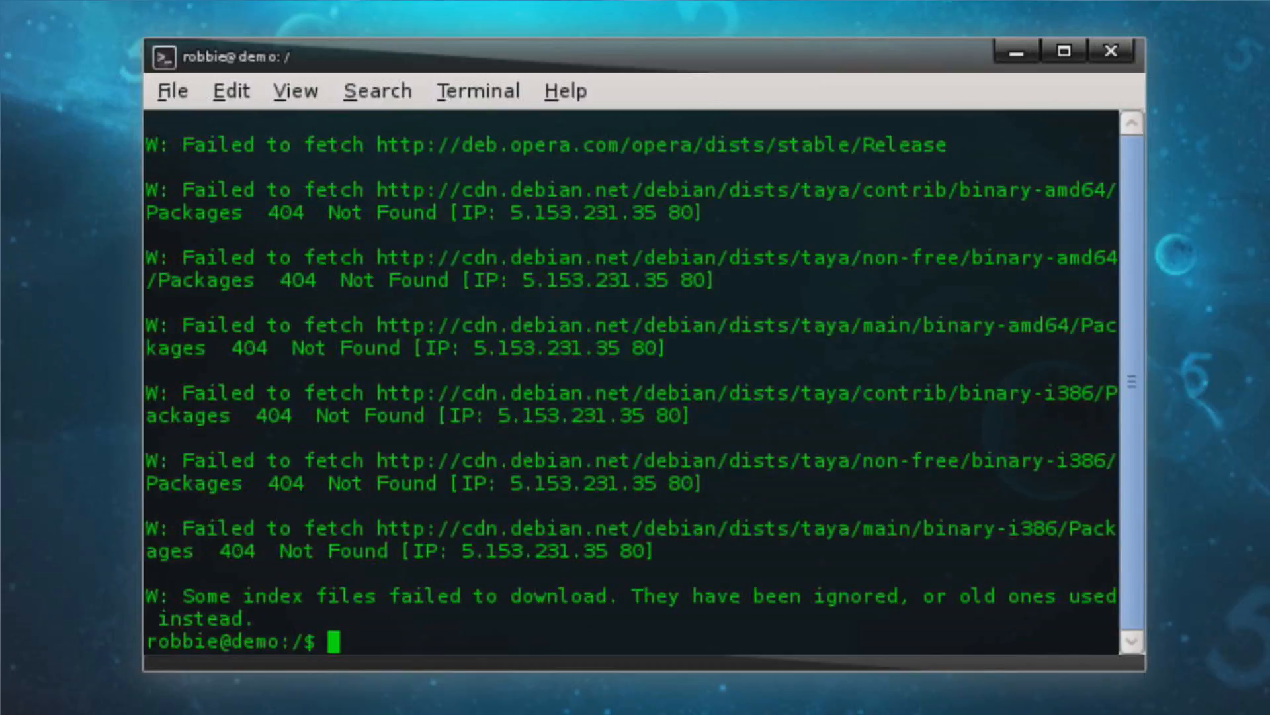
type("l")
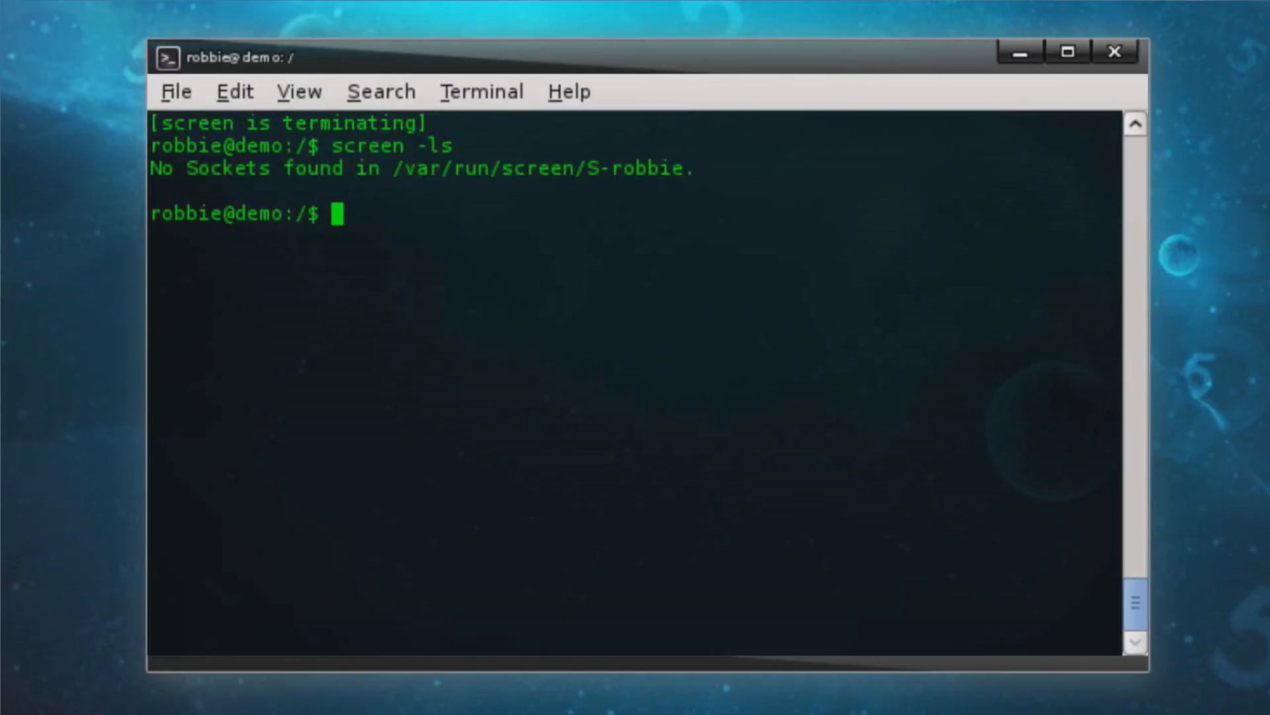
Step: Start and detach session 14217, then screen -r reports no screen to resume
type("sudo")
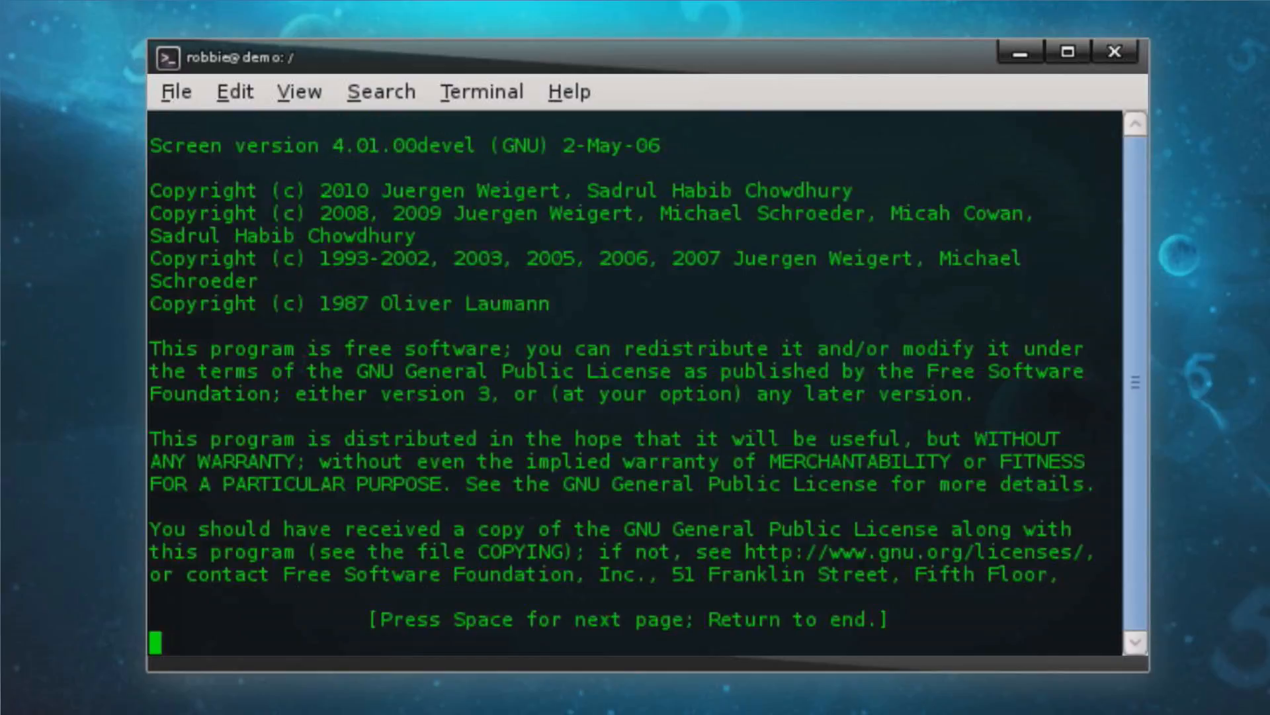
key("Return")
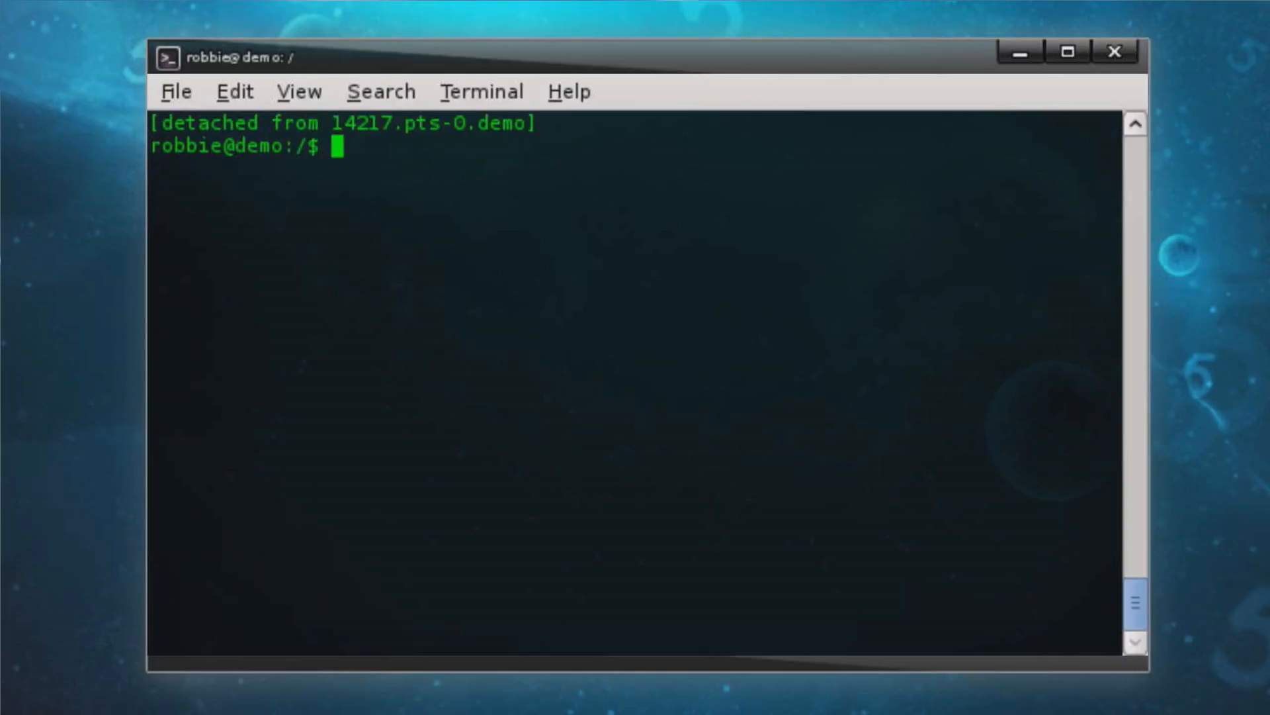
type("screen -r")
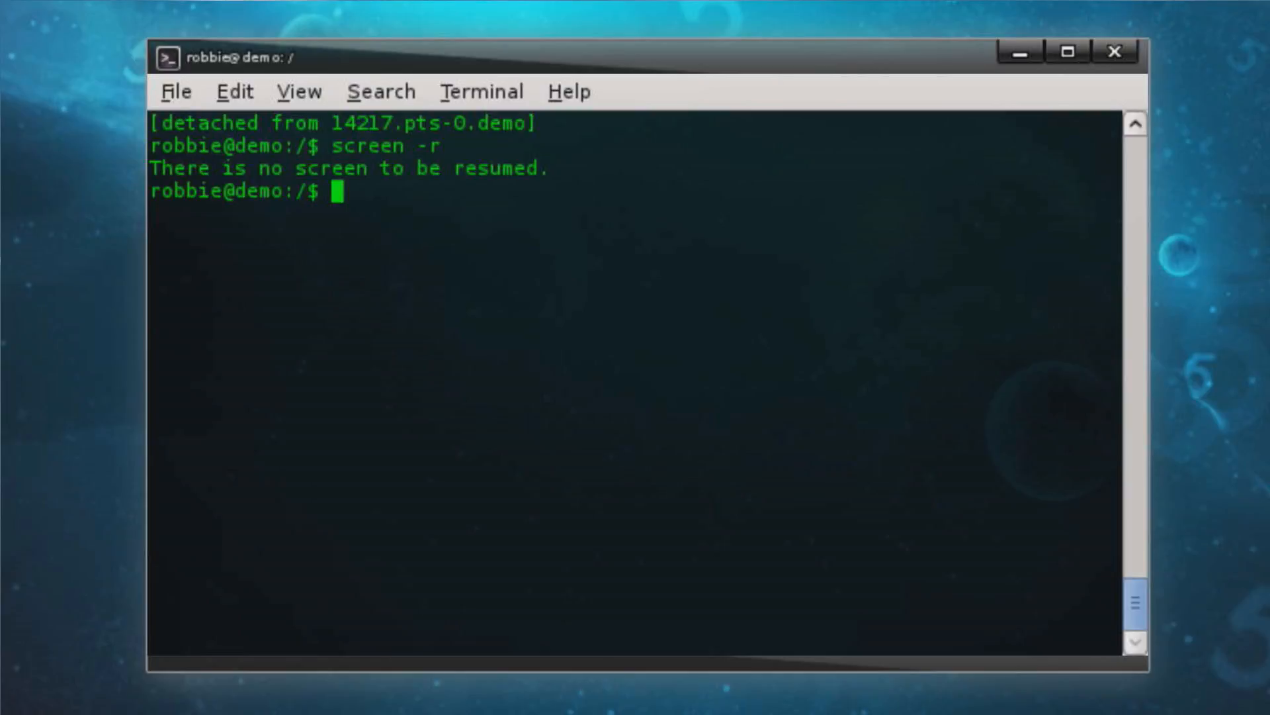
Step: After su fails, become root with sudo su
type("su")
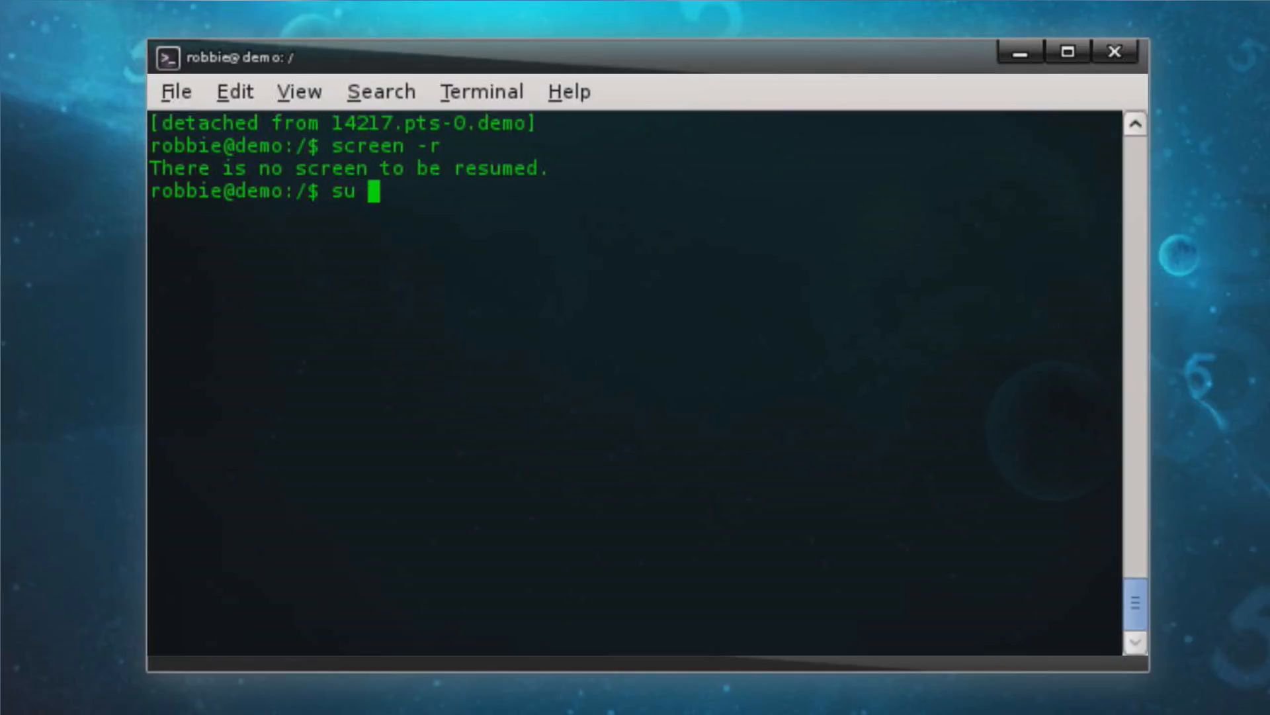
key("Return")
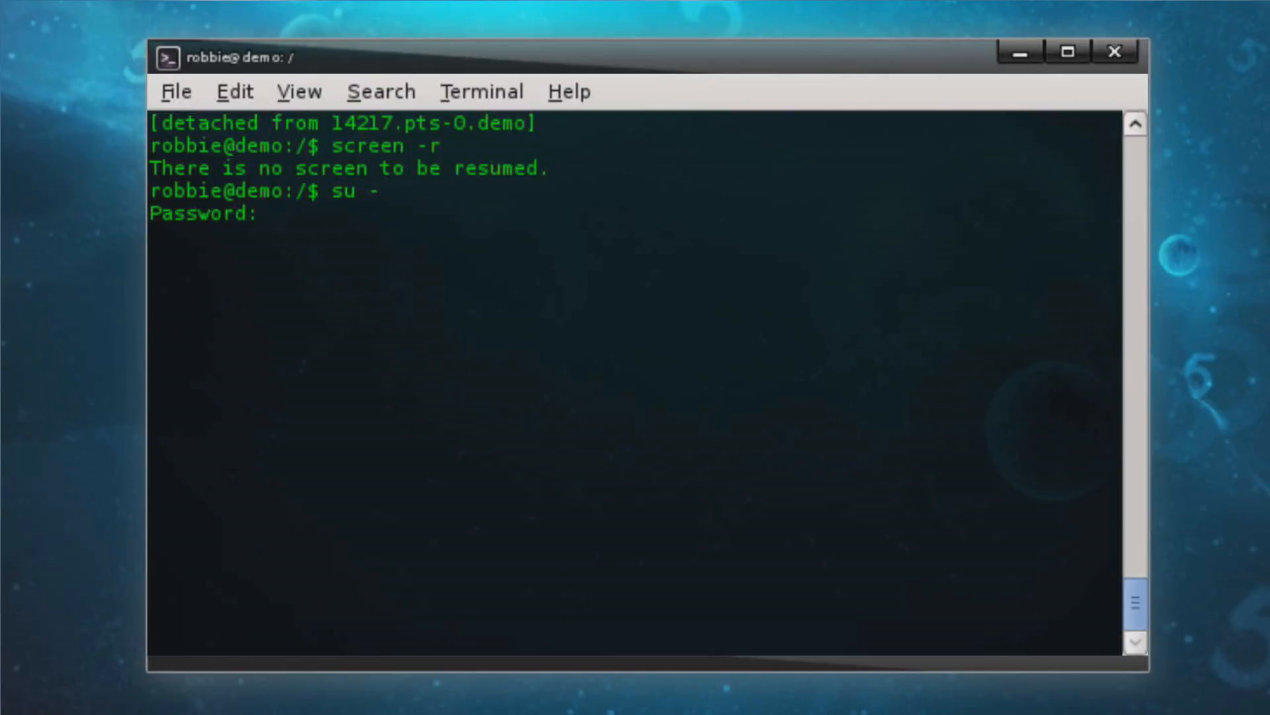
type("sud")
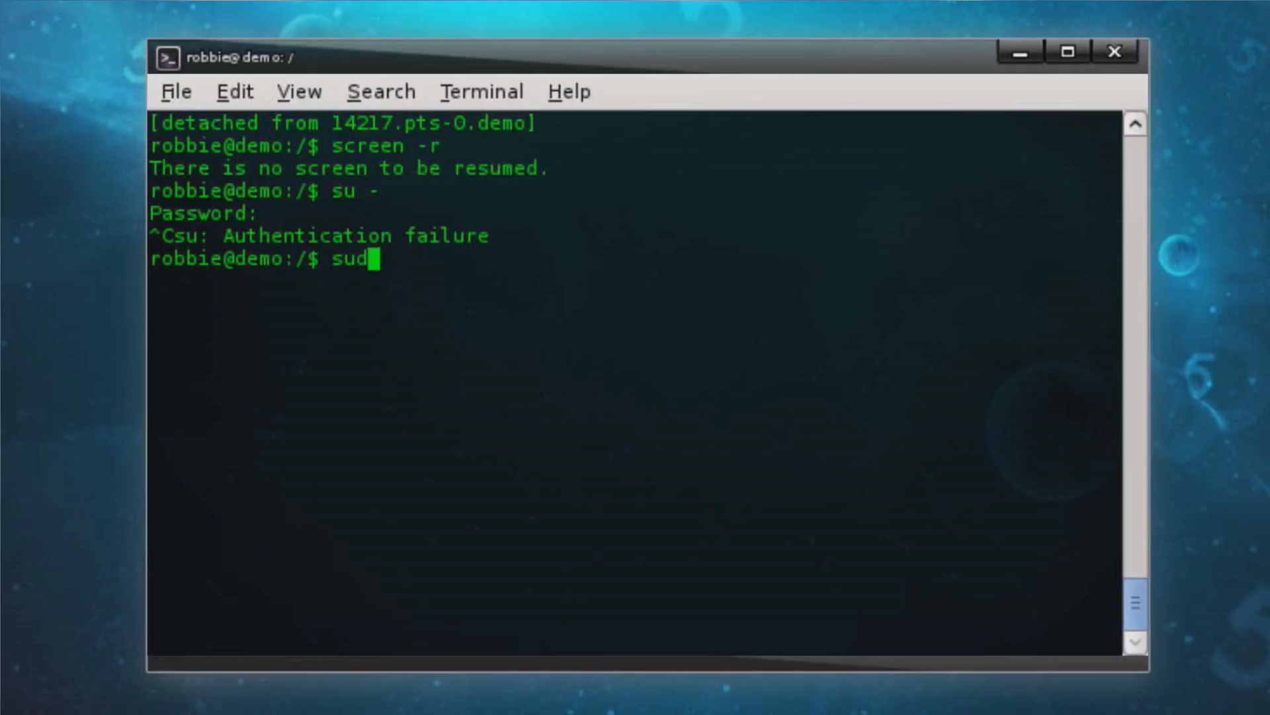
key("Return")
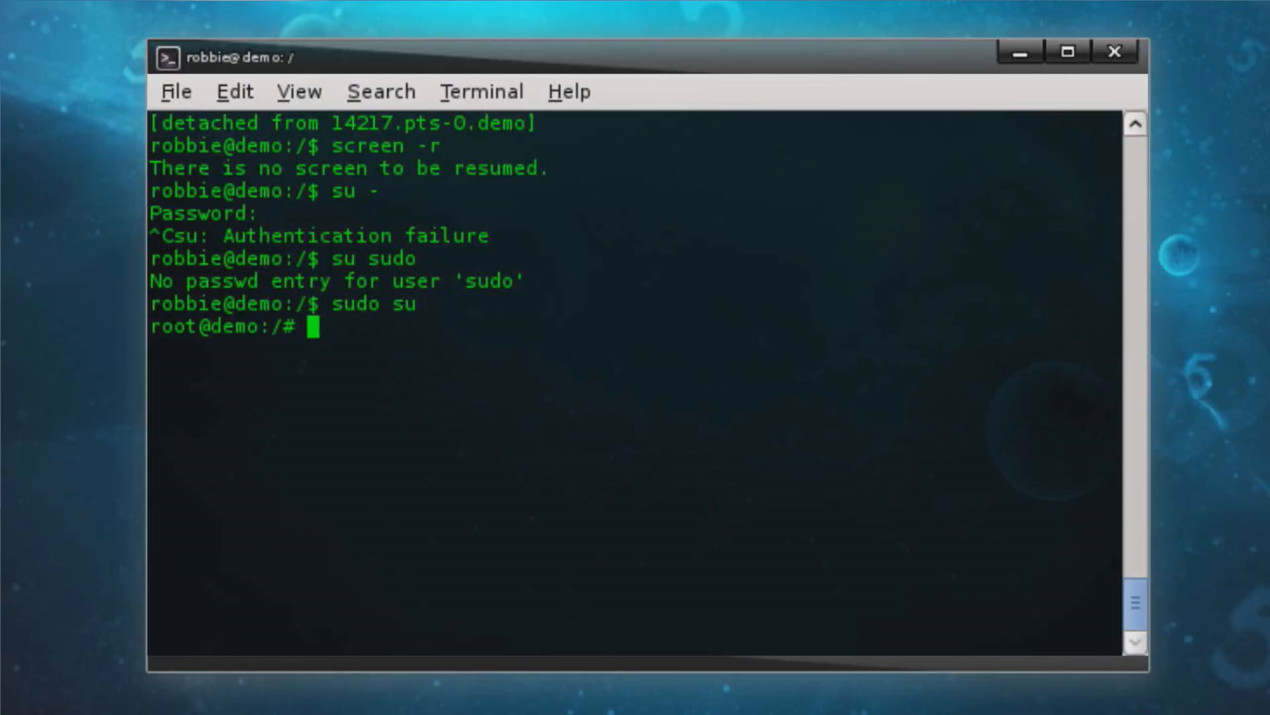
Step: Start a new screen session as root and list the root directory
type("scree")
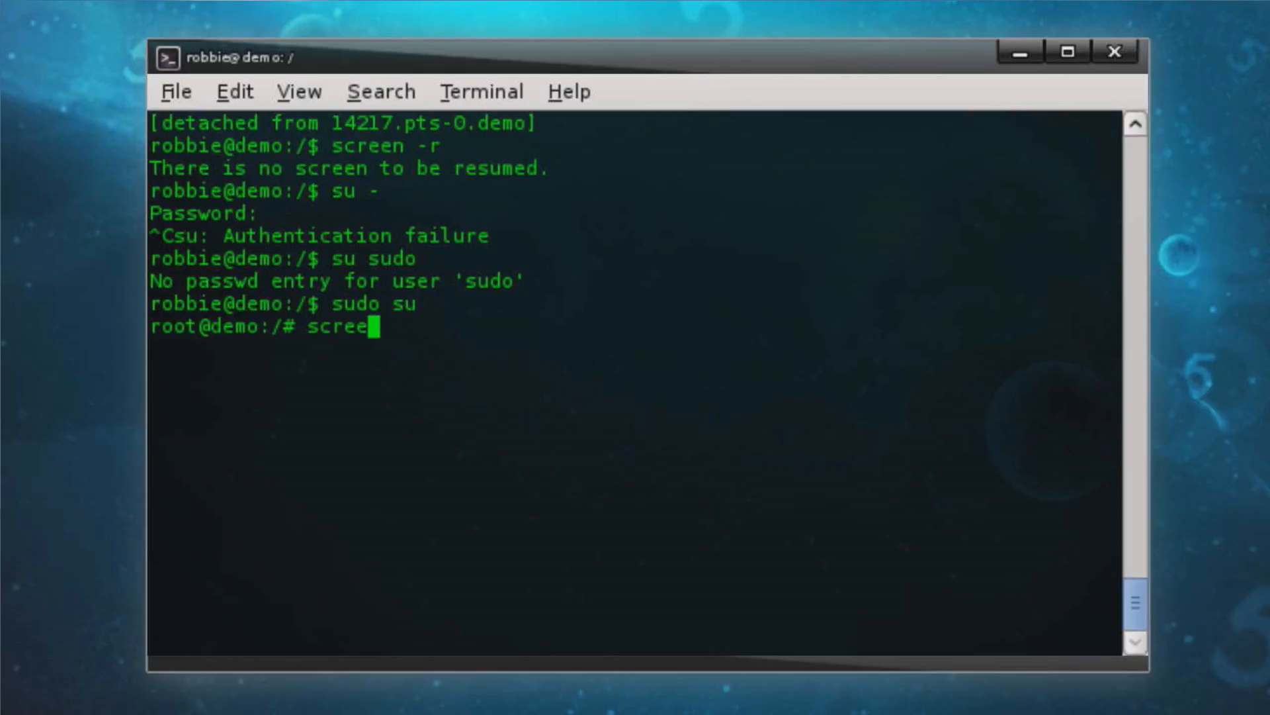
key("Return")
type("ls")
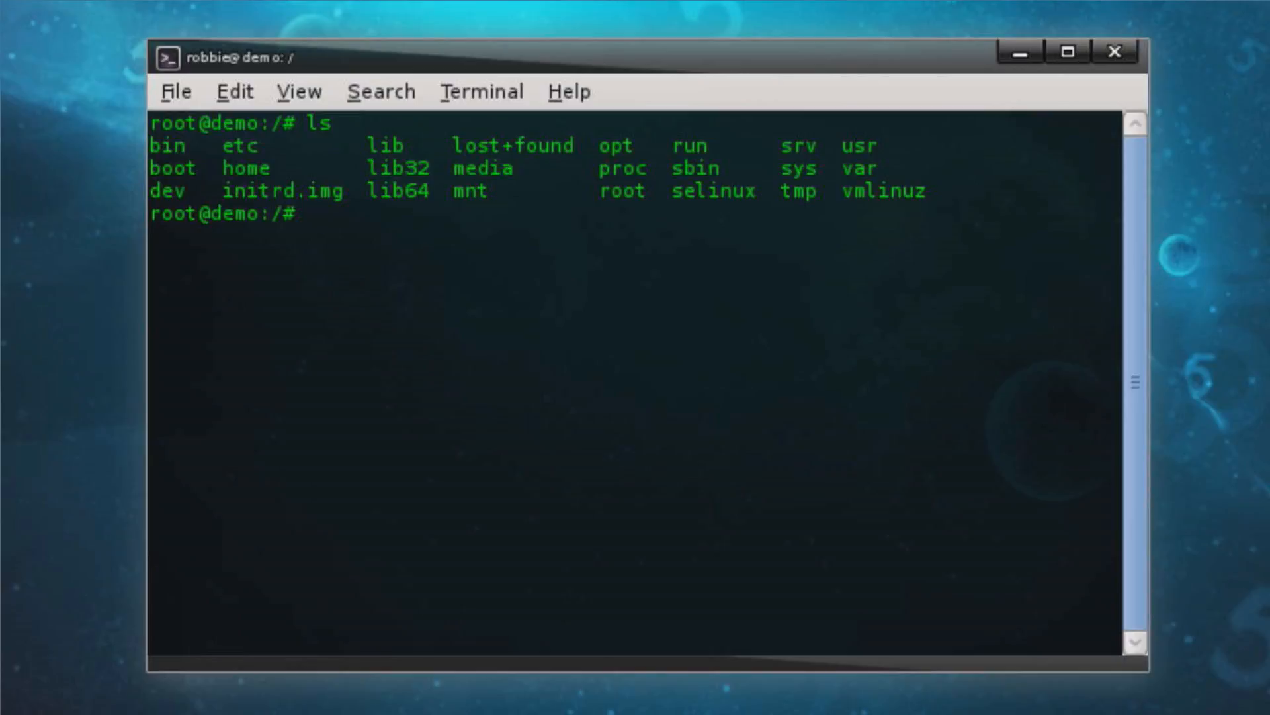
Step: Exit root, then resume the root screen session with sudo screen -r and exit it
type("exit")
type("s")
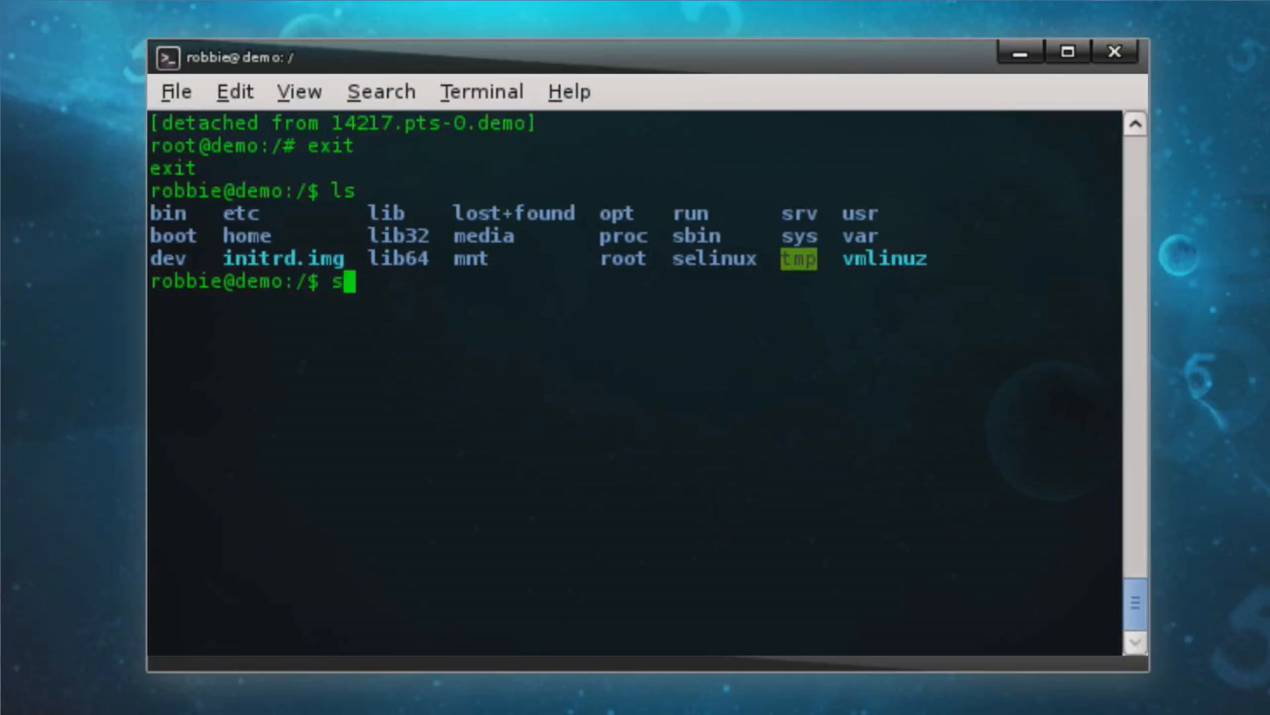
key("Return")
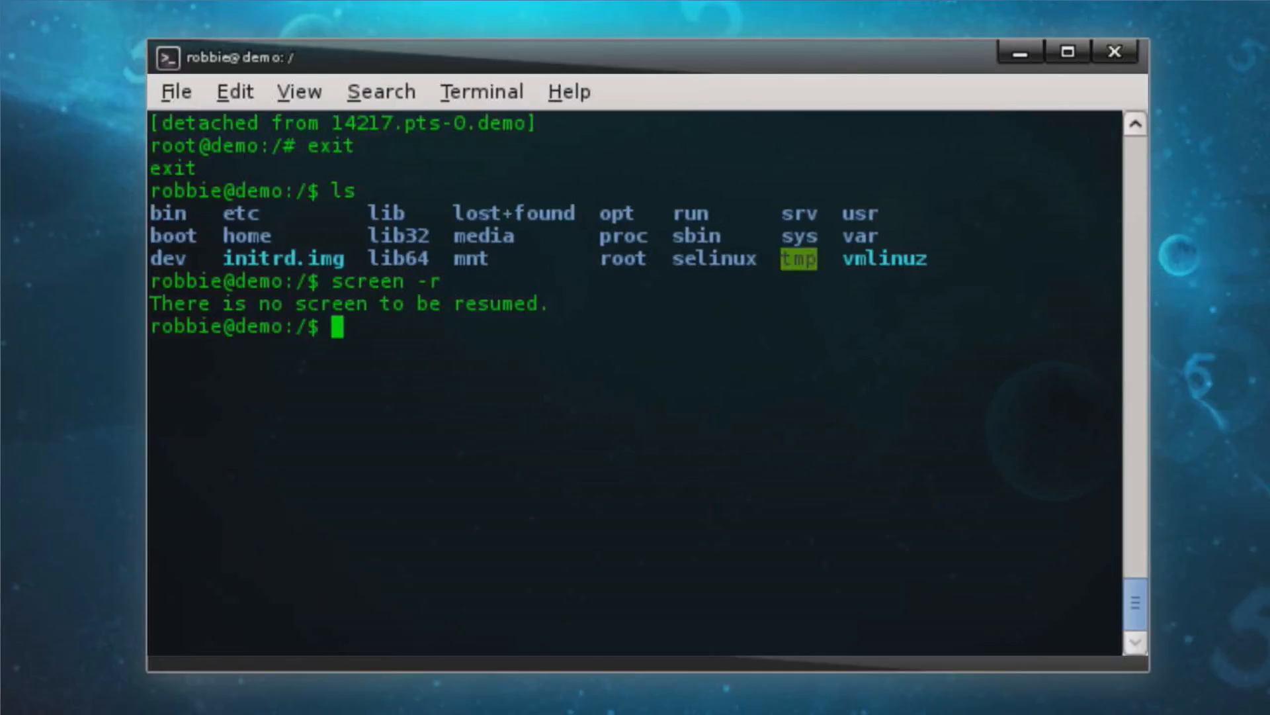
type("sudo s")
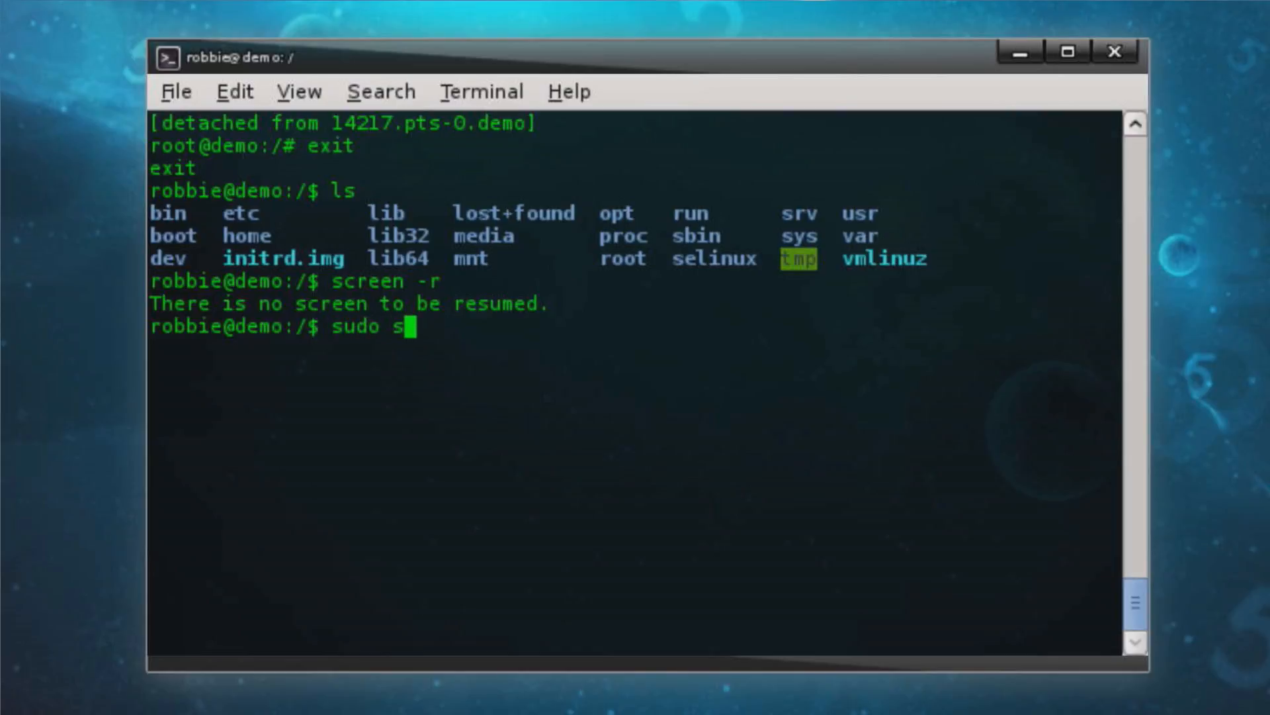
type("creen -r")
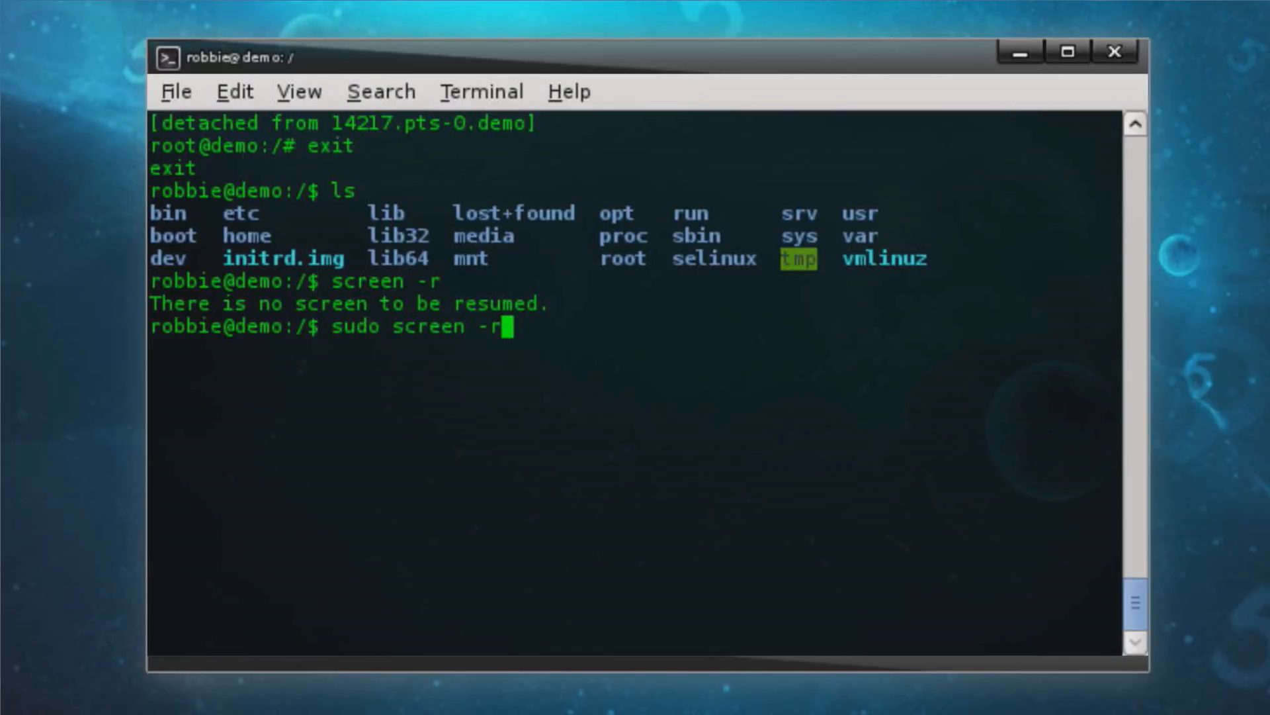
key("Return")
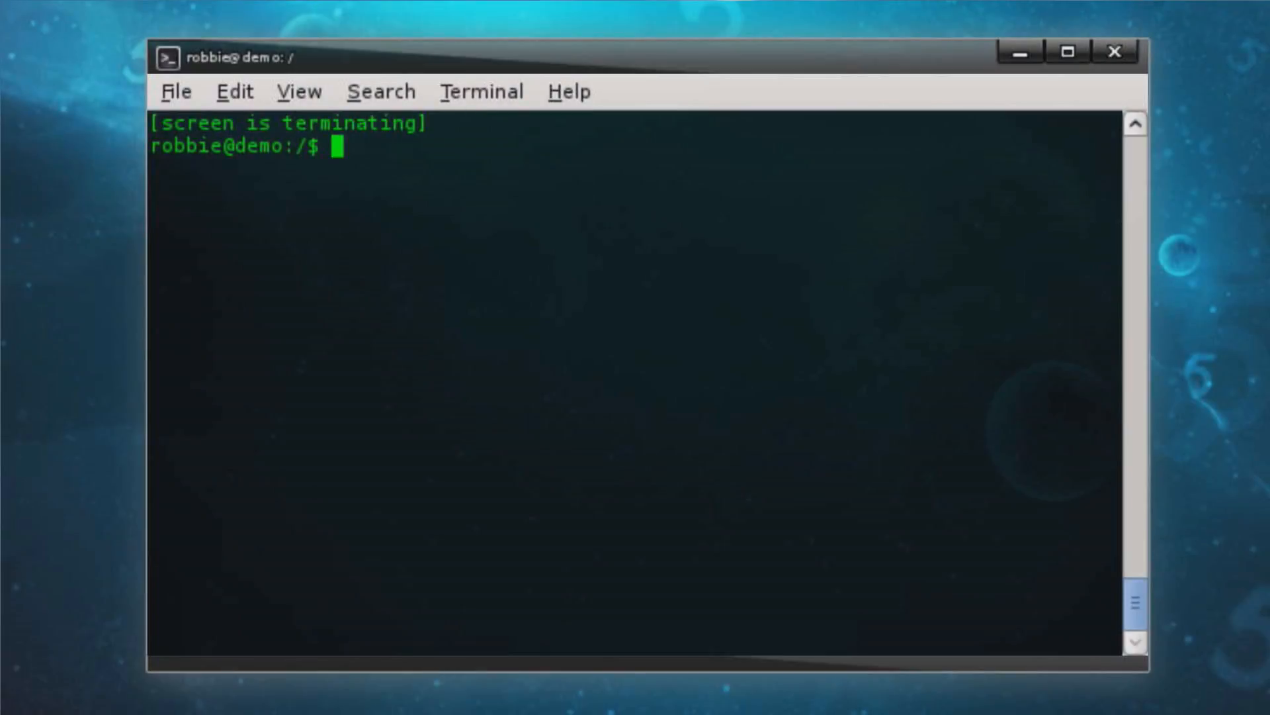
Step: Confirm plain and sudo screen -r both report no screen to resume, then list the root directory
type("s")
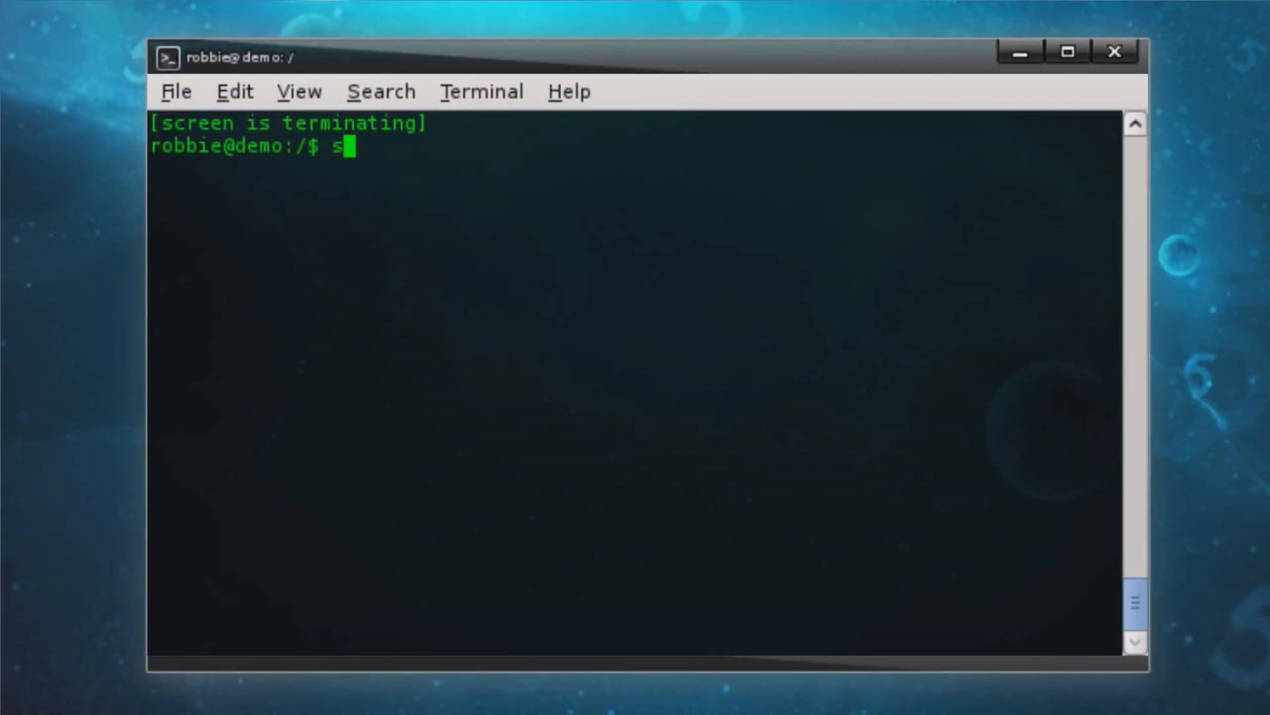
type("creen")
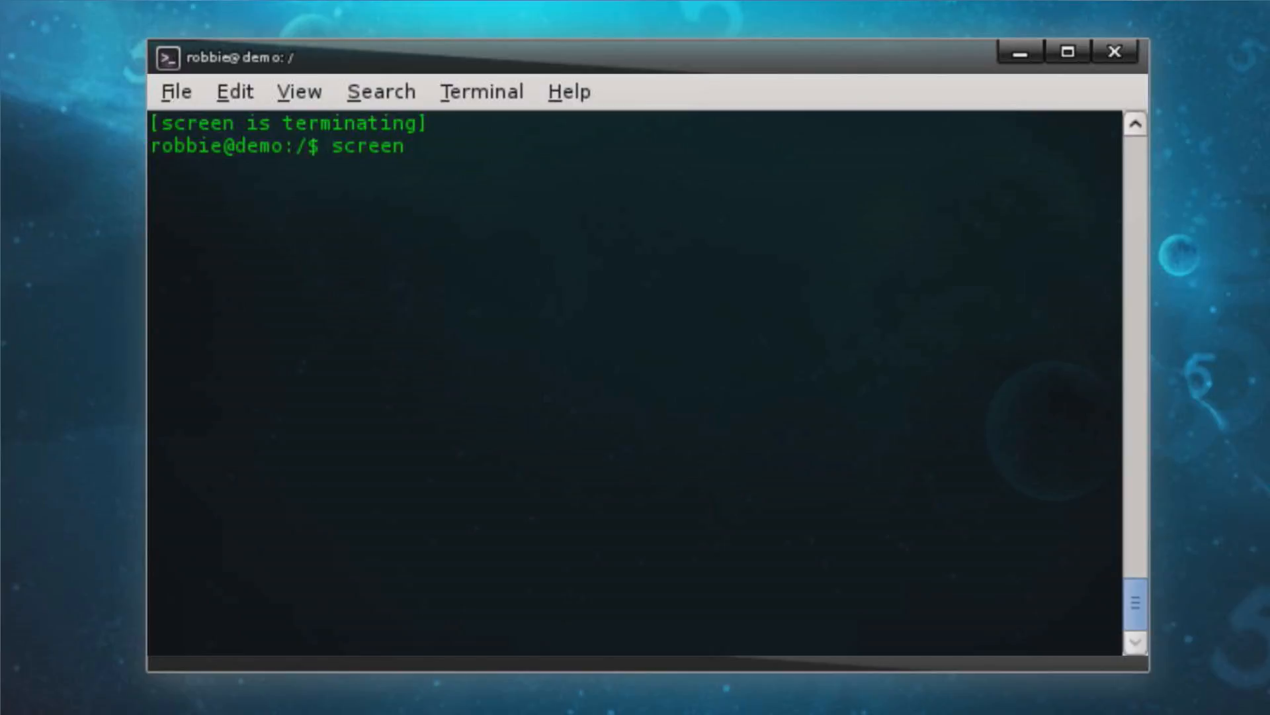
key("Return")
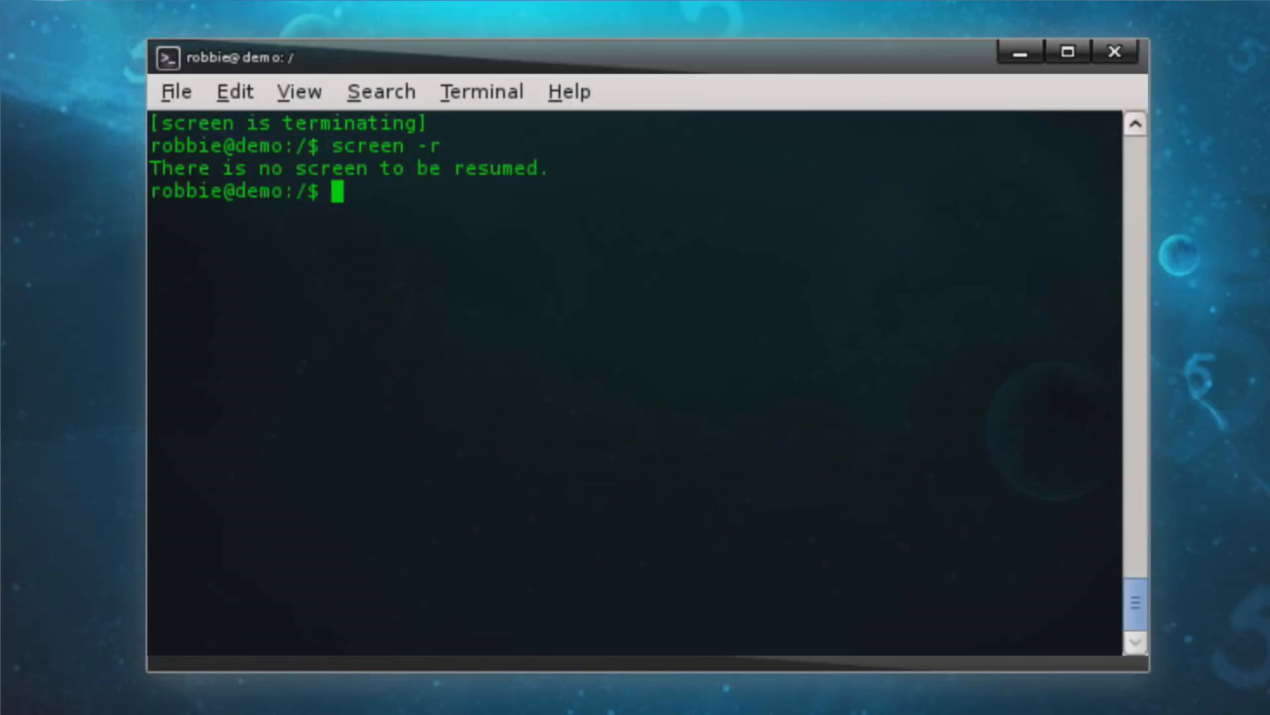
type("screen -r")
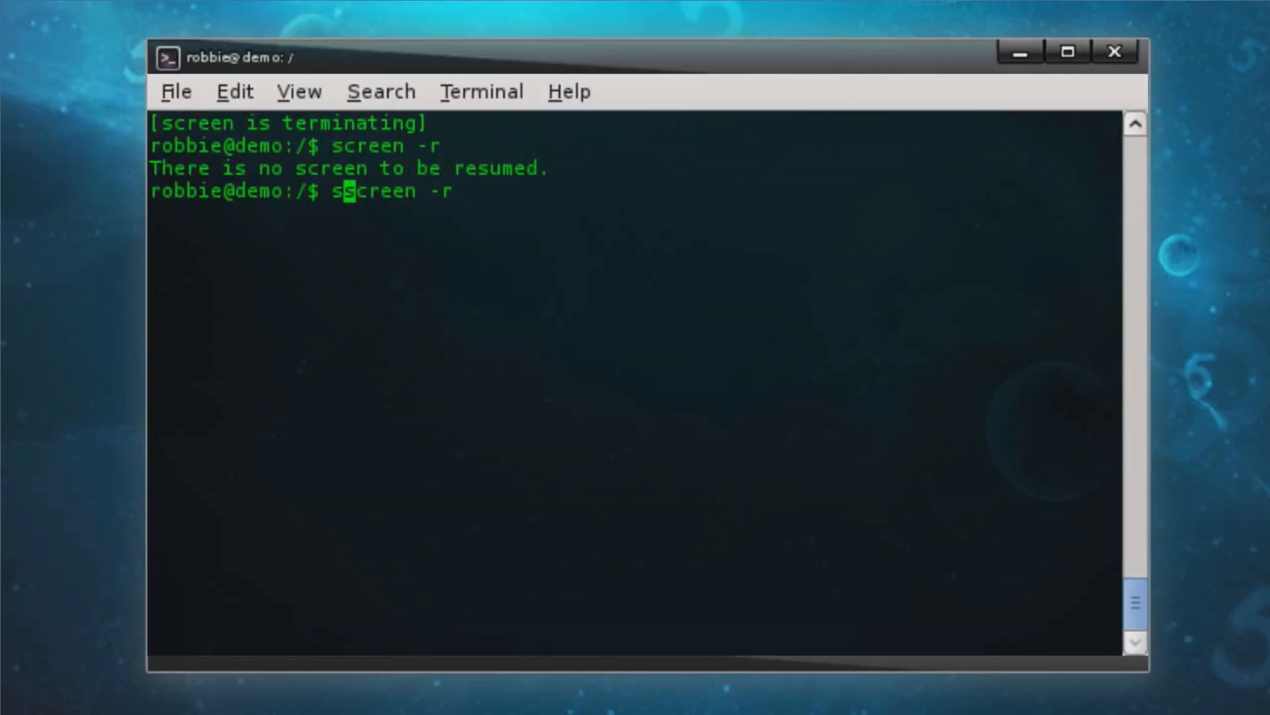
key("Return")
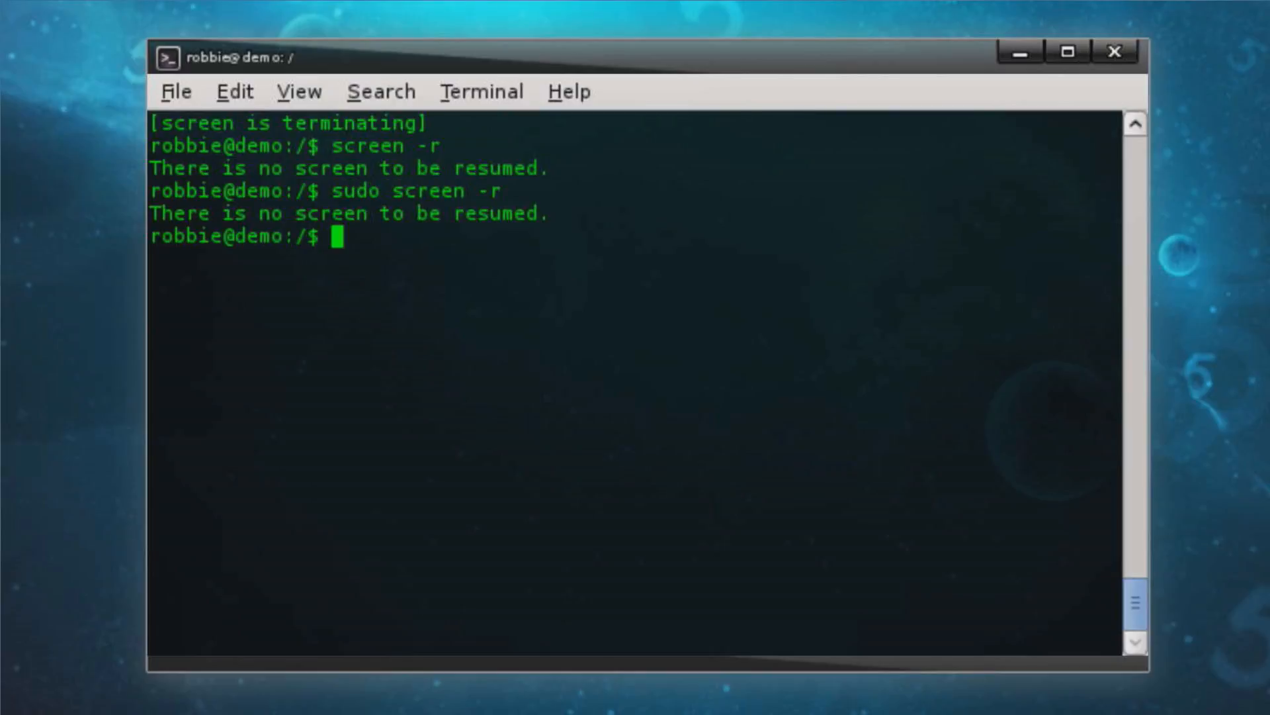
type("sud")
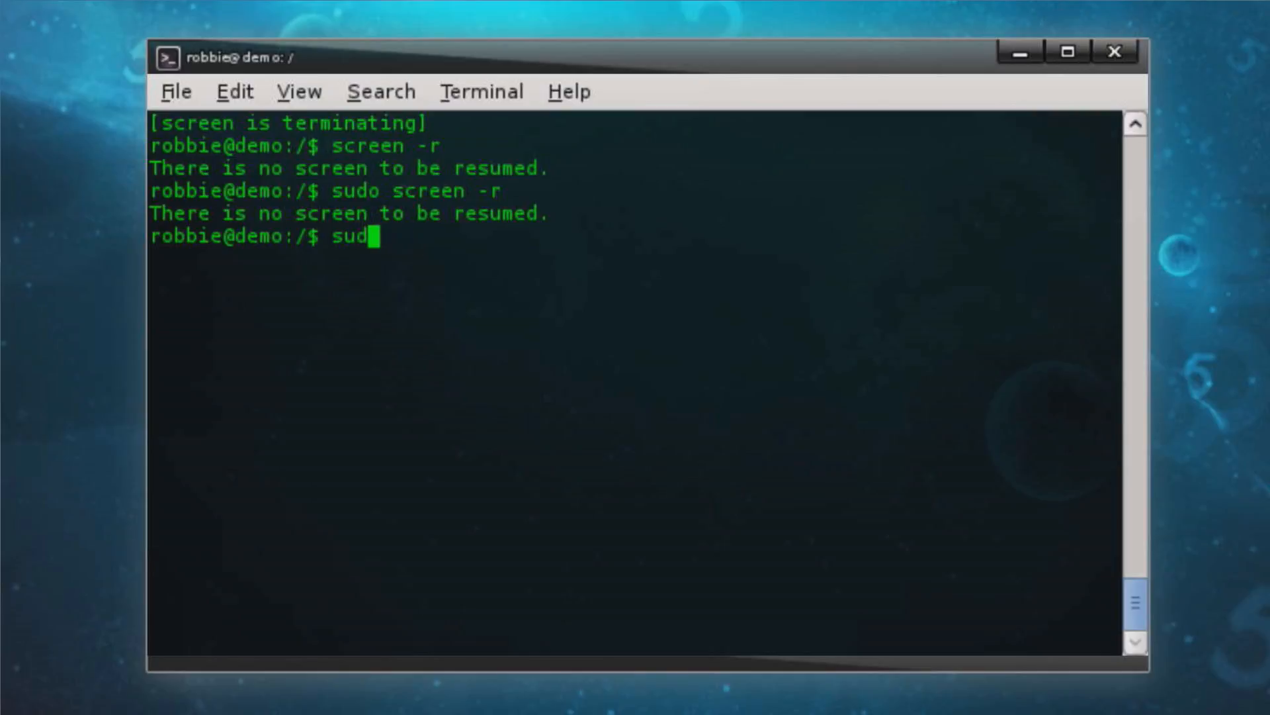
type("screen -")
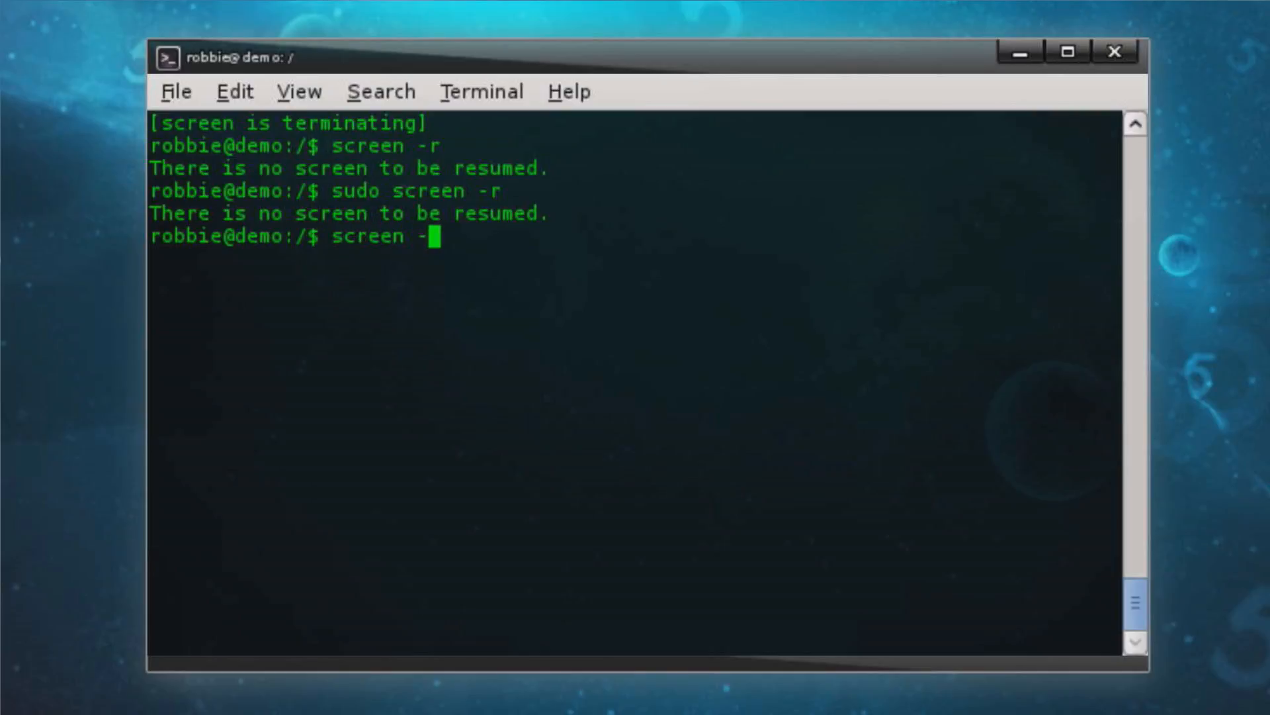
type("ls")
type("su")
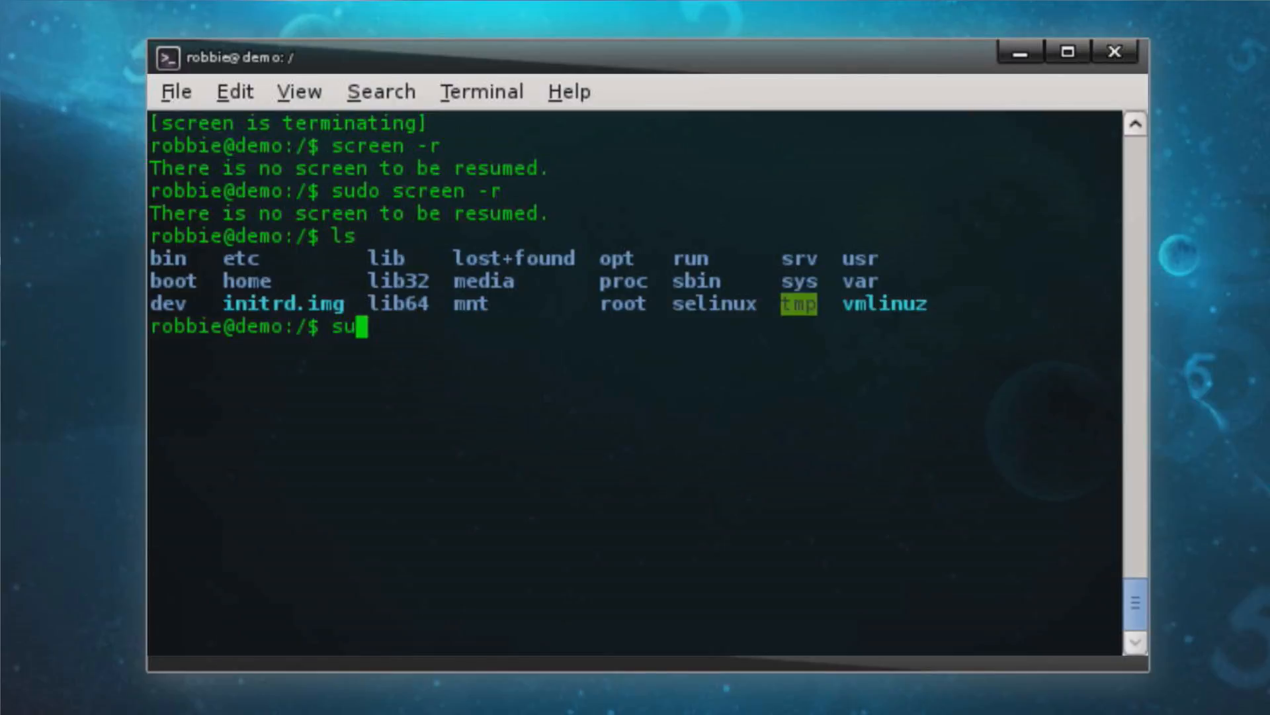
Step: Create and detach session 14901, then list it as the one detached session with screen -ls
type("do")
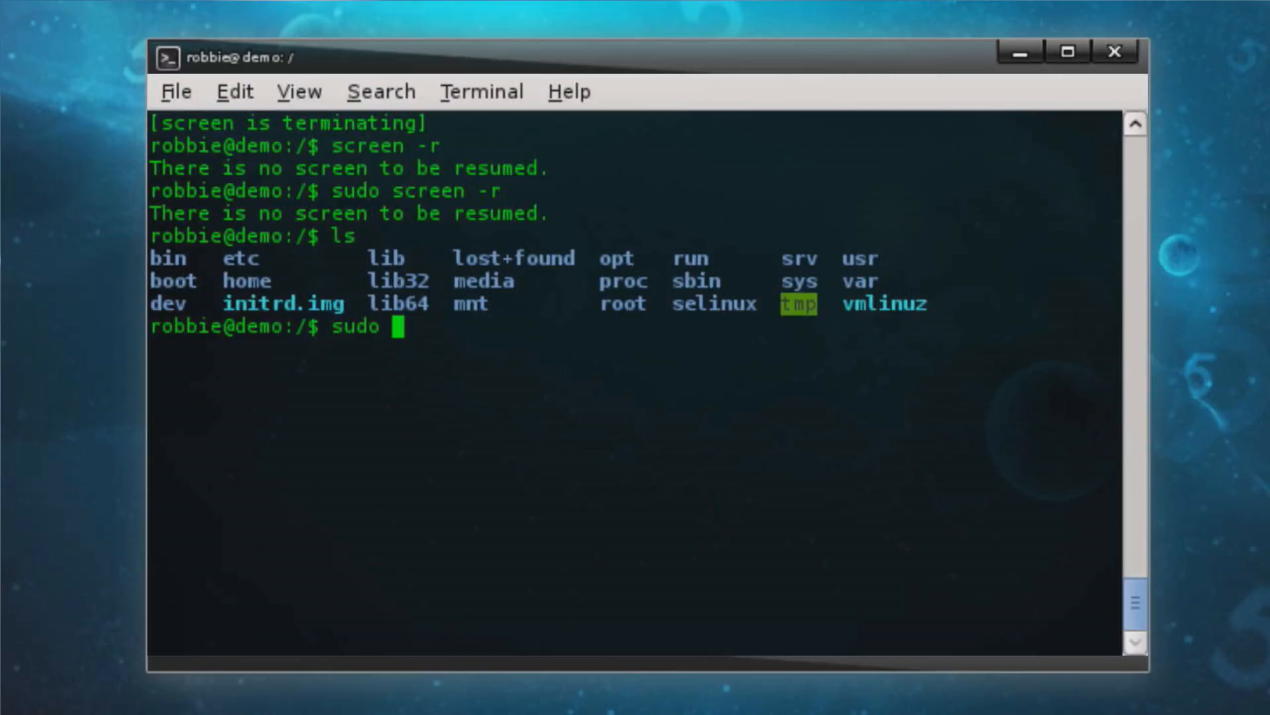
type("screen -")
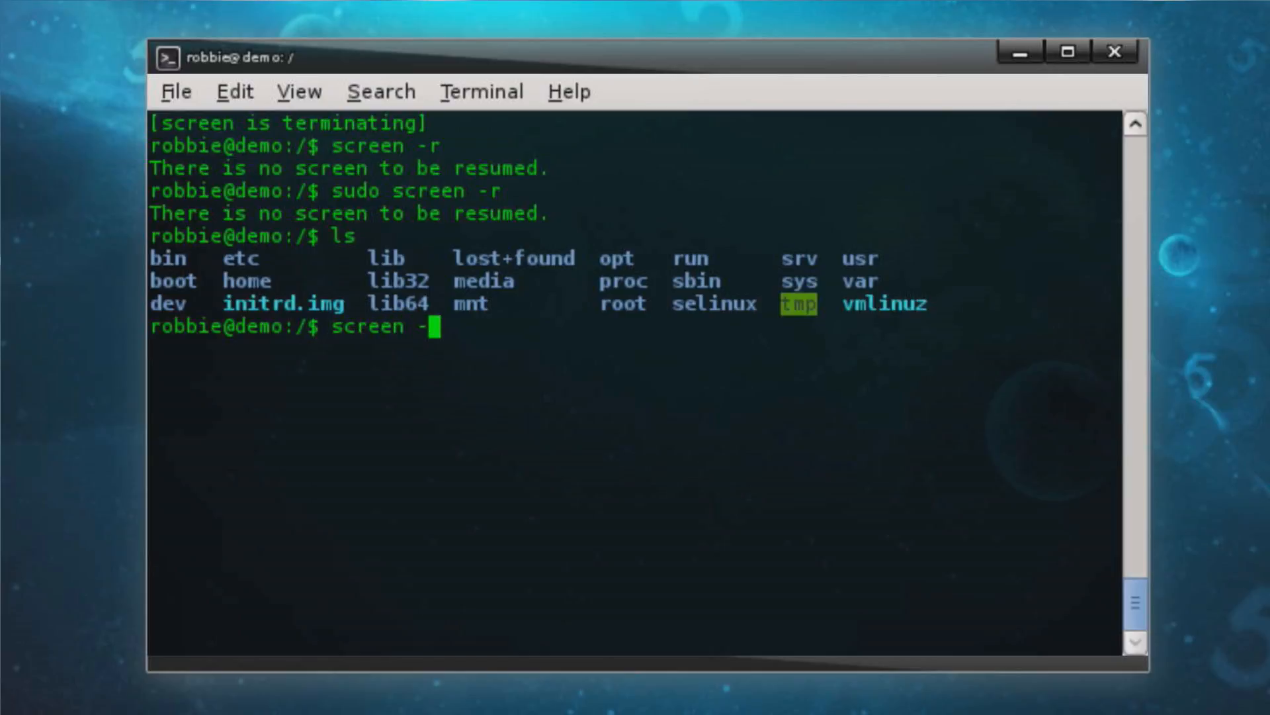
key("Return")
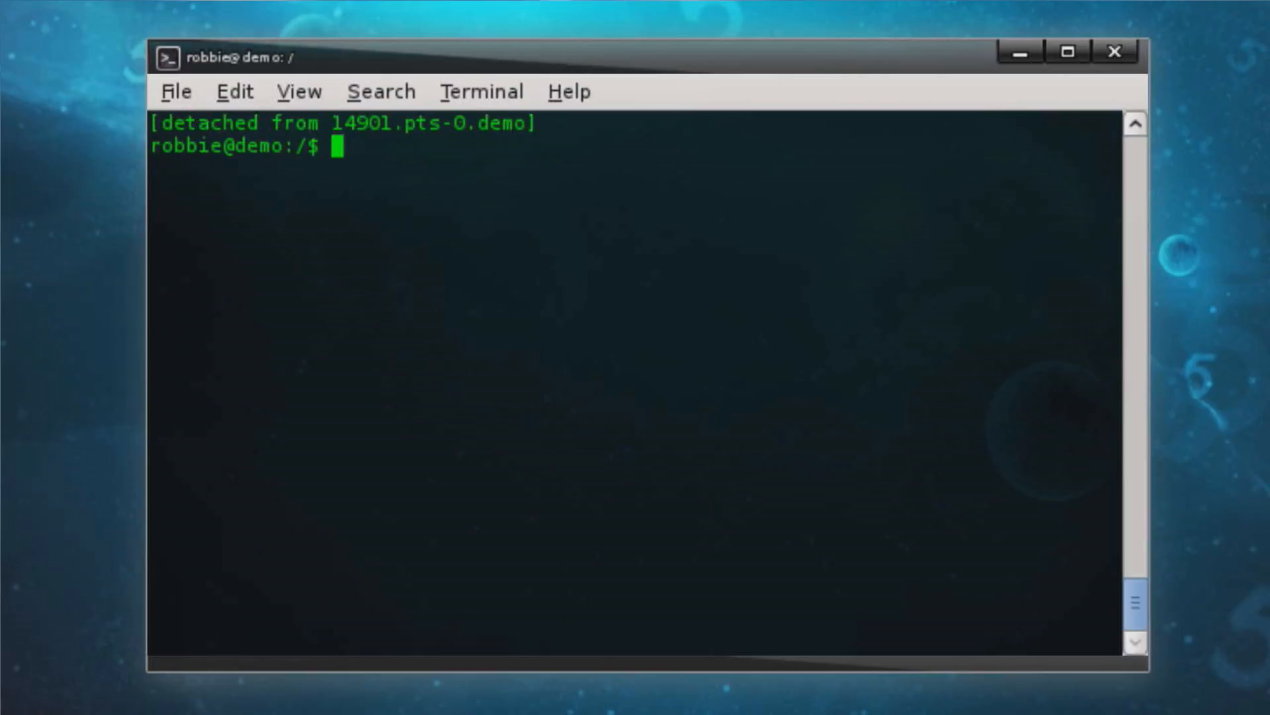
type("screen -")
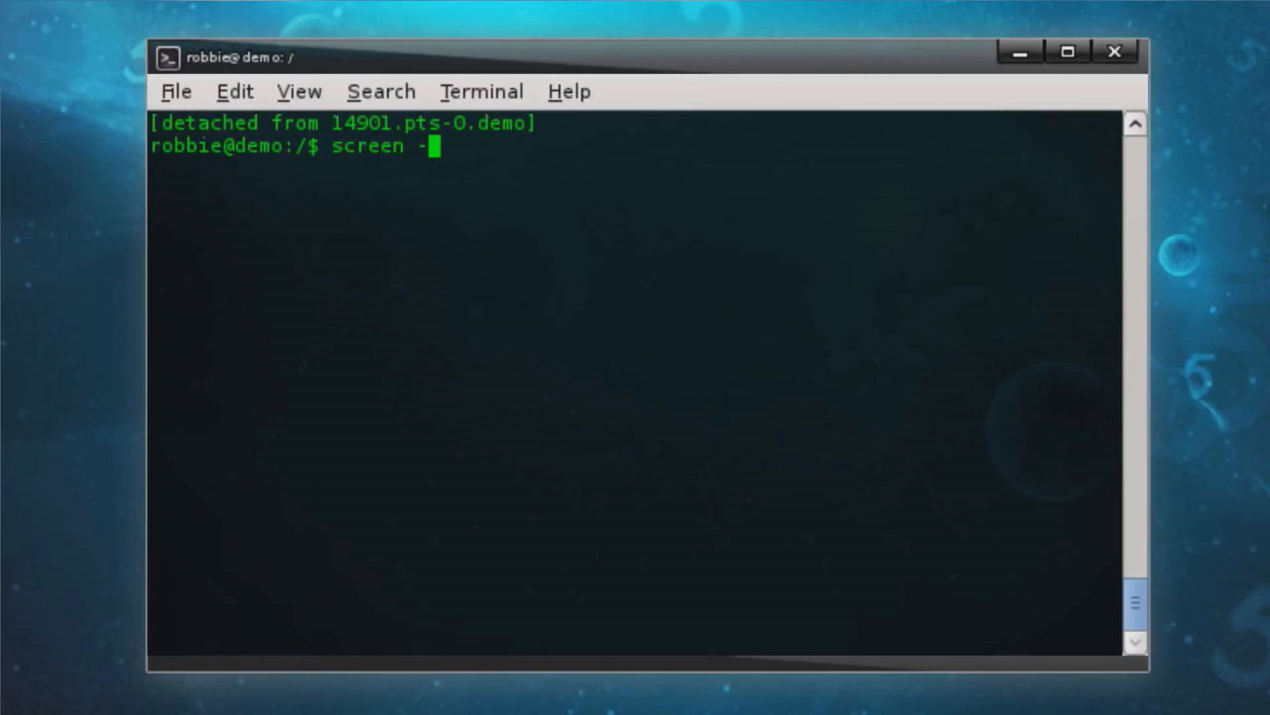
key("Return")
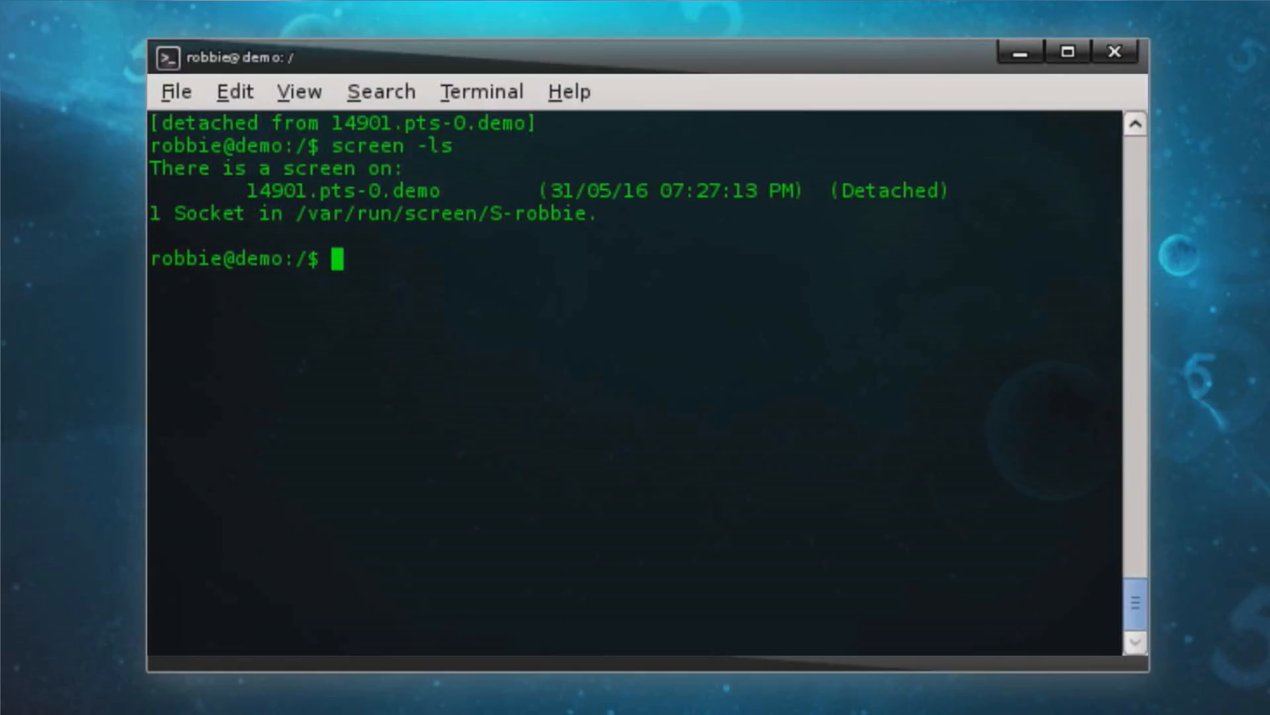
Step: Start a second session 14978, run ls inside it, and detach
type("screen")
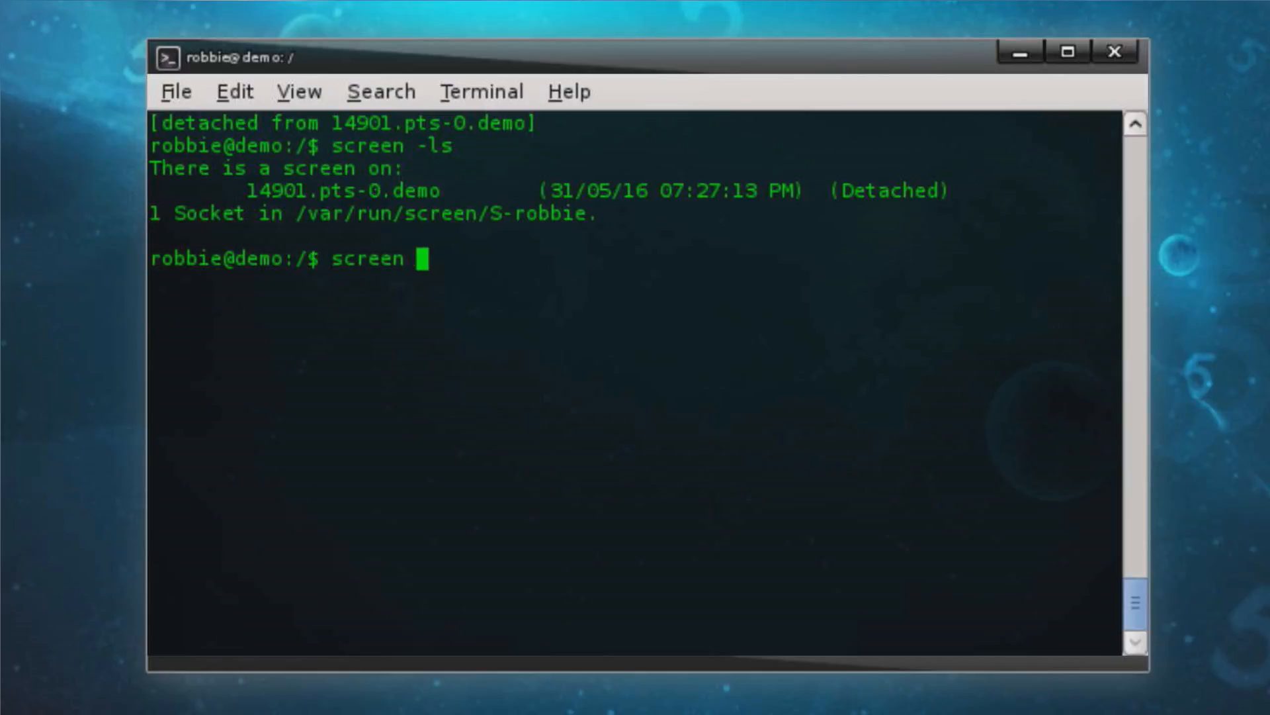
key("Return")
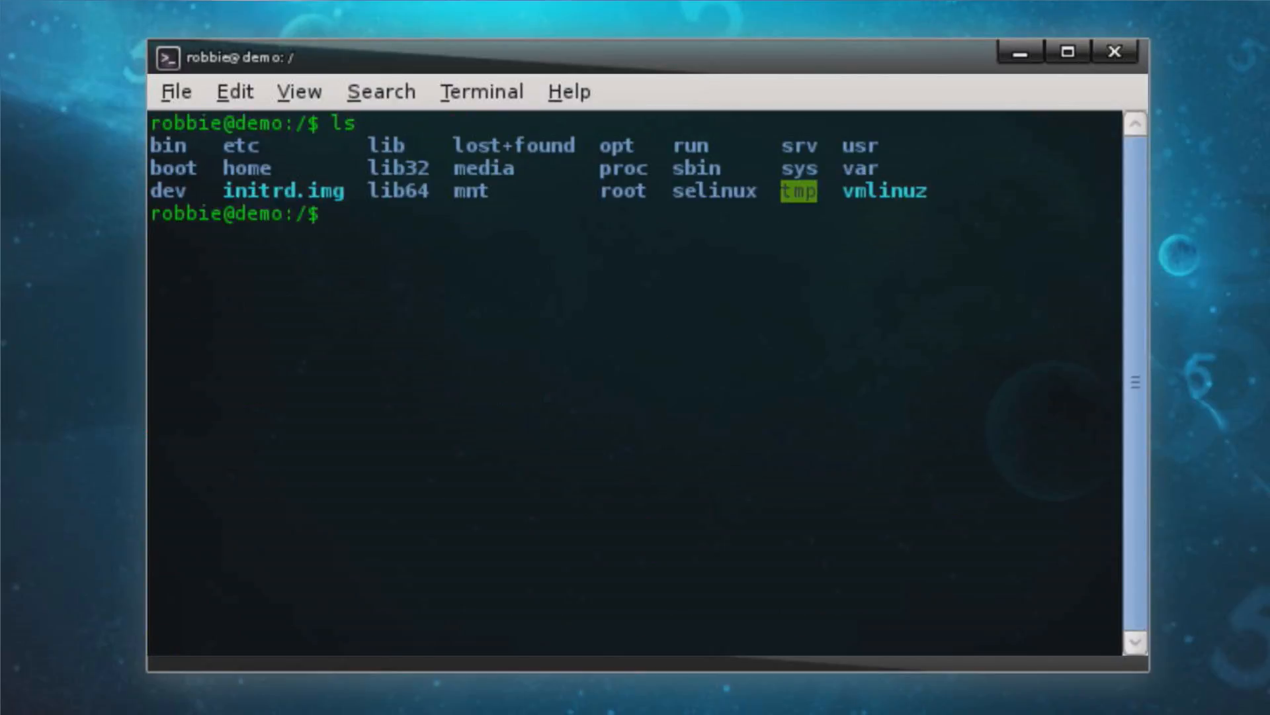
key("Return")
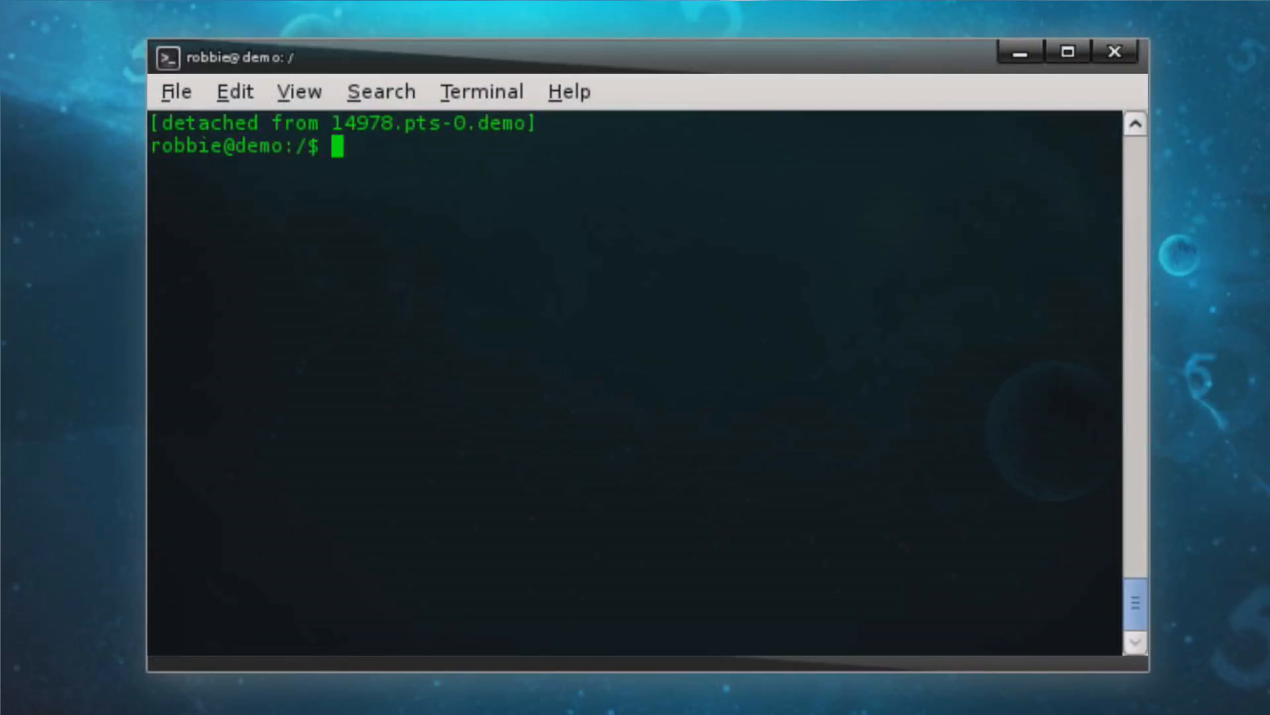
Step: After plain screen -r lists two sessions, resume session 14978 by its PID
type("screen -l")
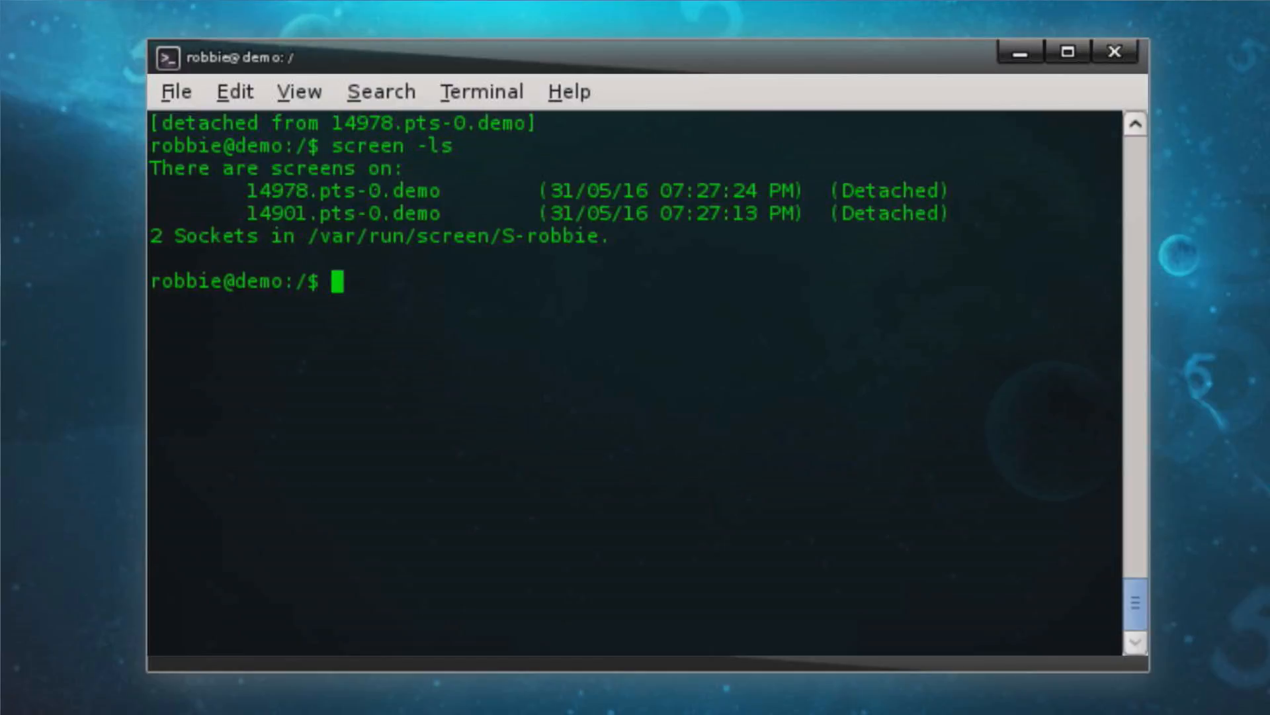
type("scr")
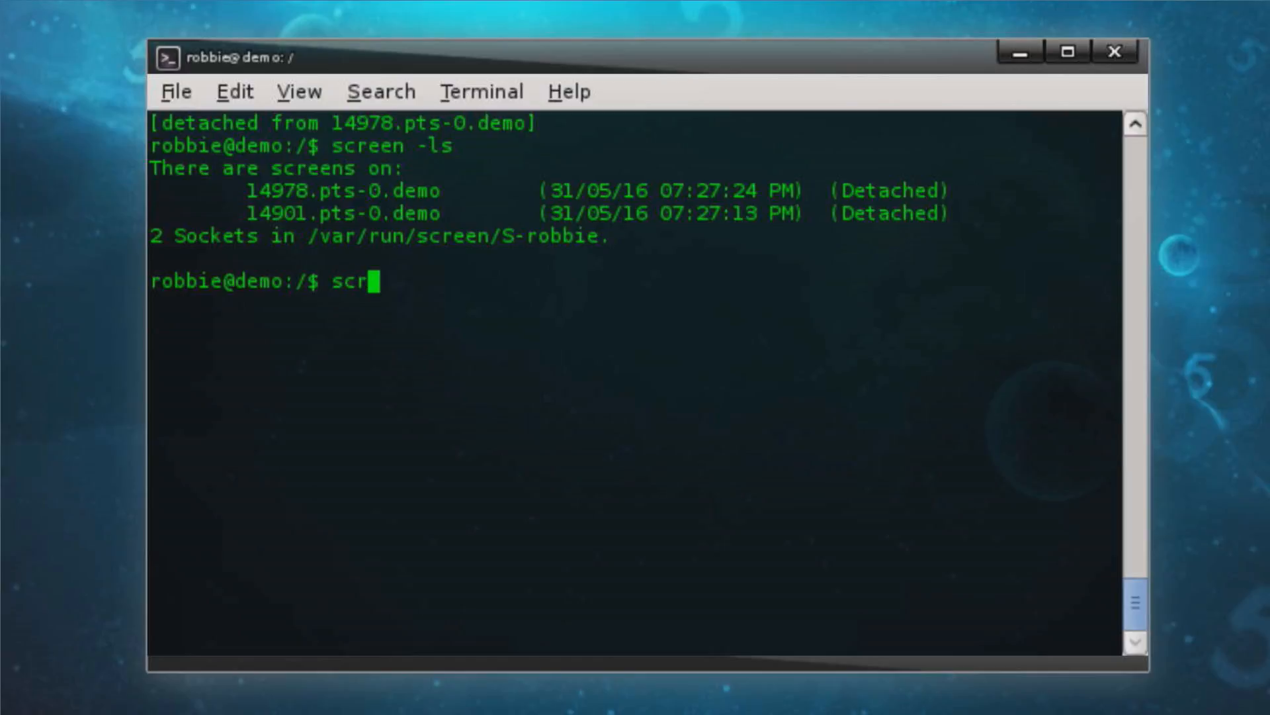
key("Return")
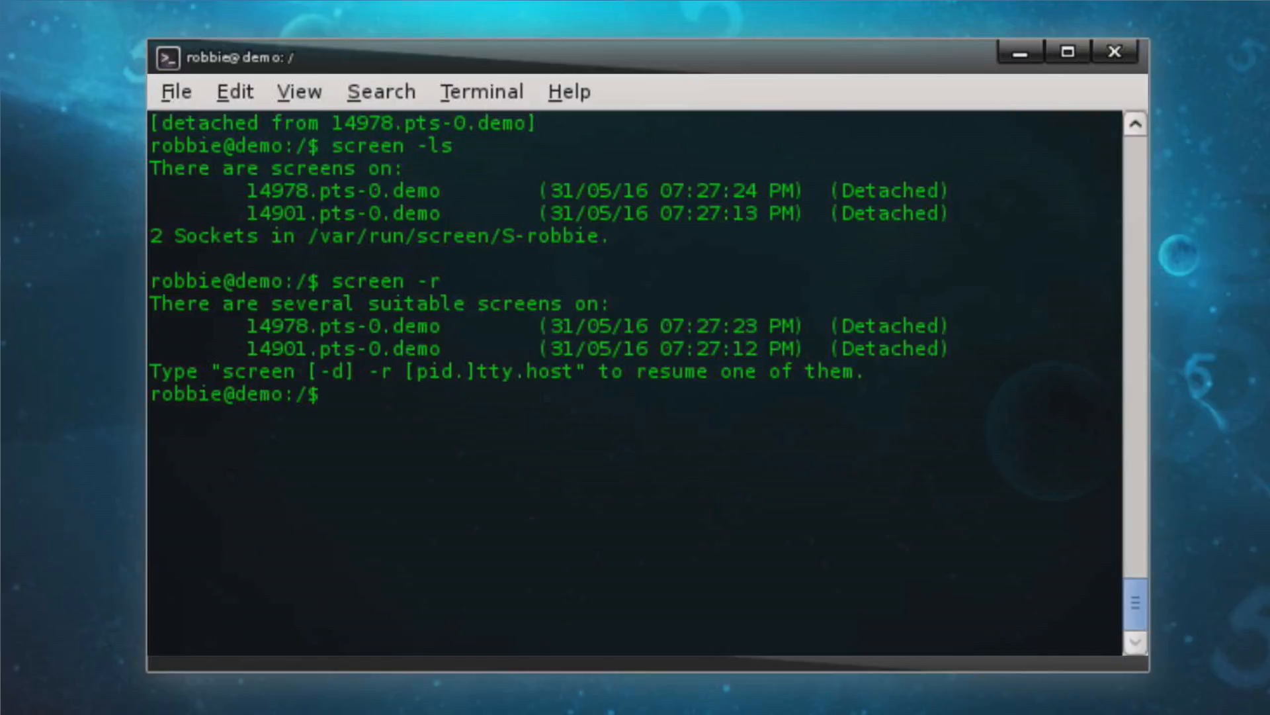
type("s")
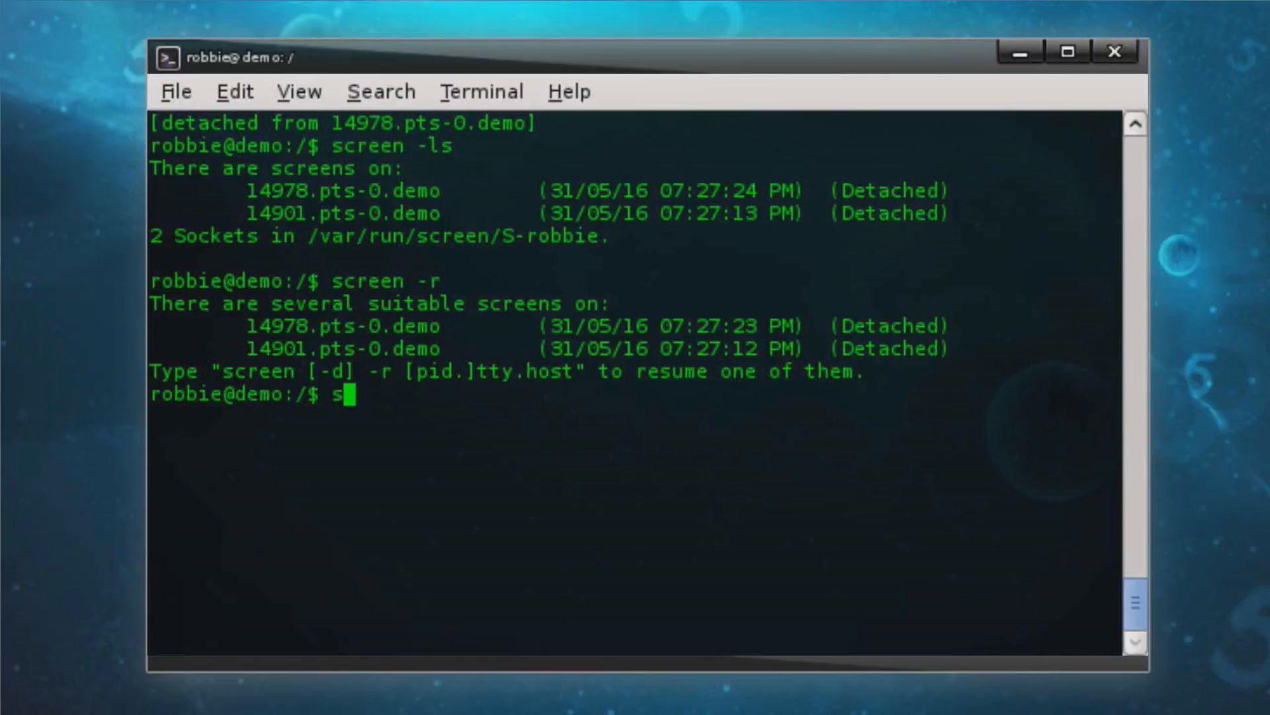
type("creen -r")
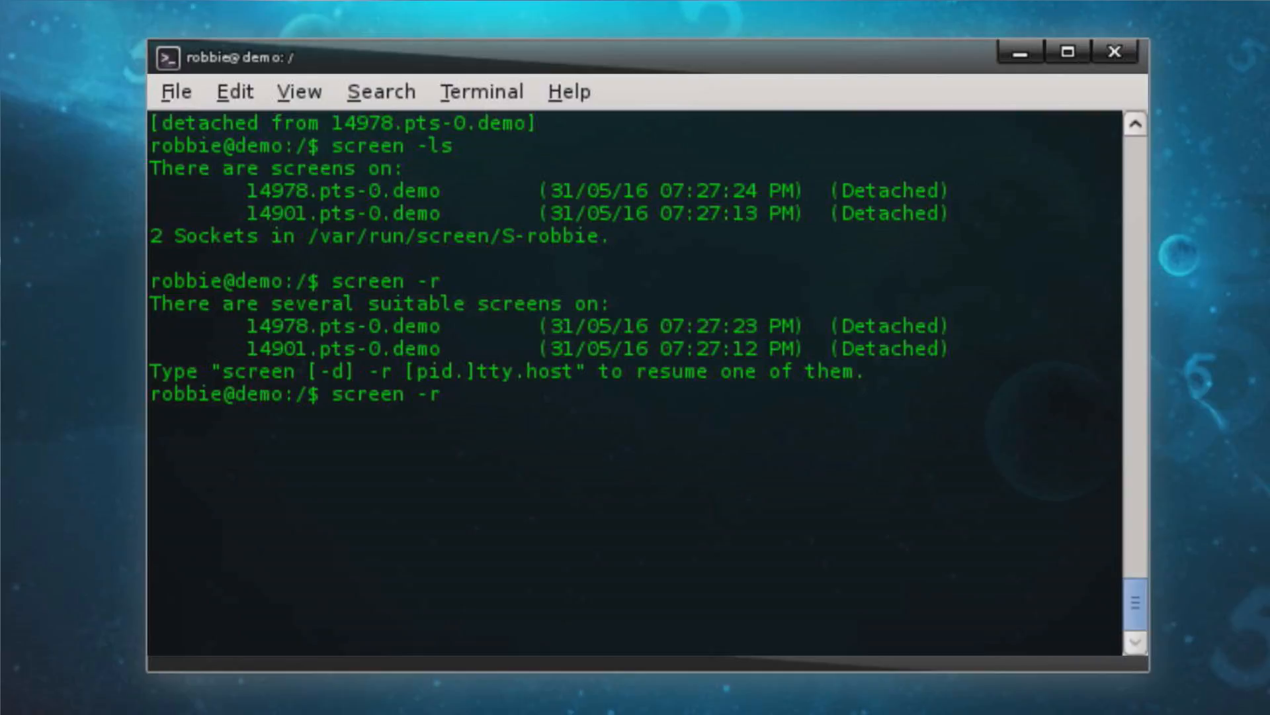
type("14978")
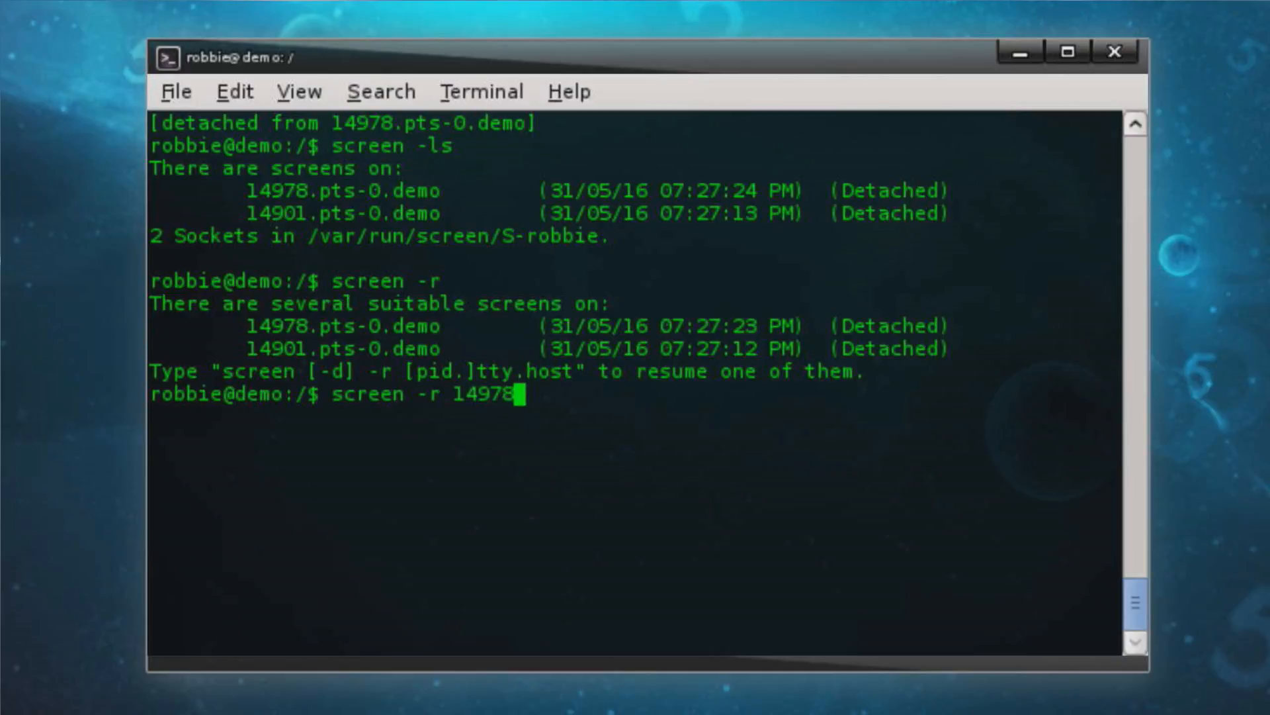
key("Return")
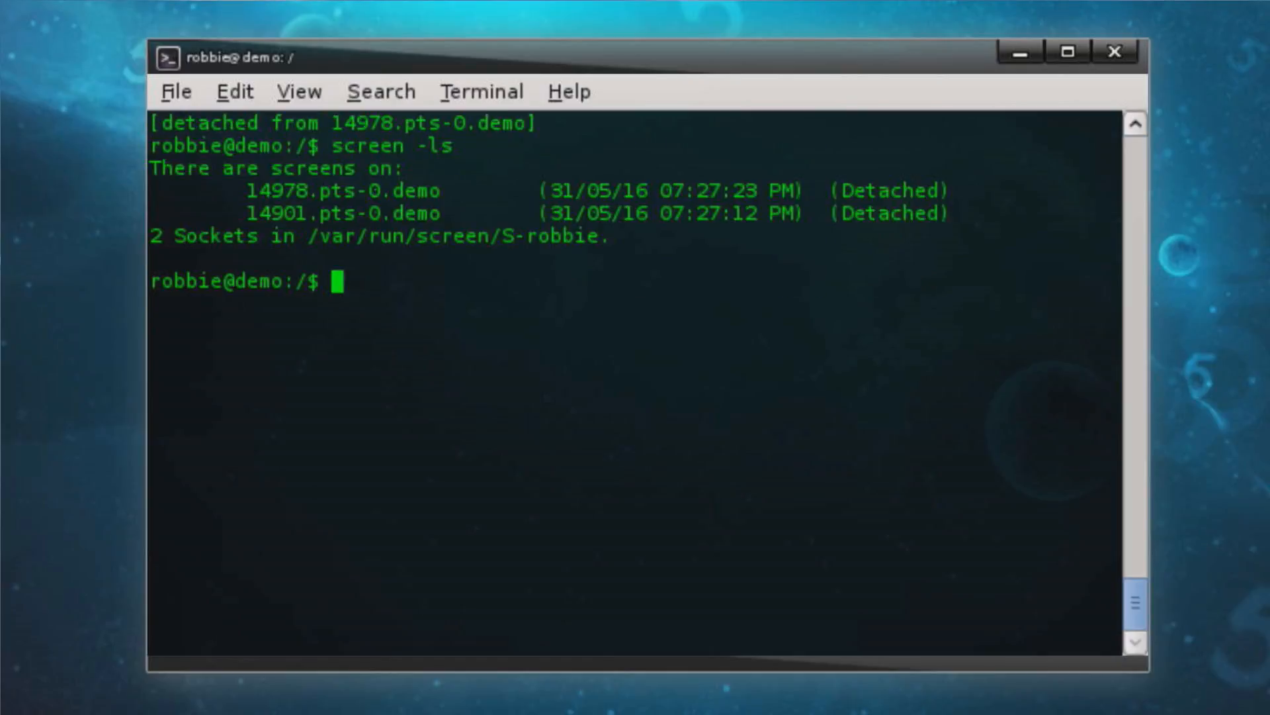
Step: Attach another detached session from inside, landing on a fresh prompt
type("scr")
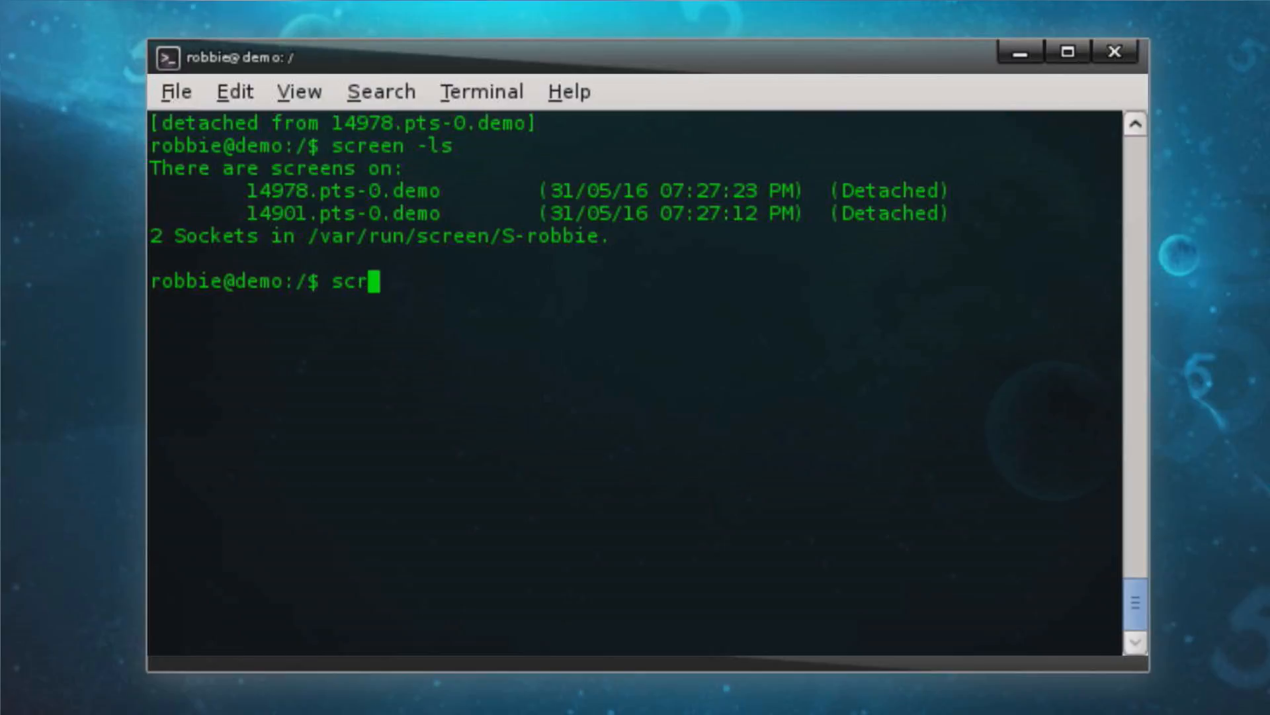
type("een -r")
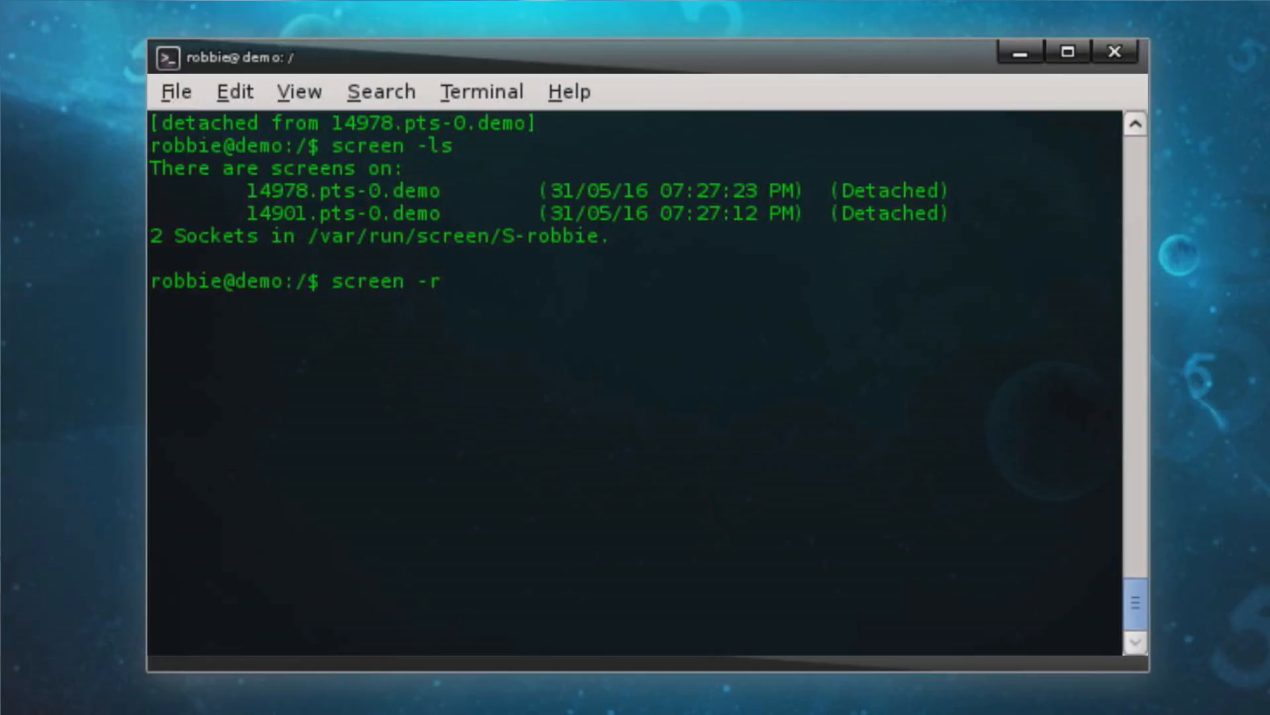
key("Return")
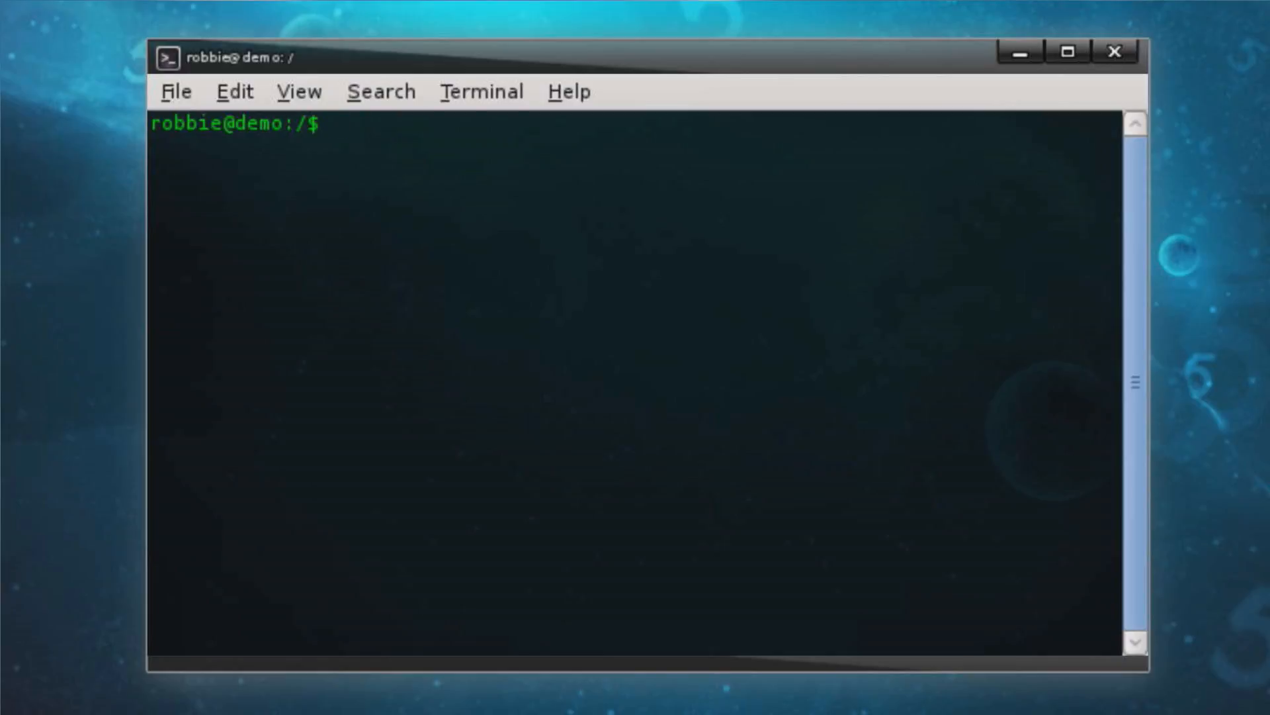
Step: List sessions, resume 14978 with screen -r, detach it, and list it as the only one remaining
type("scre")
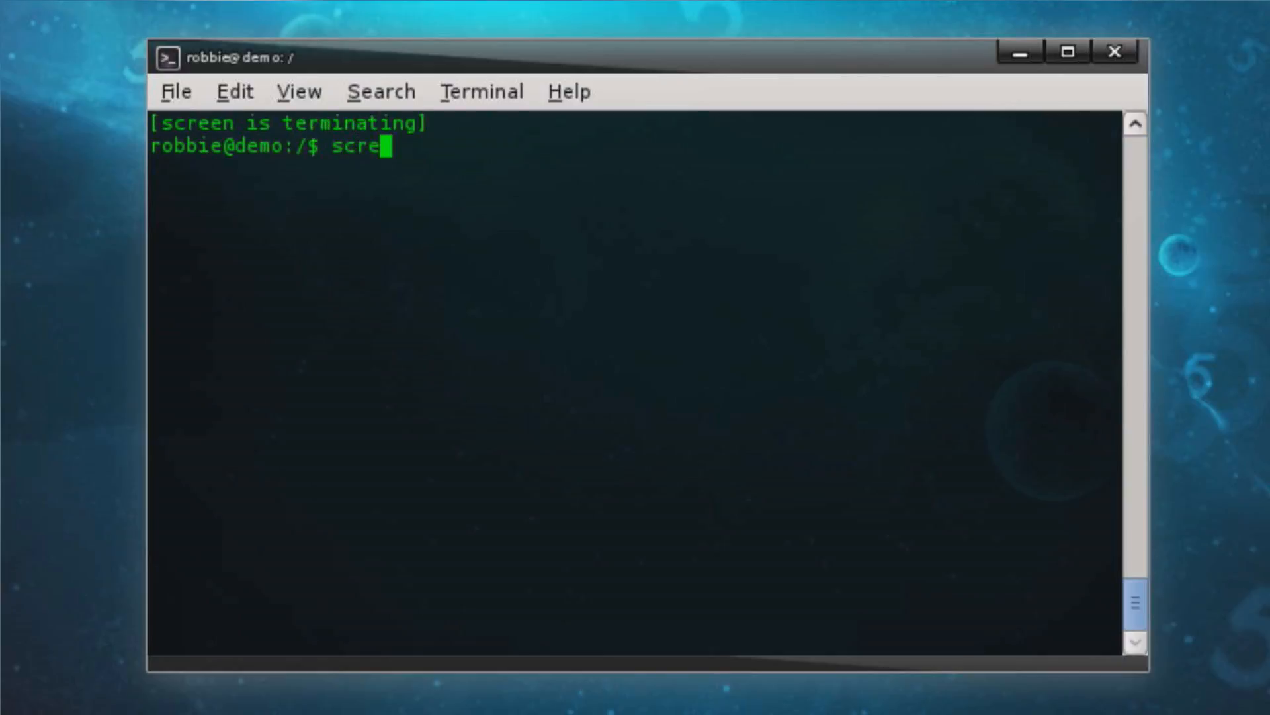
key("Return")
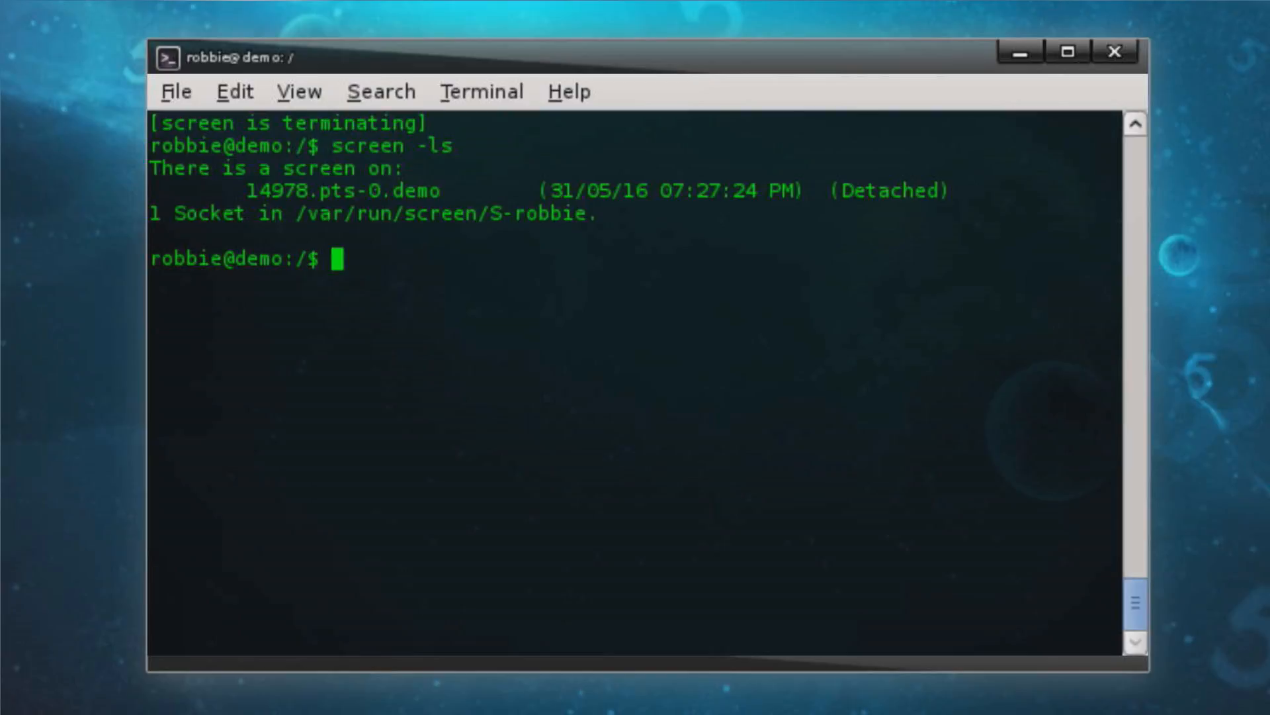
type("screen")
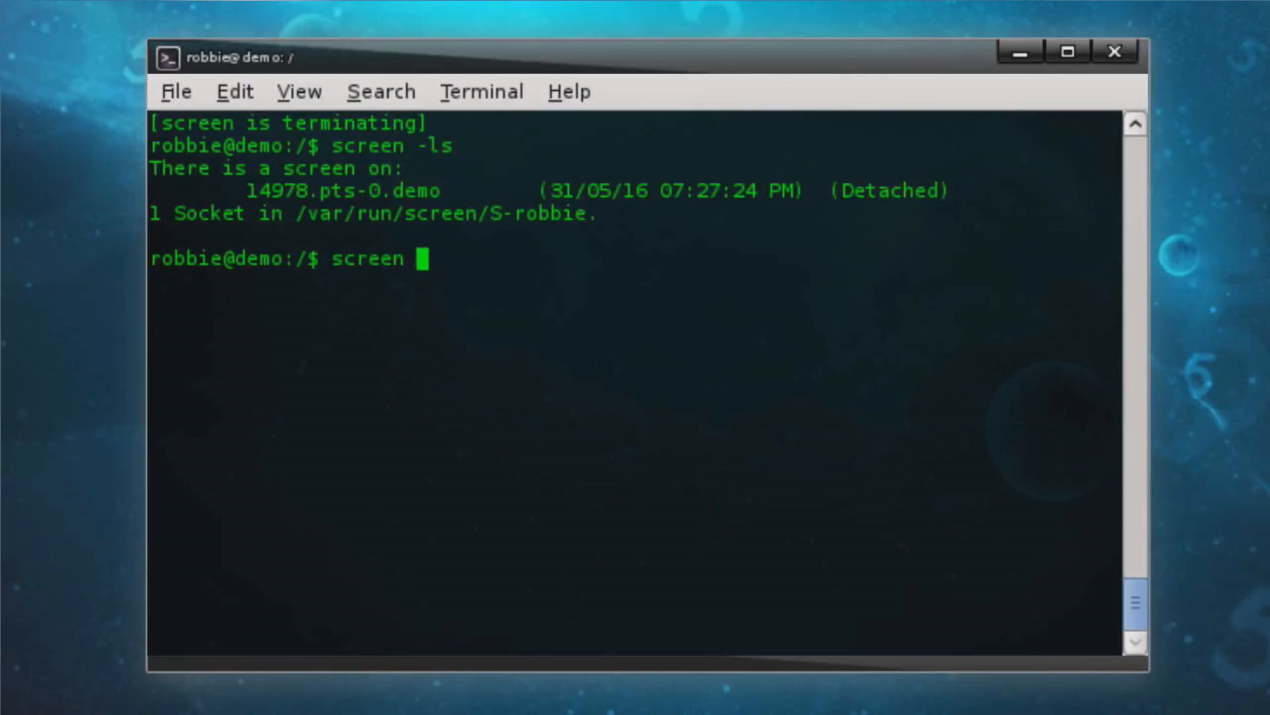
type("-r")
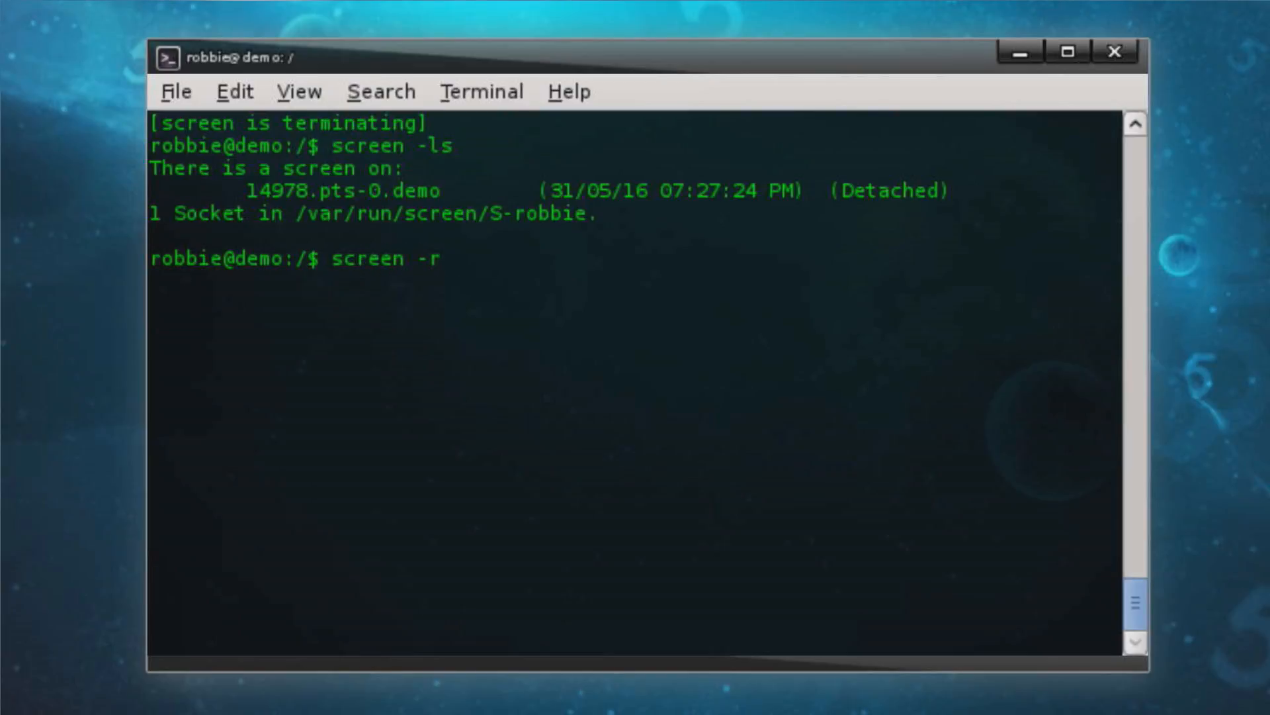
mouse_move(445, 258)
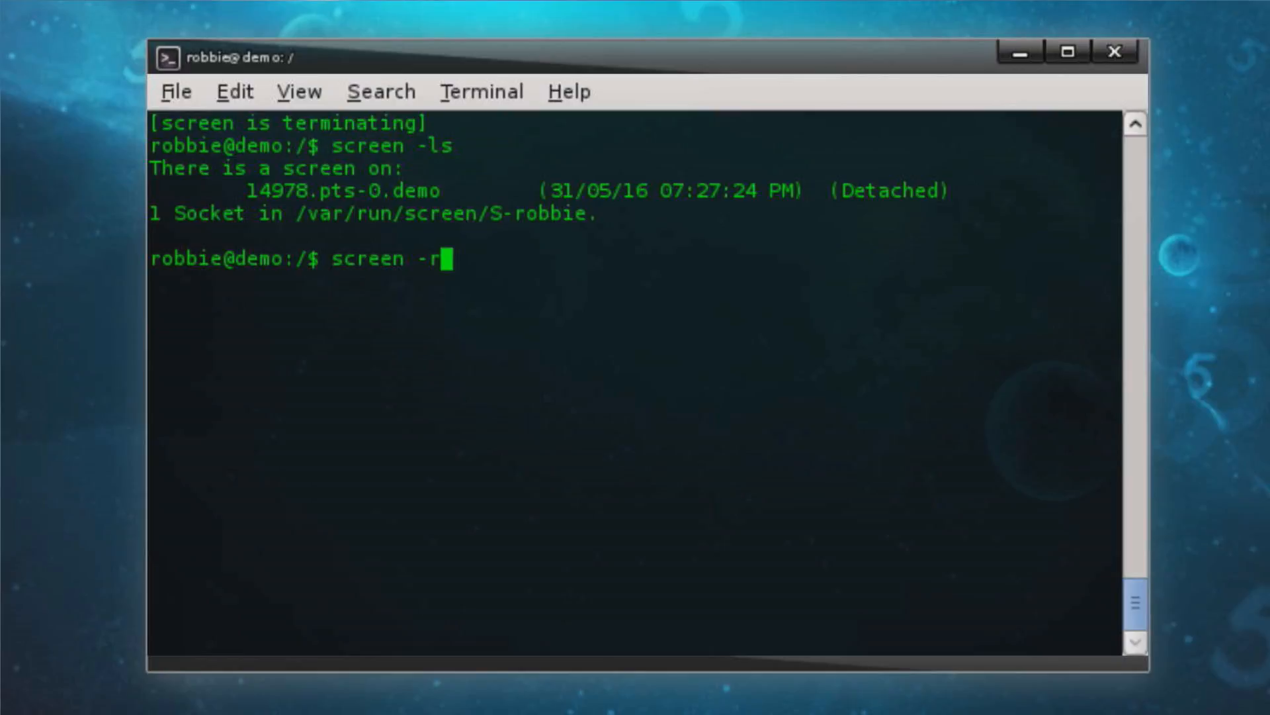
key("Return")
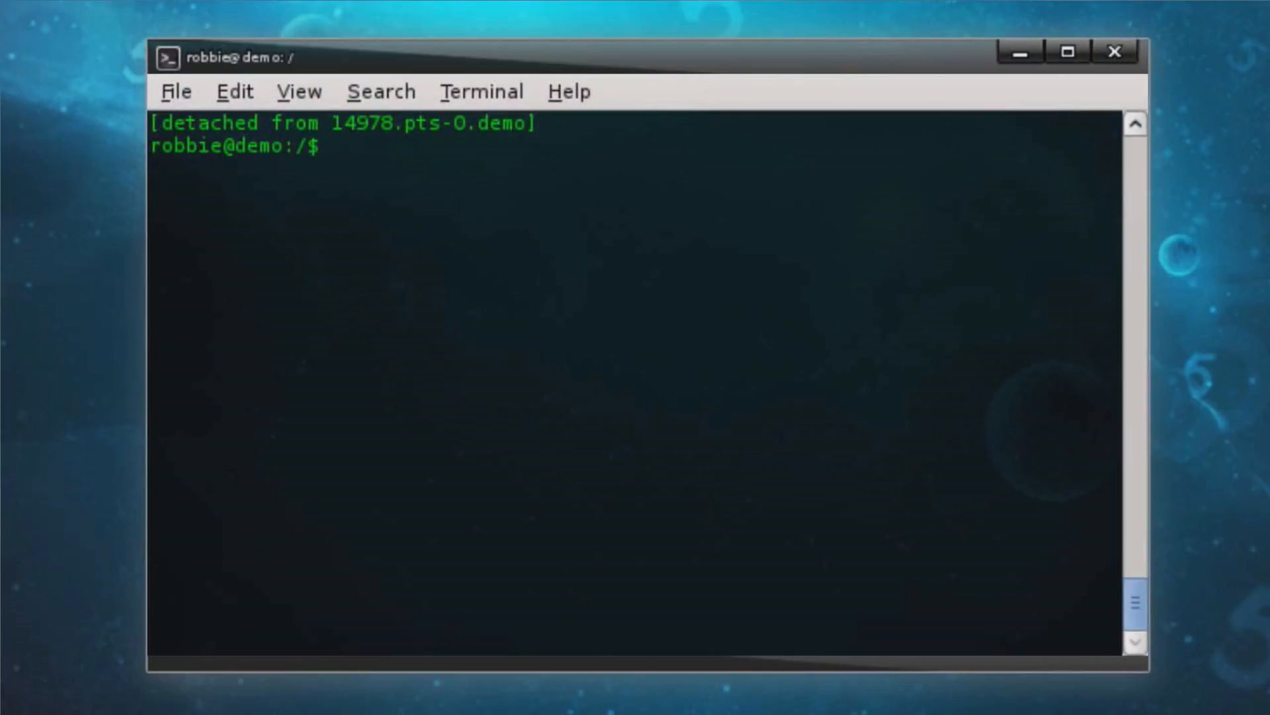
type("screen -l")
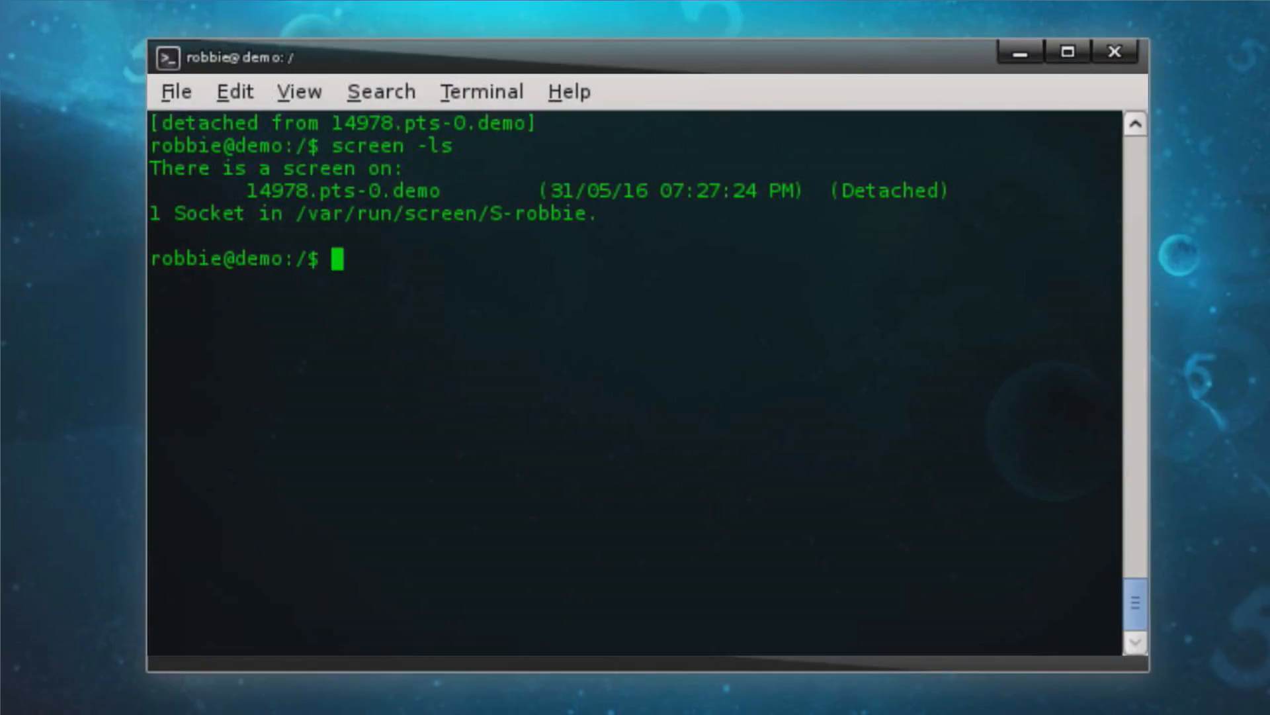
Step: Start a new GNU Screen session named 'backup' with screen -S backup
type("screen")
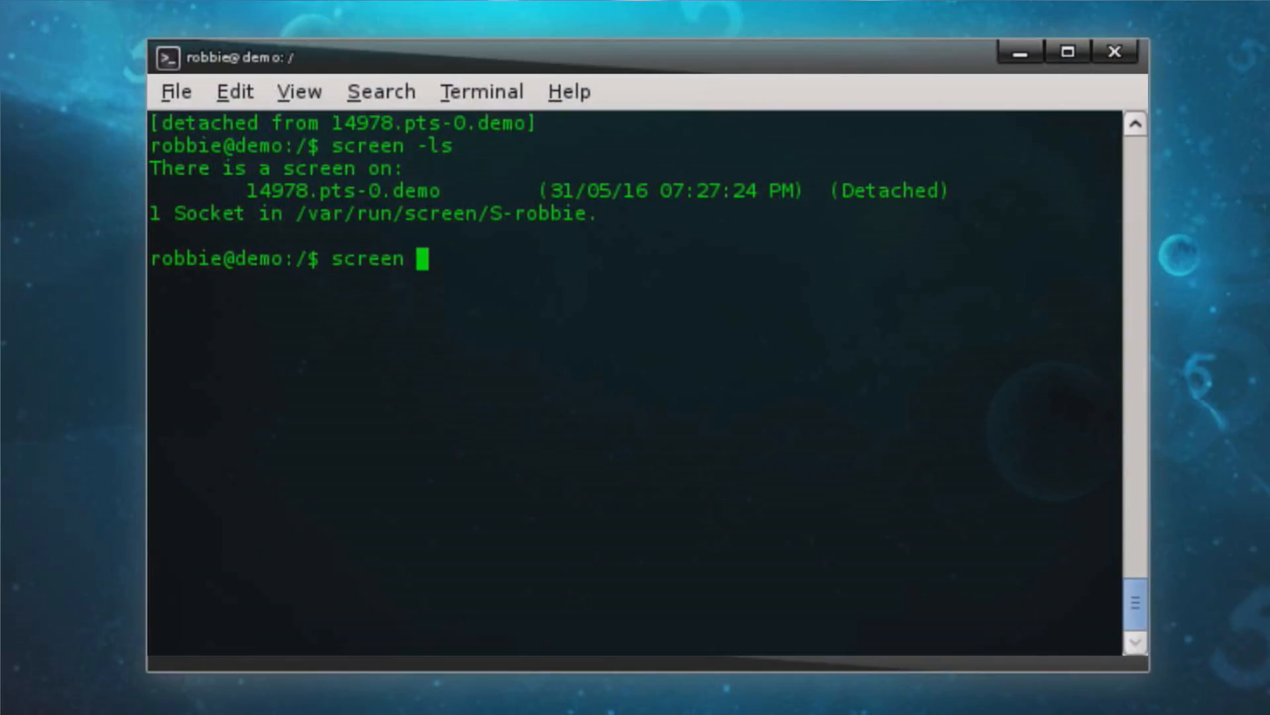
type("-")
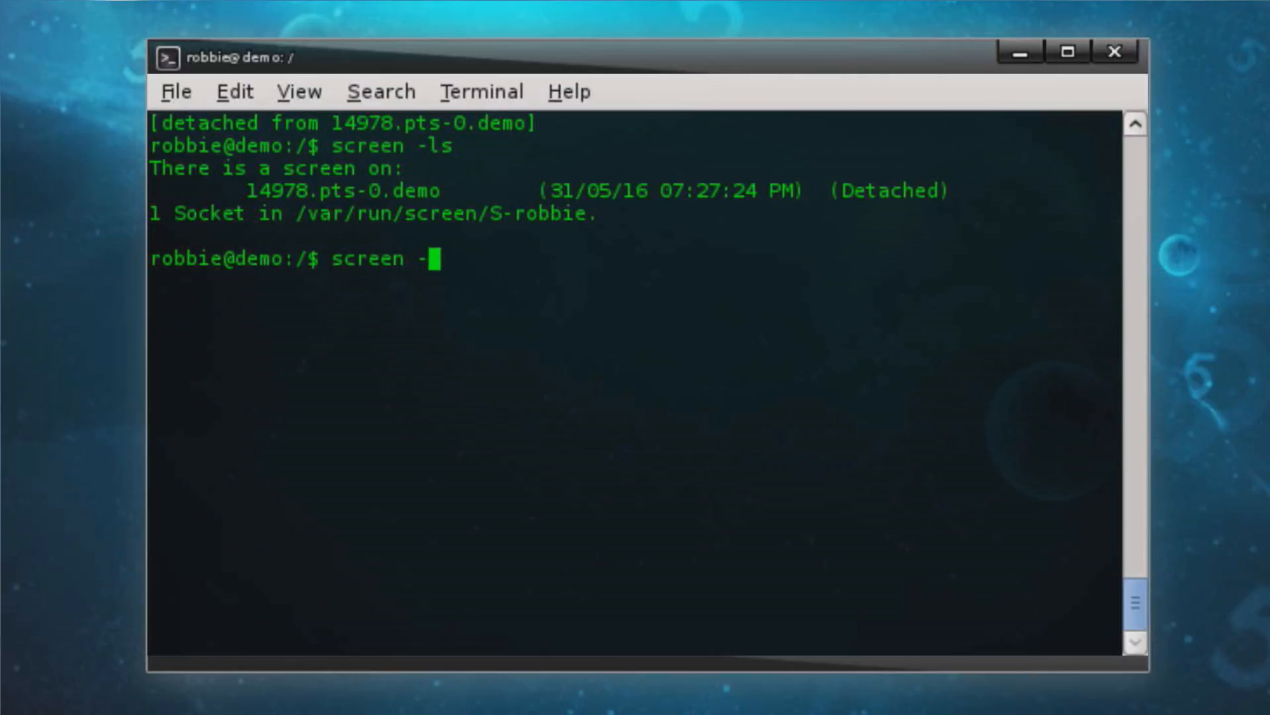
type("S backup")
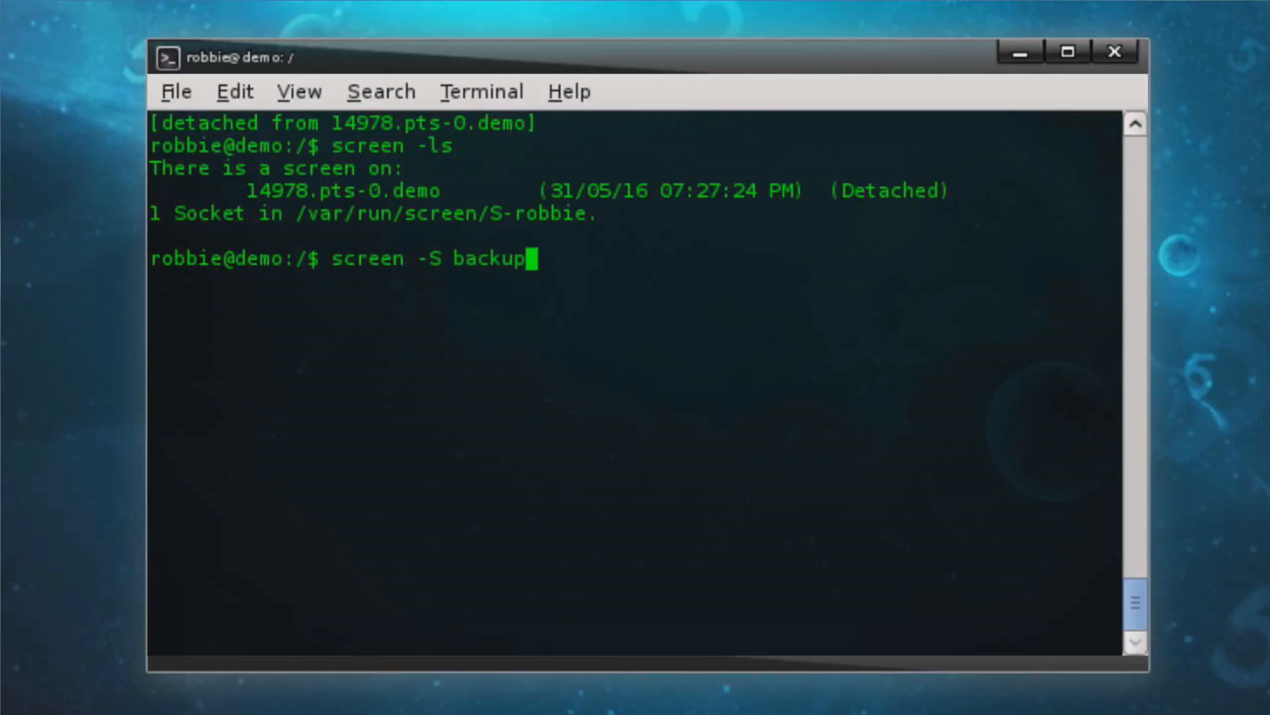
key("Return")
type("bac")
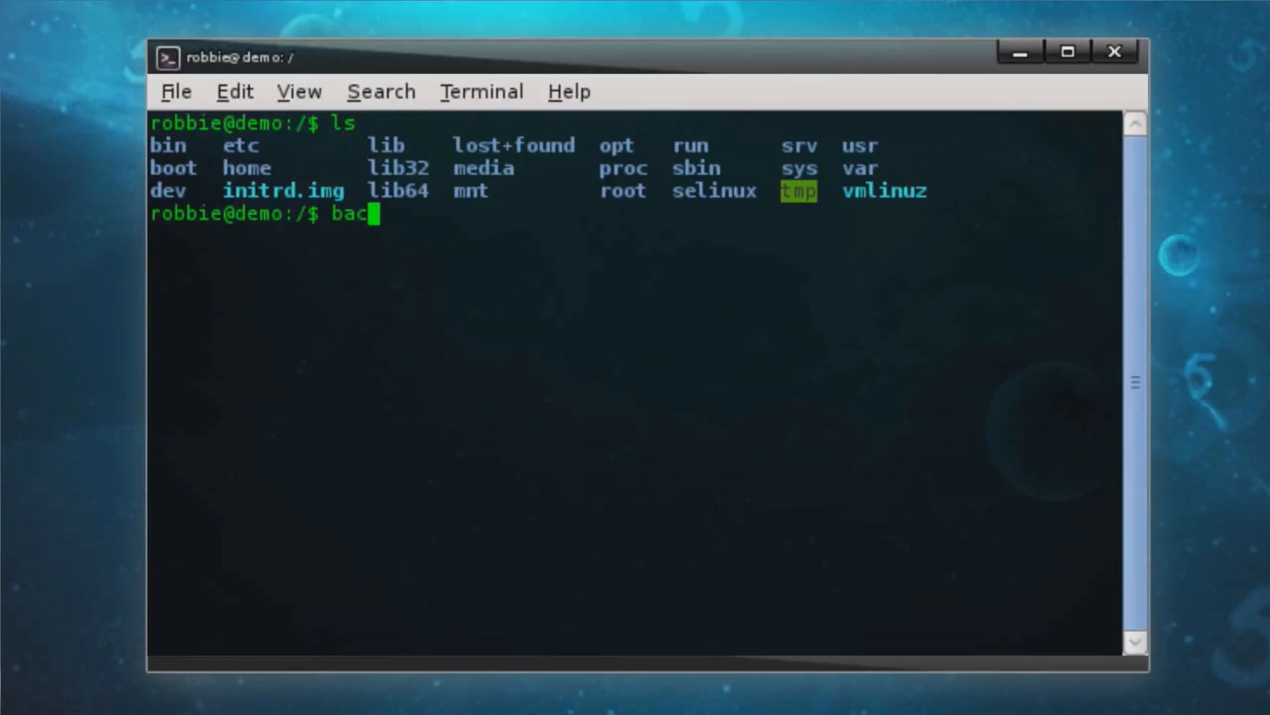
type("kup backup backup")
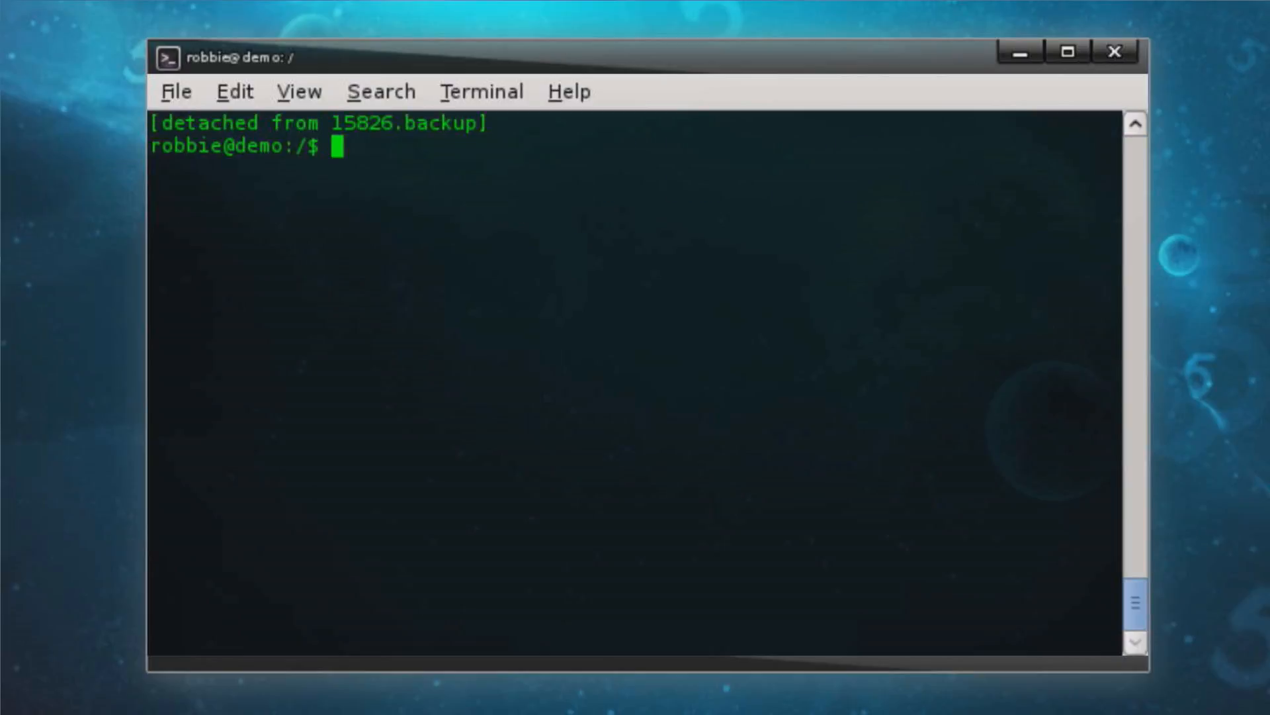
Step: Reattach the backup session by its PID using screen -r 15826
type("screen -l")
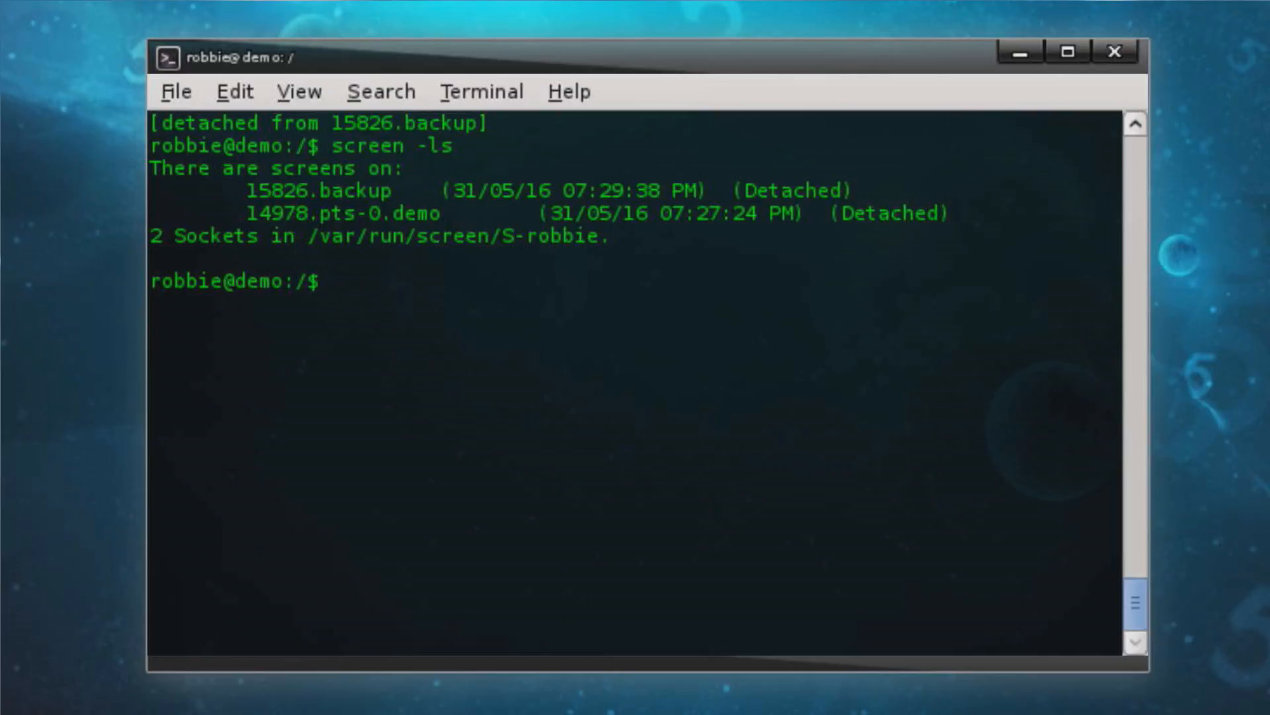
type("screen -r")
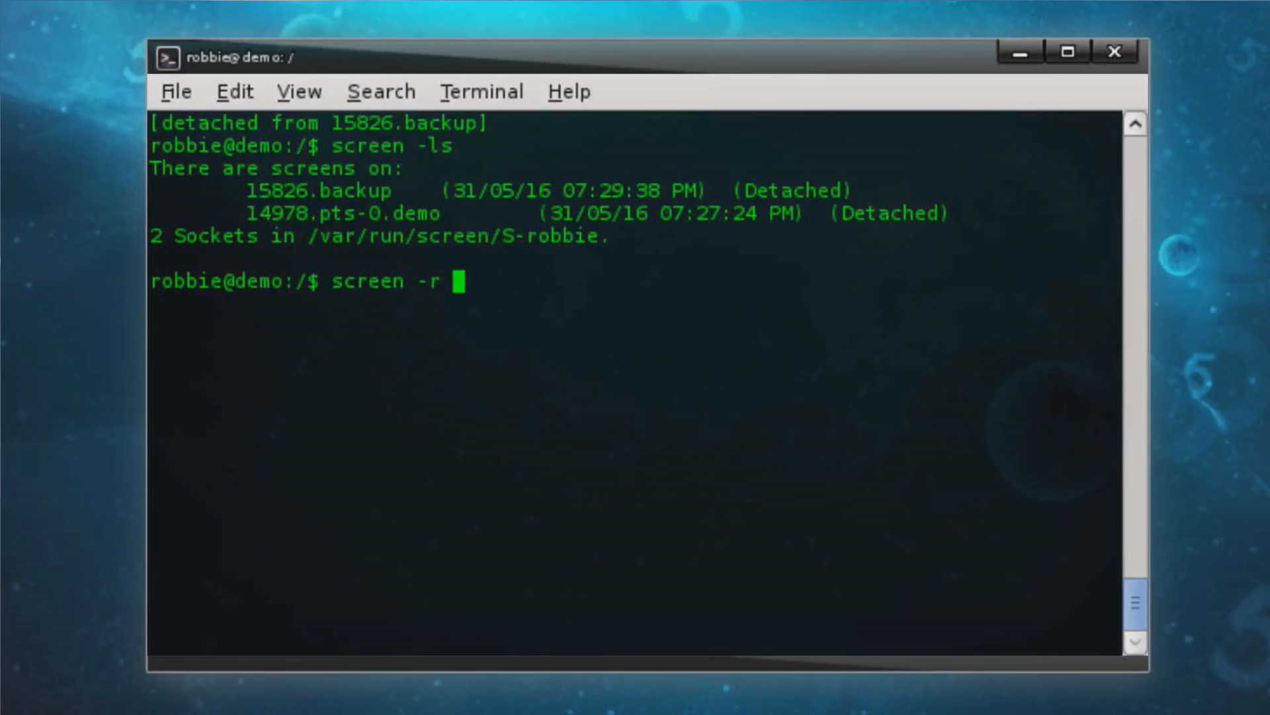
type("15826")
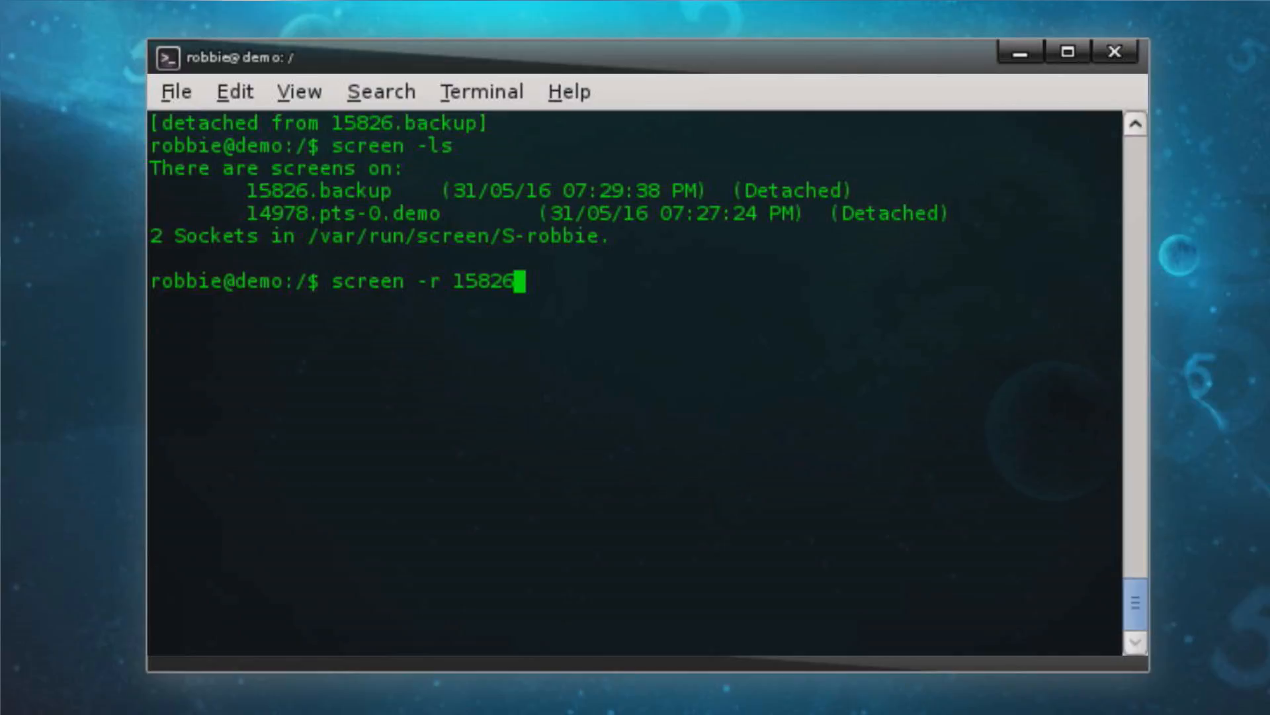
key("Return")
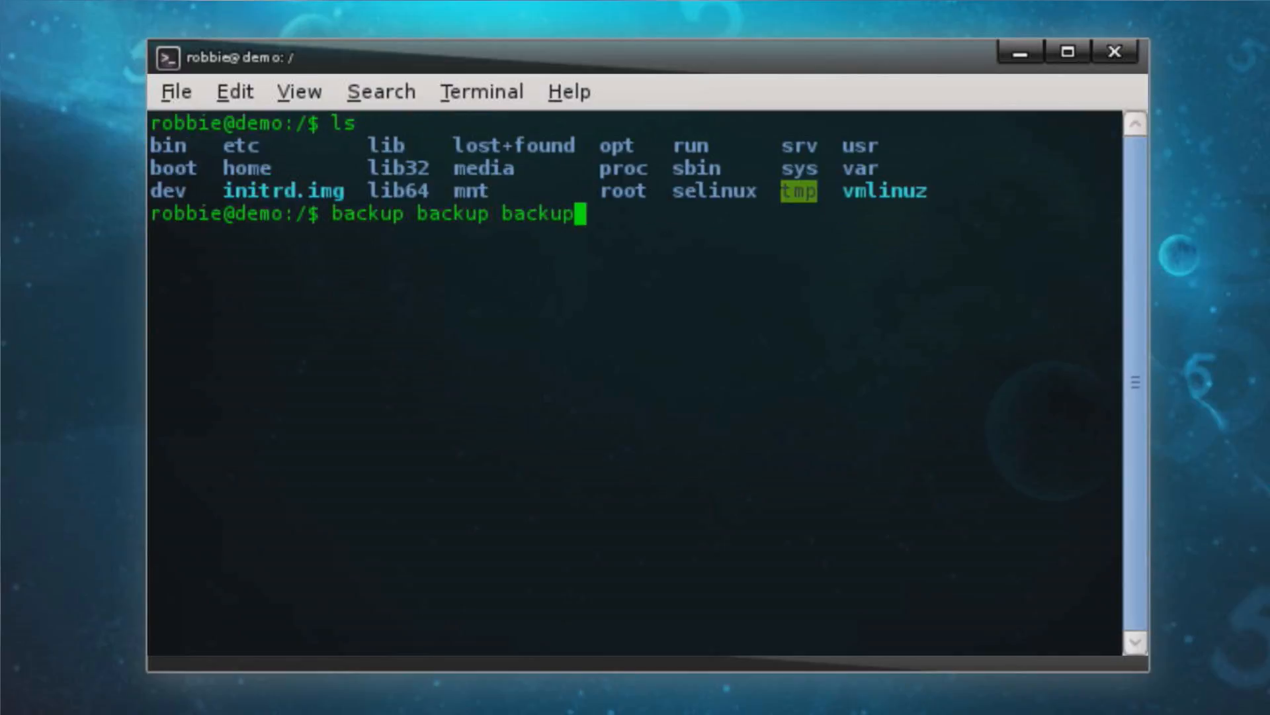
mouse_move(575, 215)
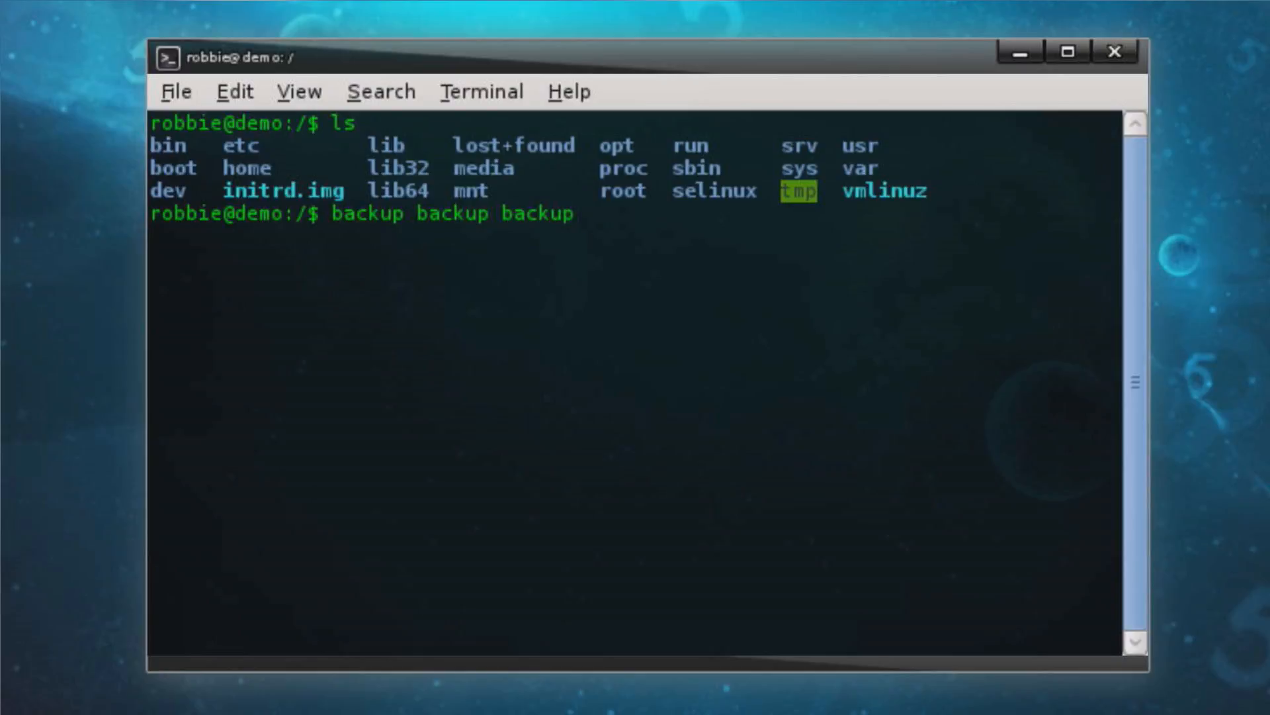